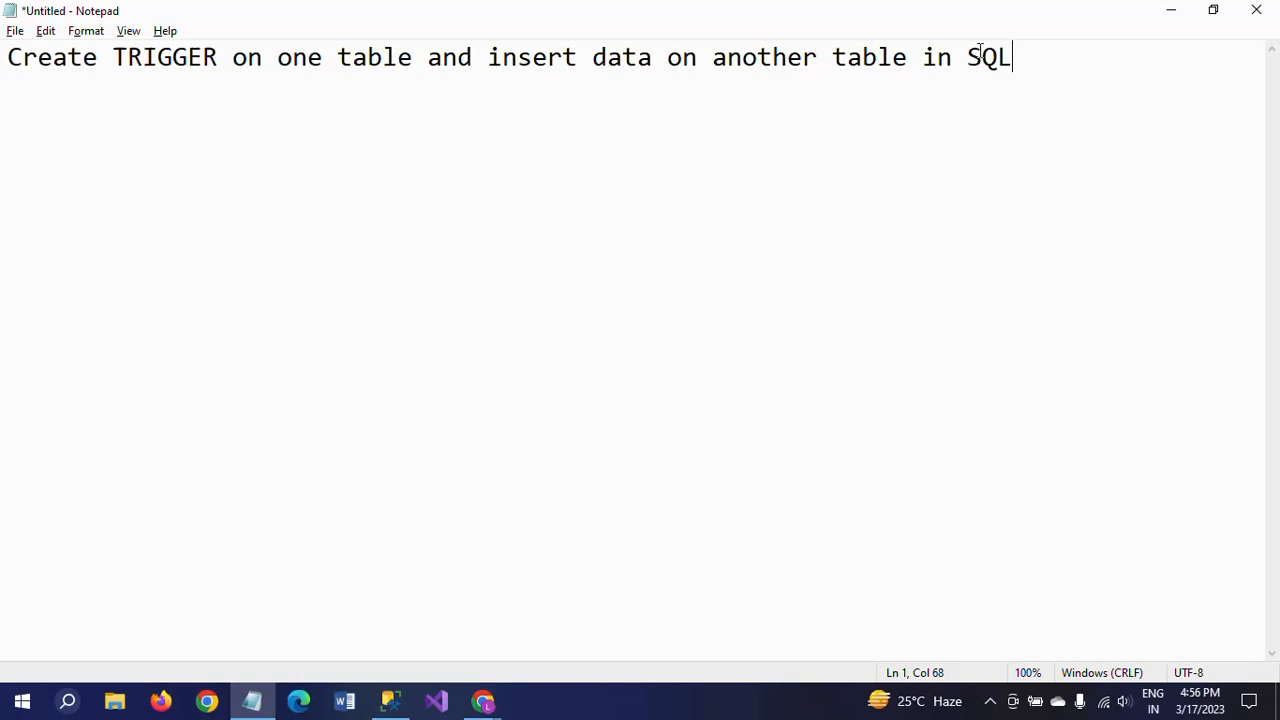
pyautogui.moveTo(885, 118)
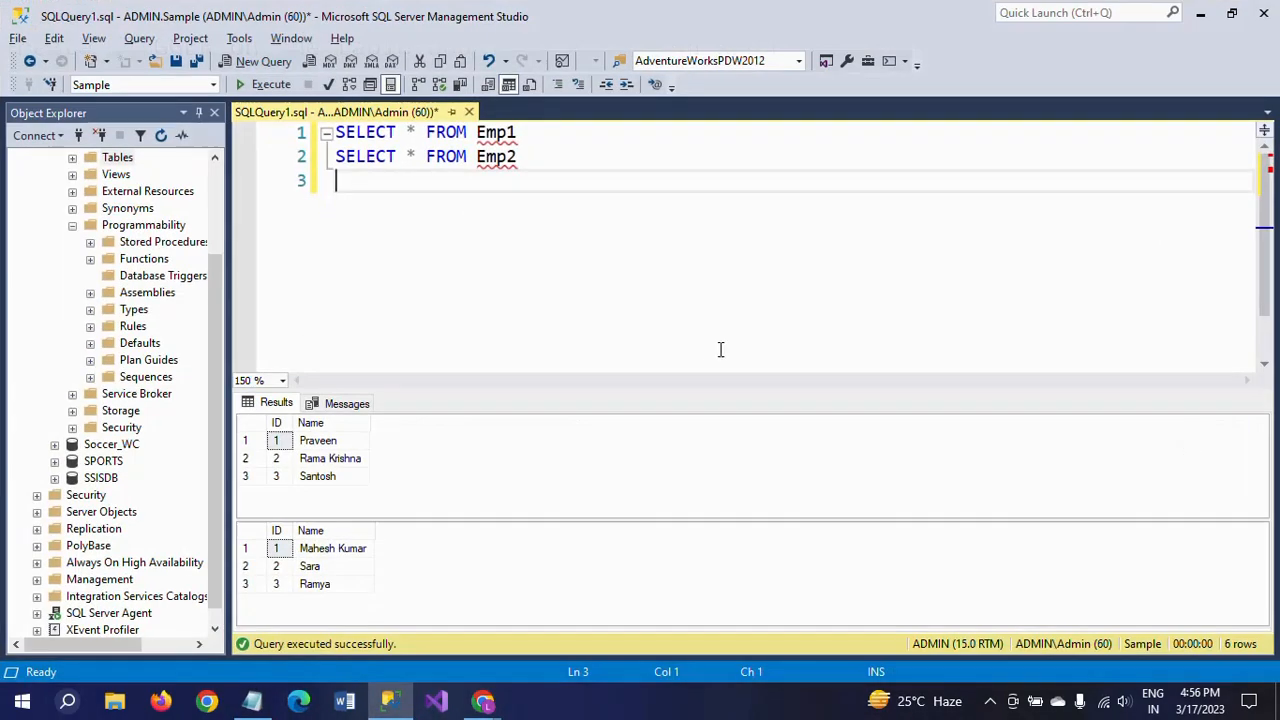
pyautogui.moveTo(798, 260)
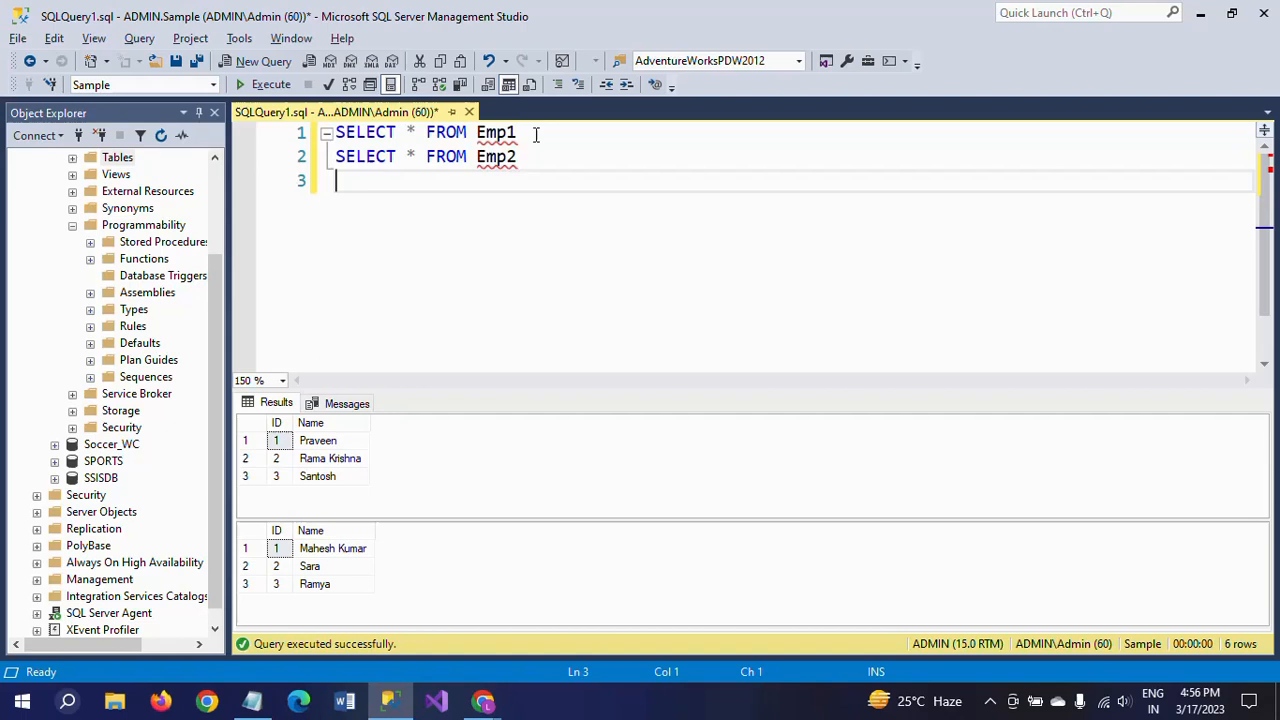
pyautogui.moveTo(363, 475)
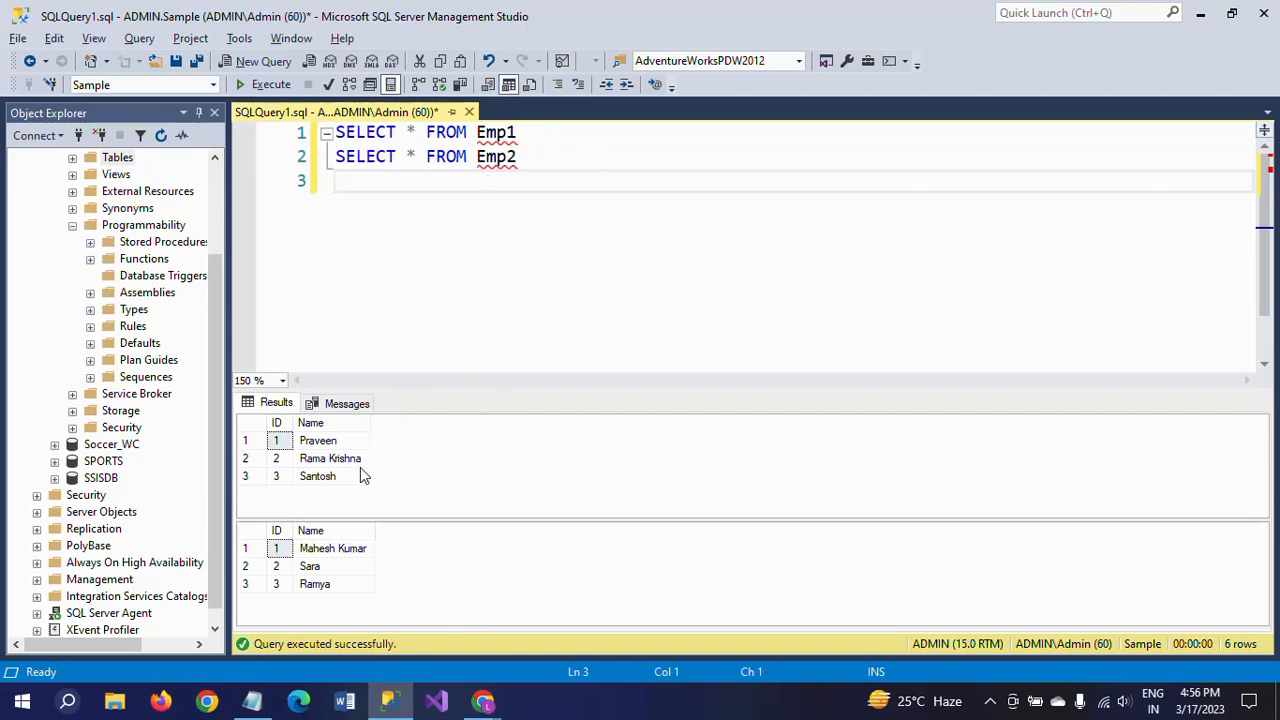
# - Highlight Santosh in the Emp1 results and Sara in Emp2, then add a new line
pyautogui.click(317, 475)
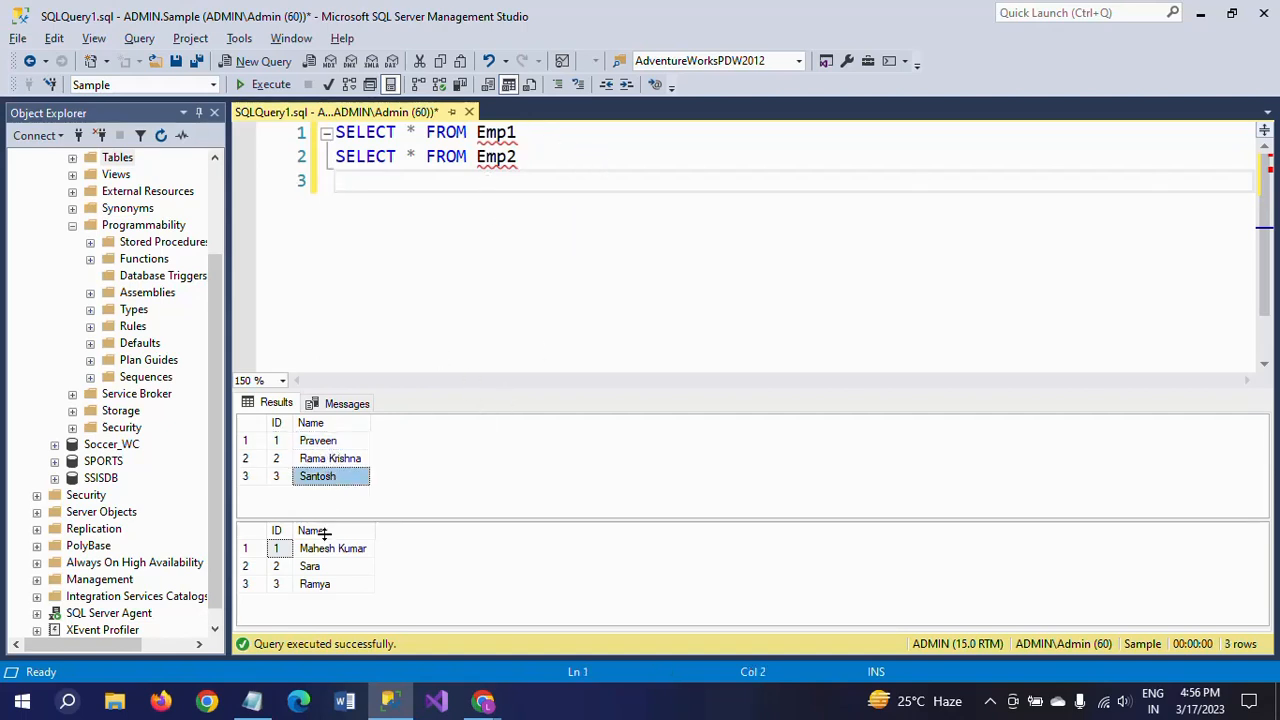
pyautogui.click(310, 566)
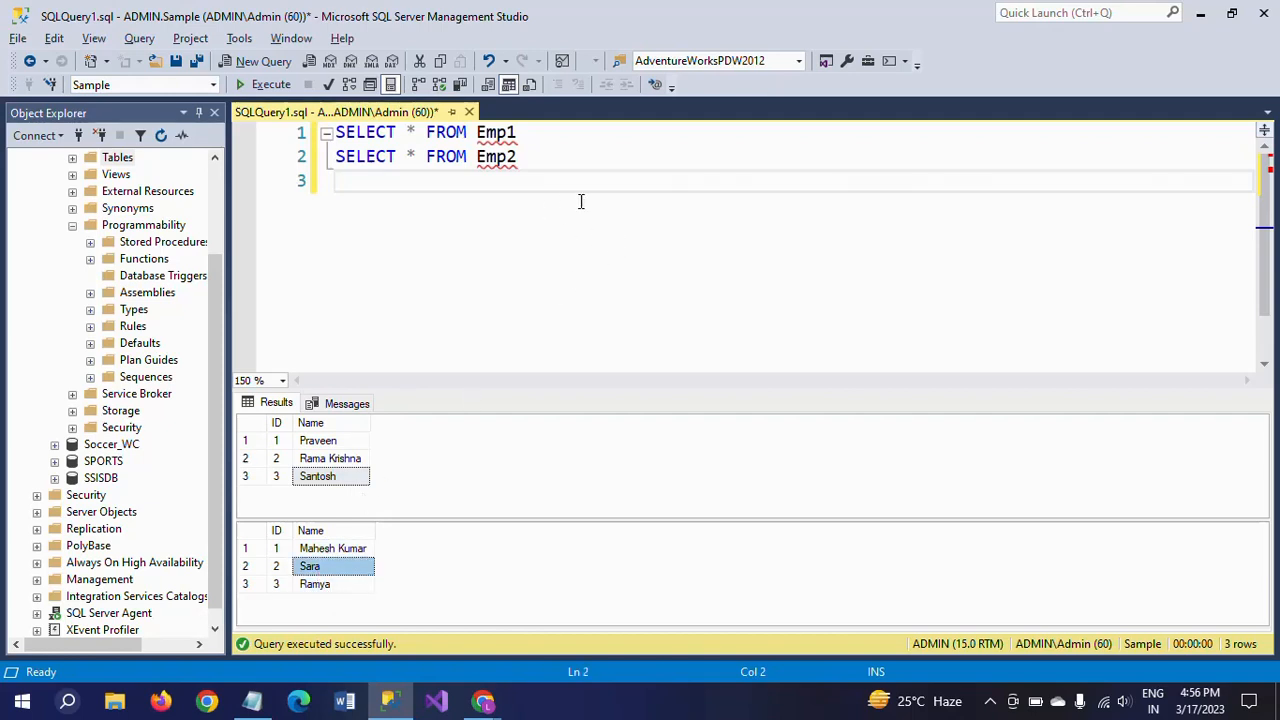
pyautogui.moveTo(495, 132)
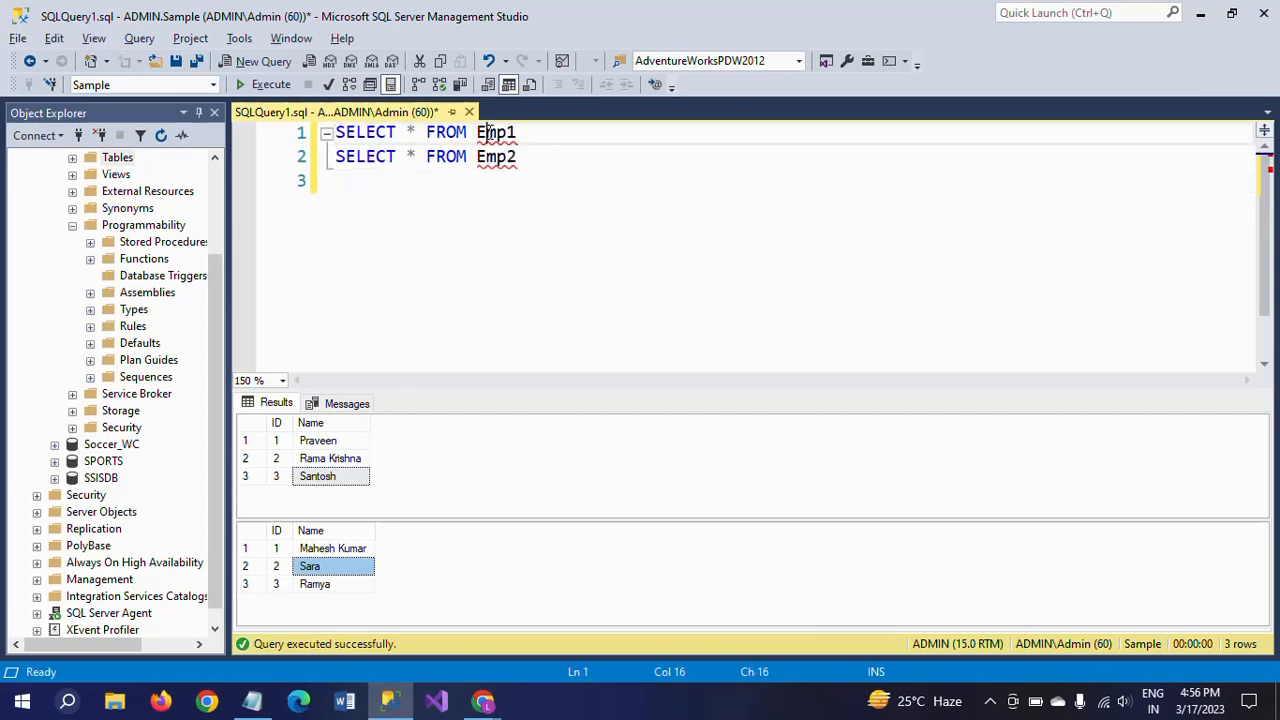
pyautogui.moveTo(496, 156)
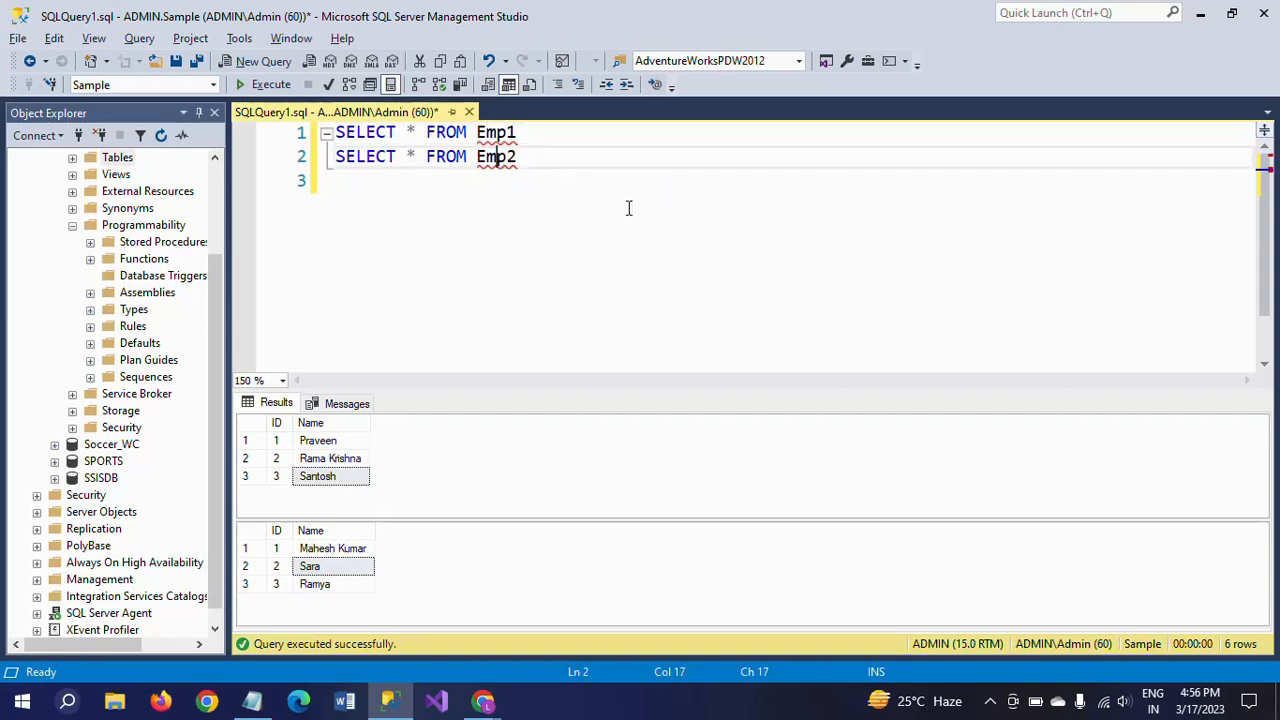
pyautogui.moveTo(666, 180)
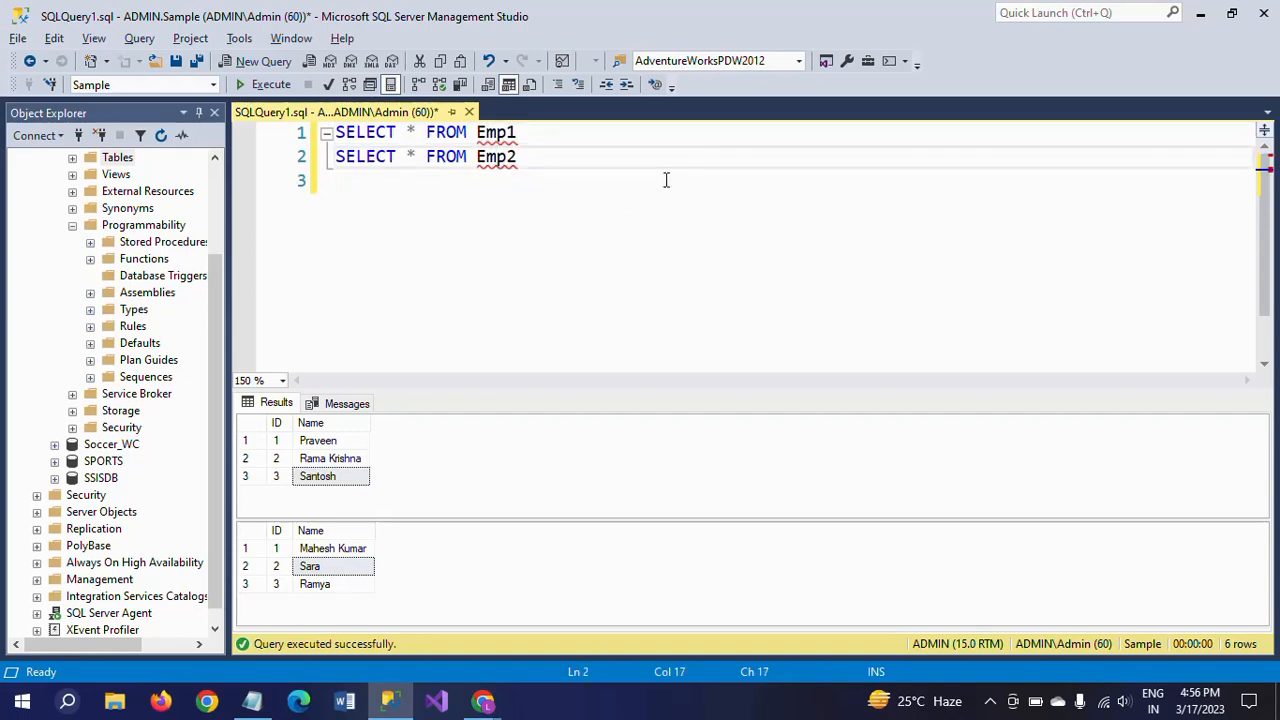
pyautogui.press('enter')
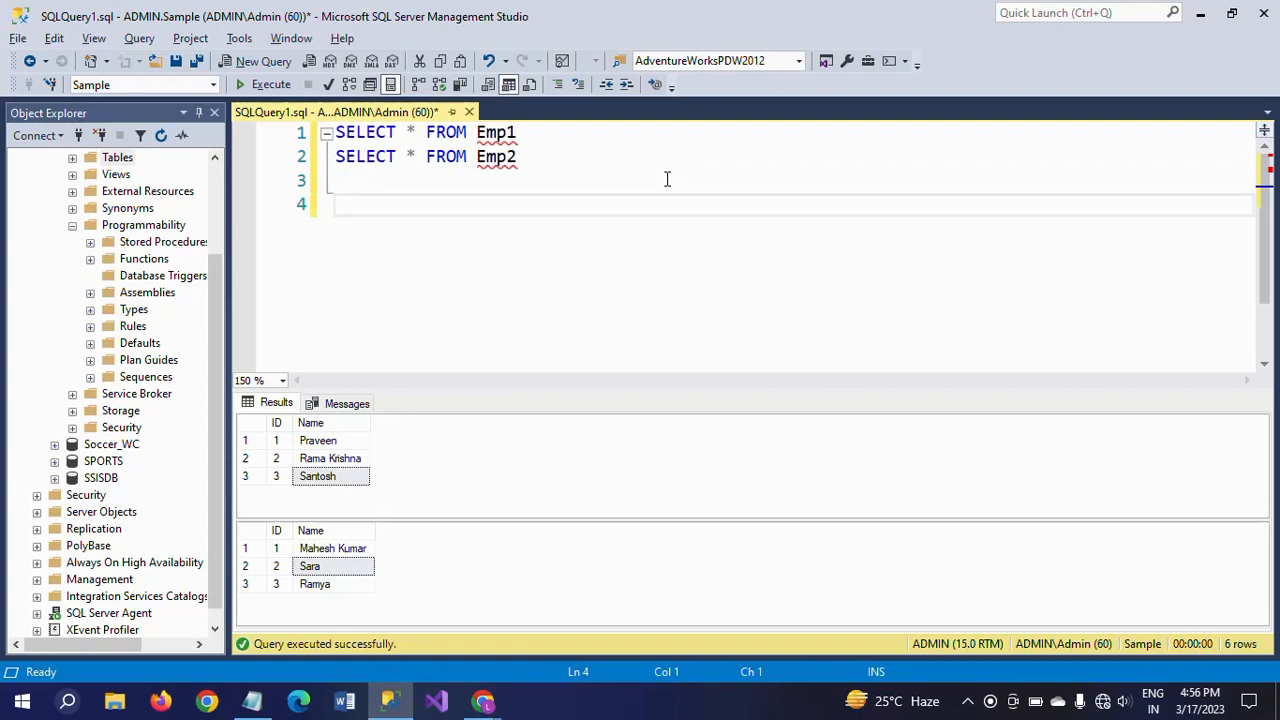
# - Type CREATE TRIGGER trForInsert, correcting the misspelled CREATE
pyautogui.write('C')
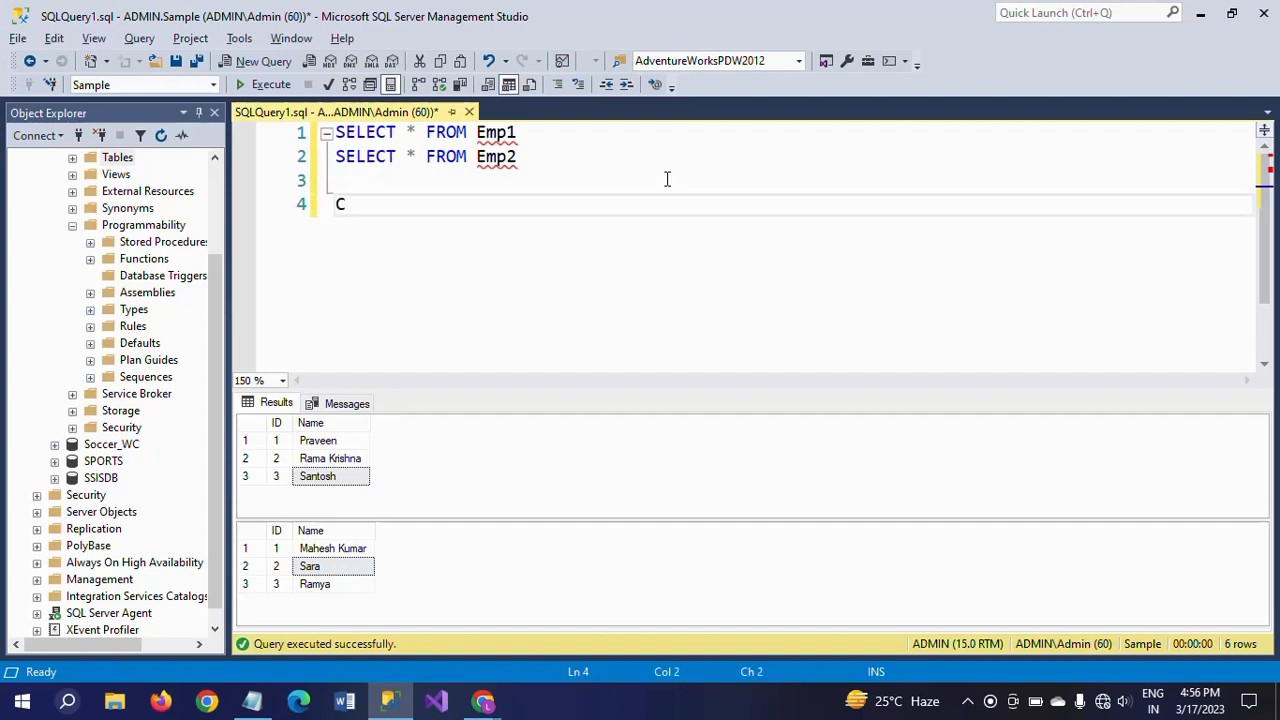
pyautogui.write('REAYE')
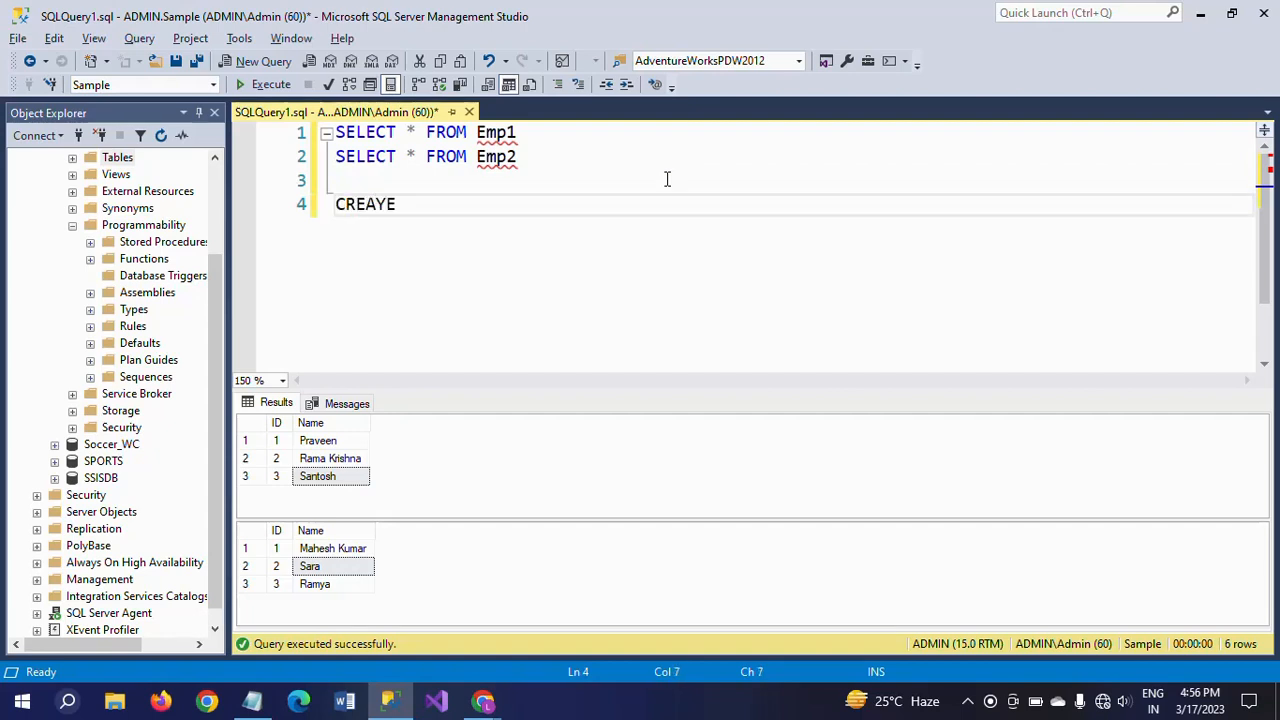
pyautogui.press('BackSpace')
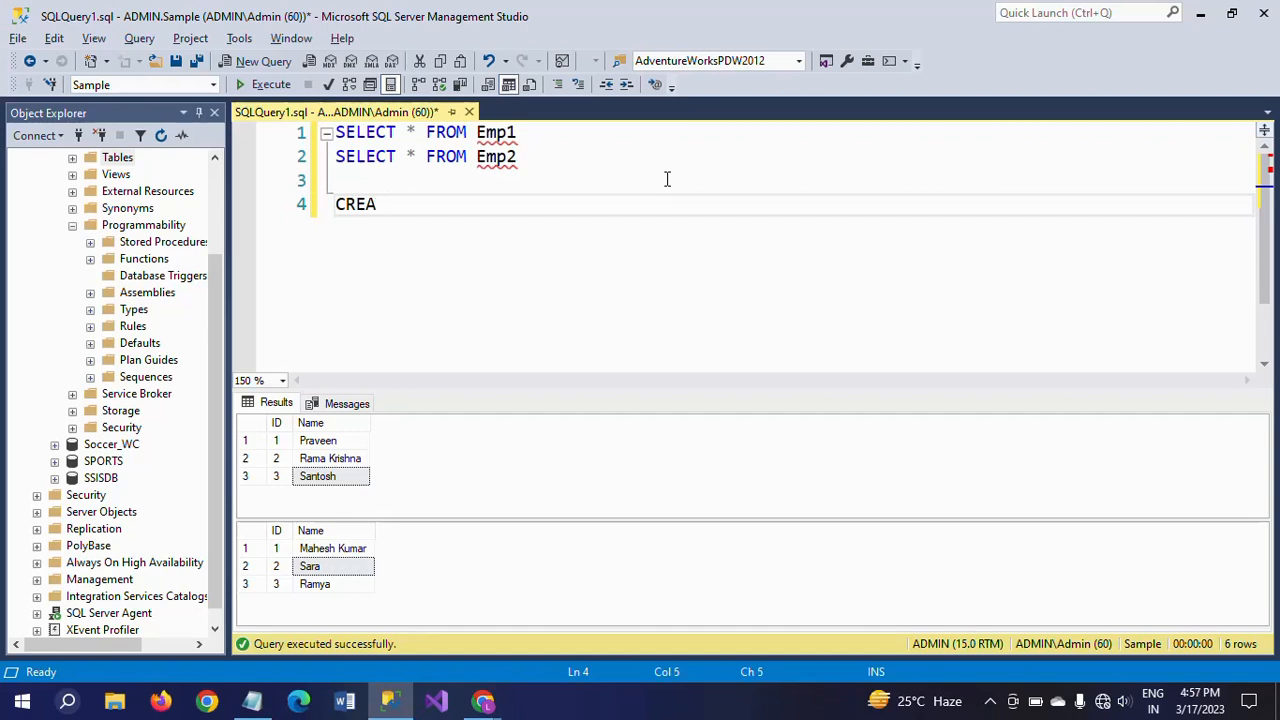
pyautogui.write('TE TRI')
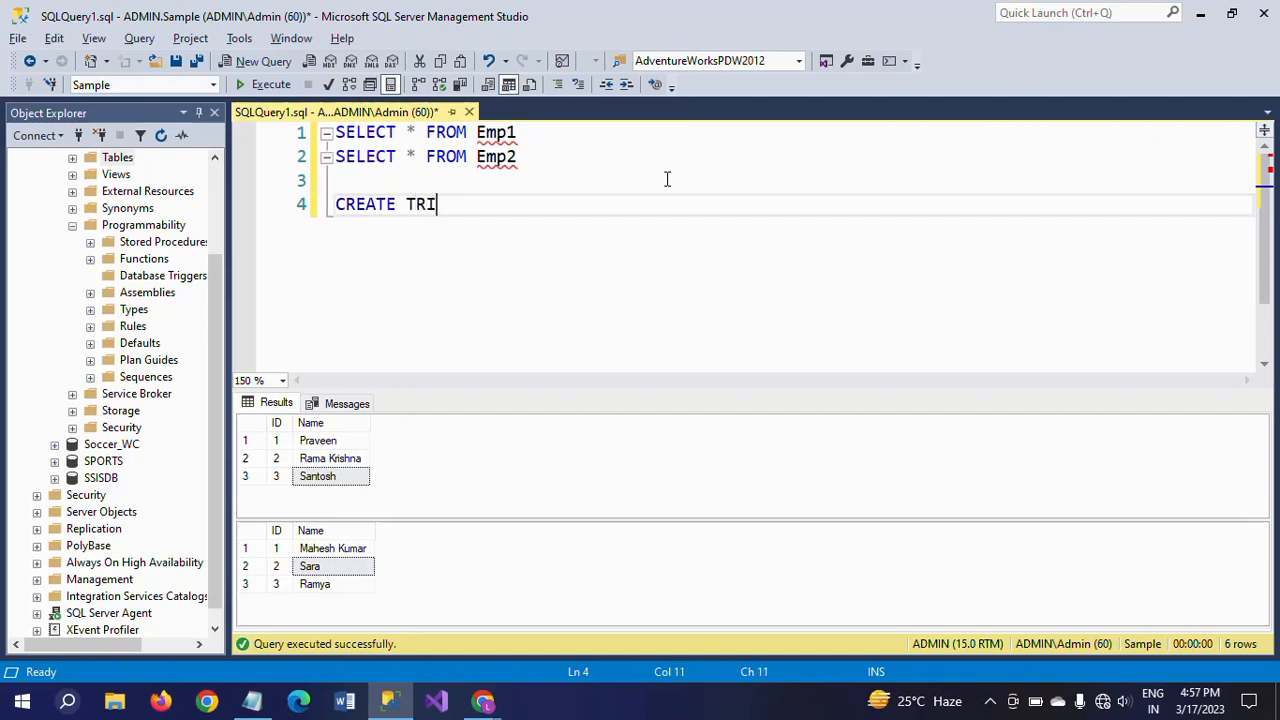
pyautogui.write('GGER')
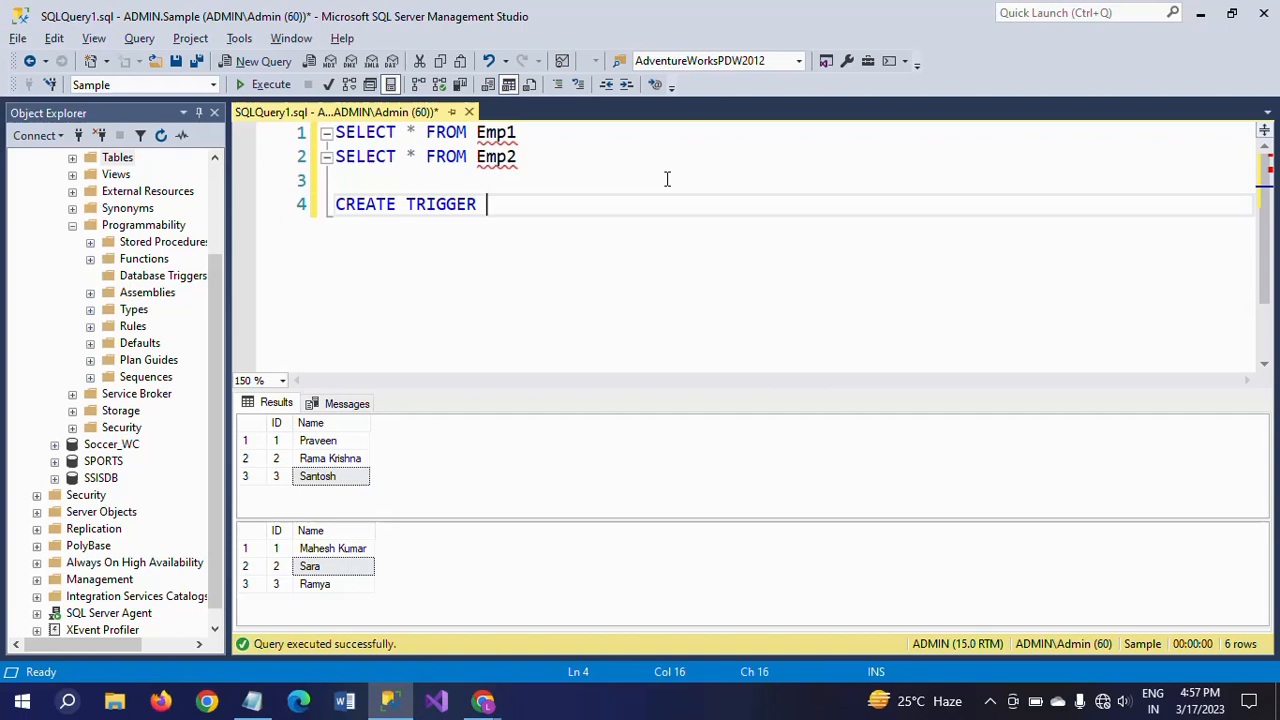
pyautogui.write('t')
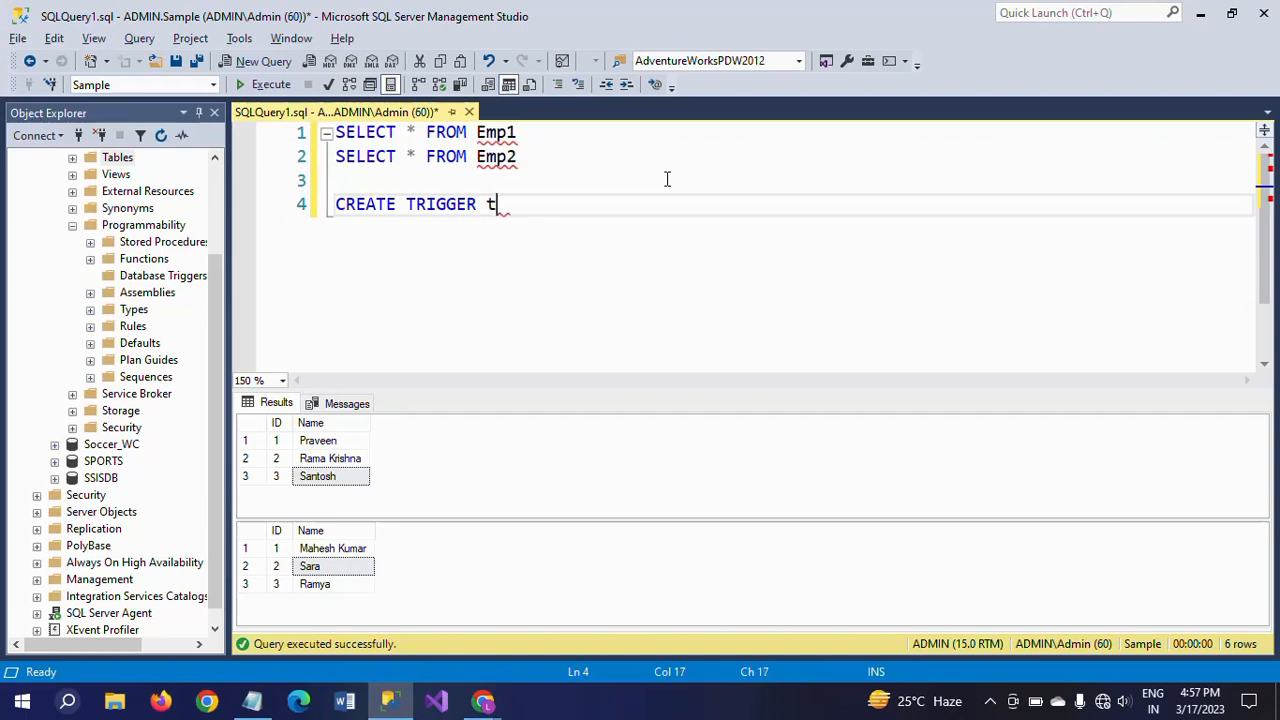
pyautogui.write('rF')
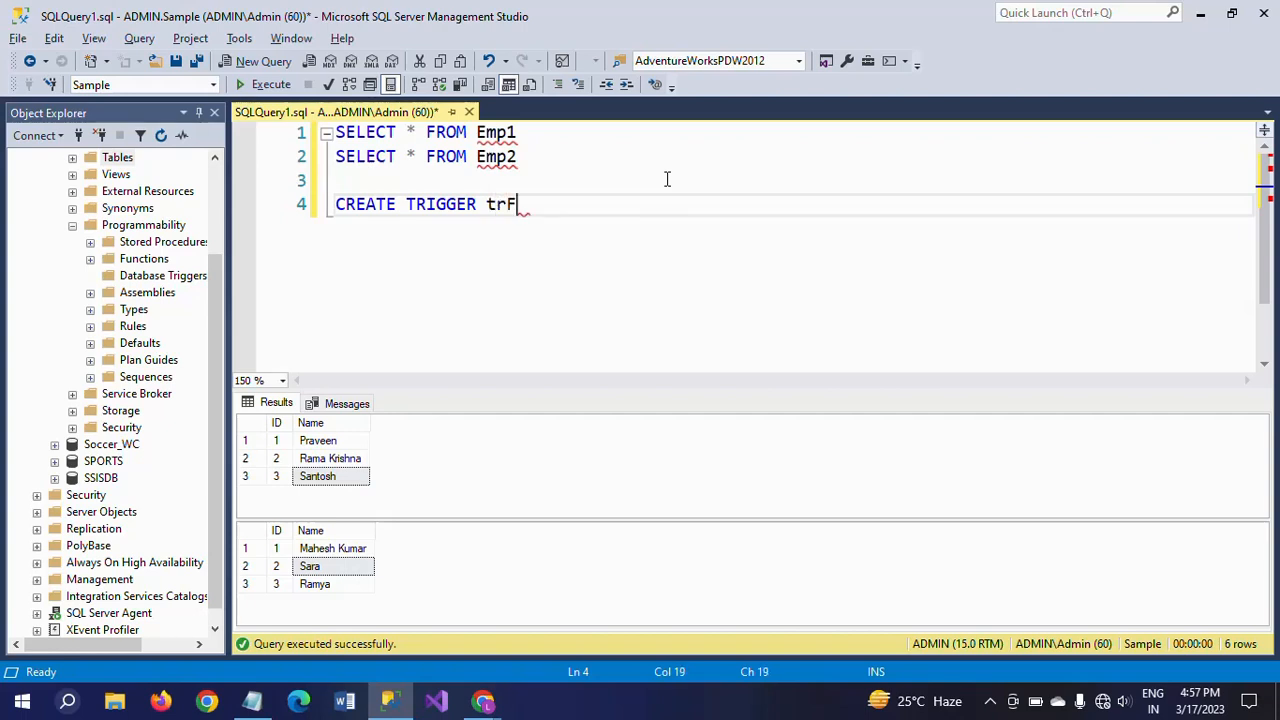
pyautogui.write('orIns')
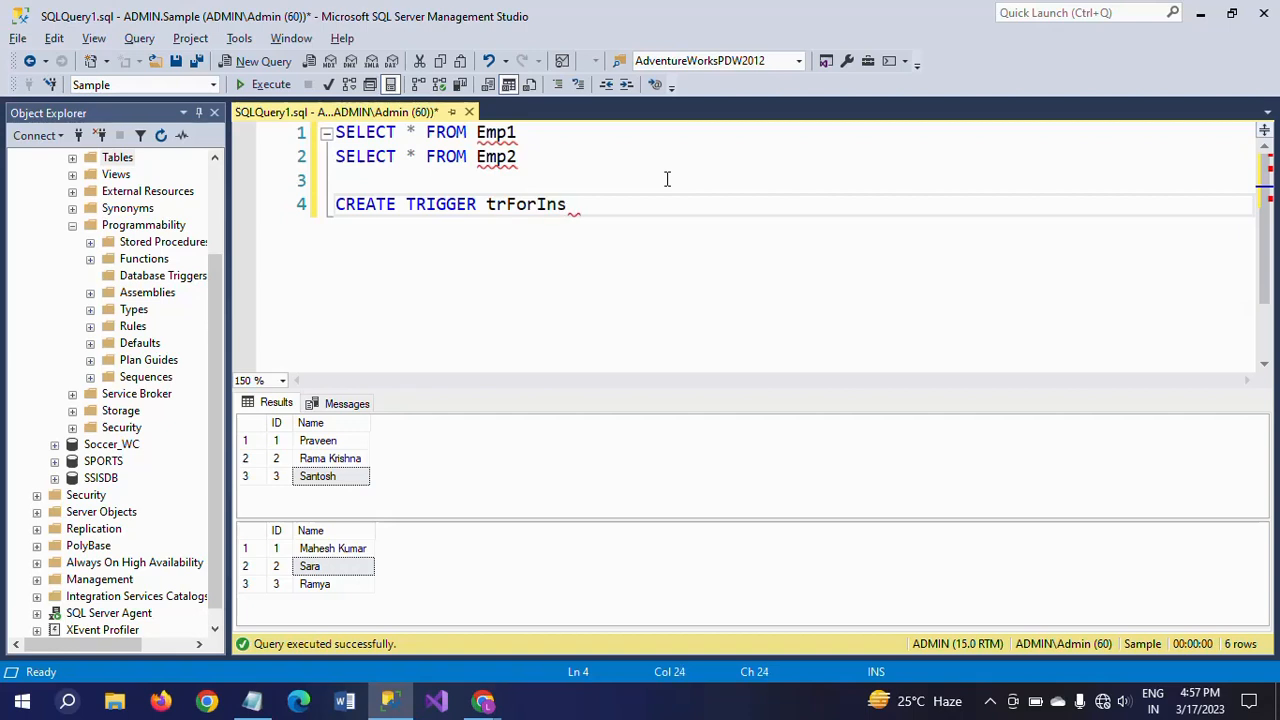
pyautogui.write('ert')
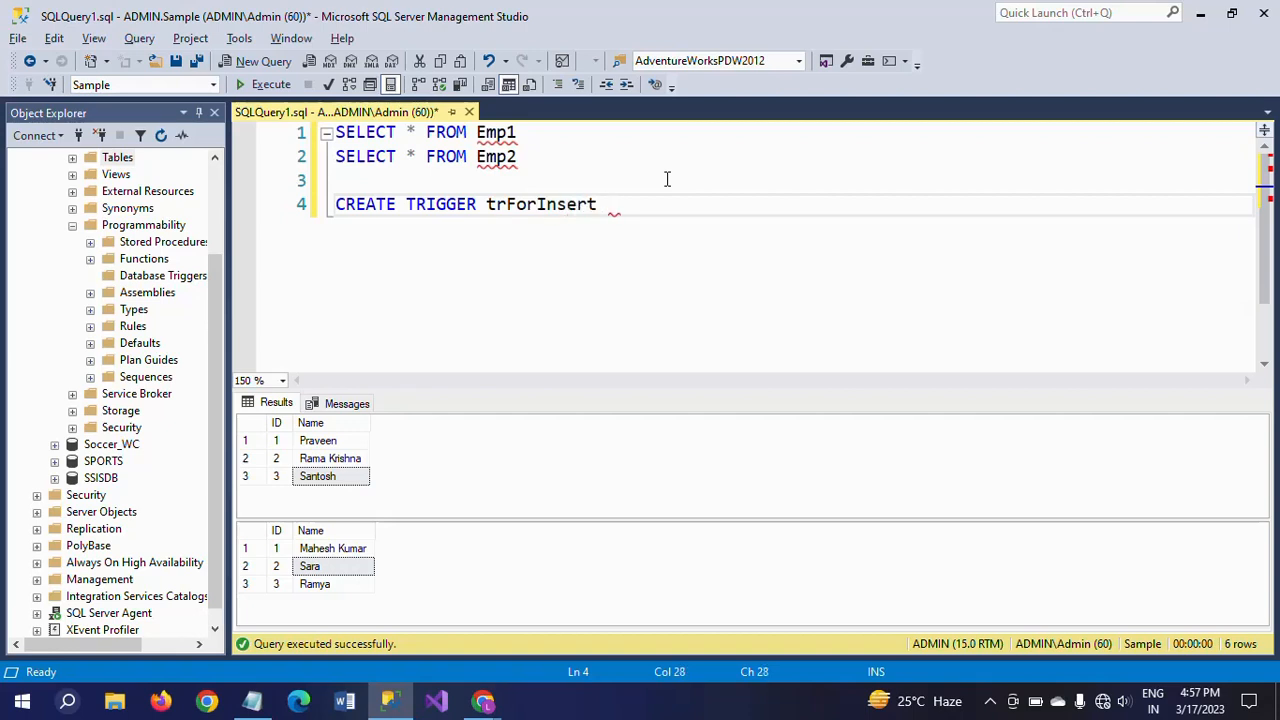
# - Complete it with ON EMP1 FOR INSERT AS and an empty BEGIN…END body
pyautogui.write('ON')
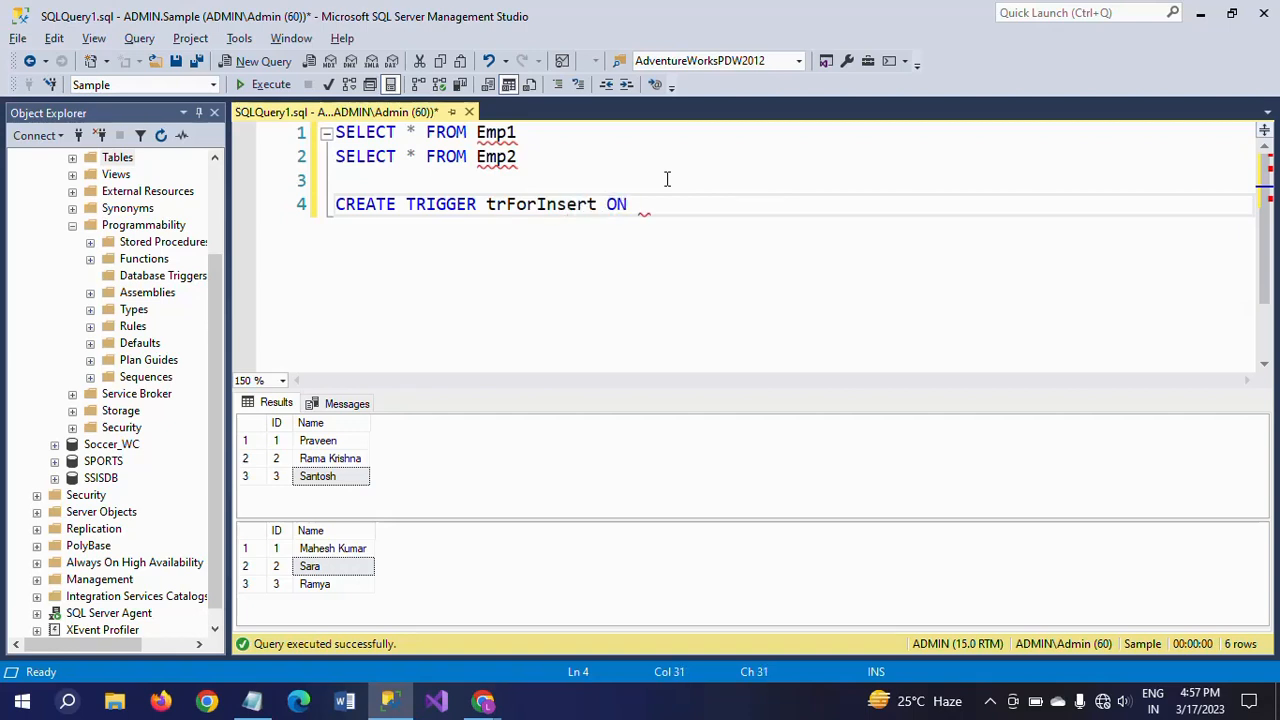
pyautogui.write('EM')
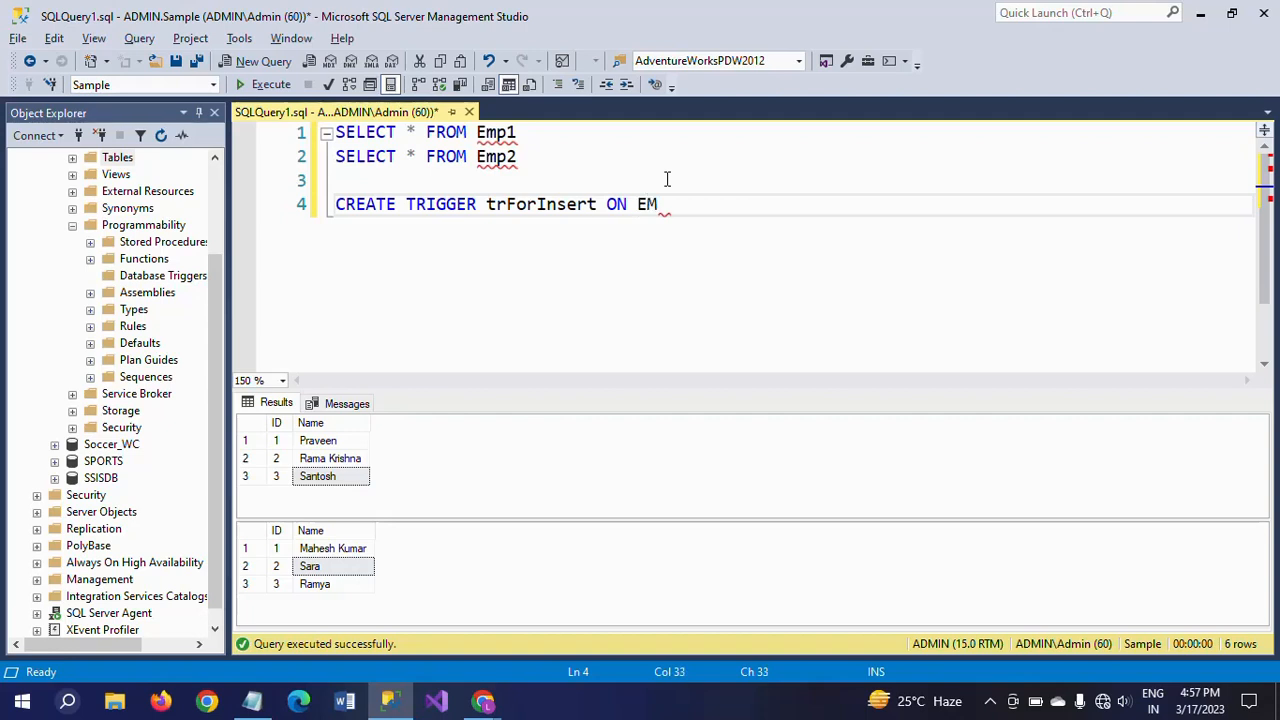
pyautogui.write('P1')
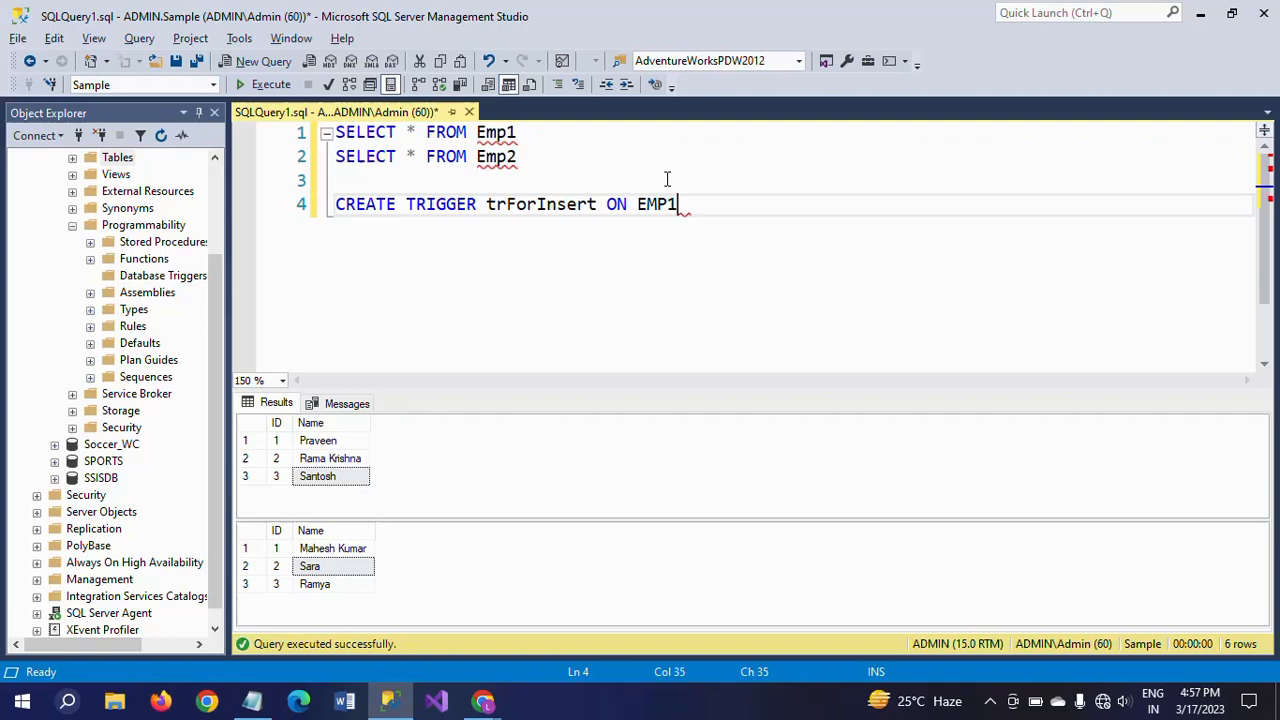
pyautogui.write('FOR')
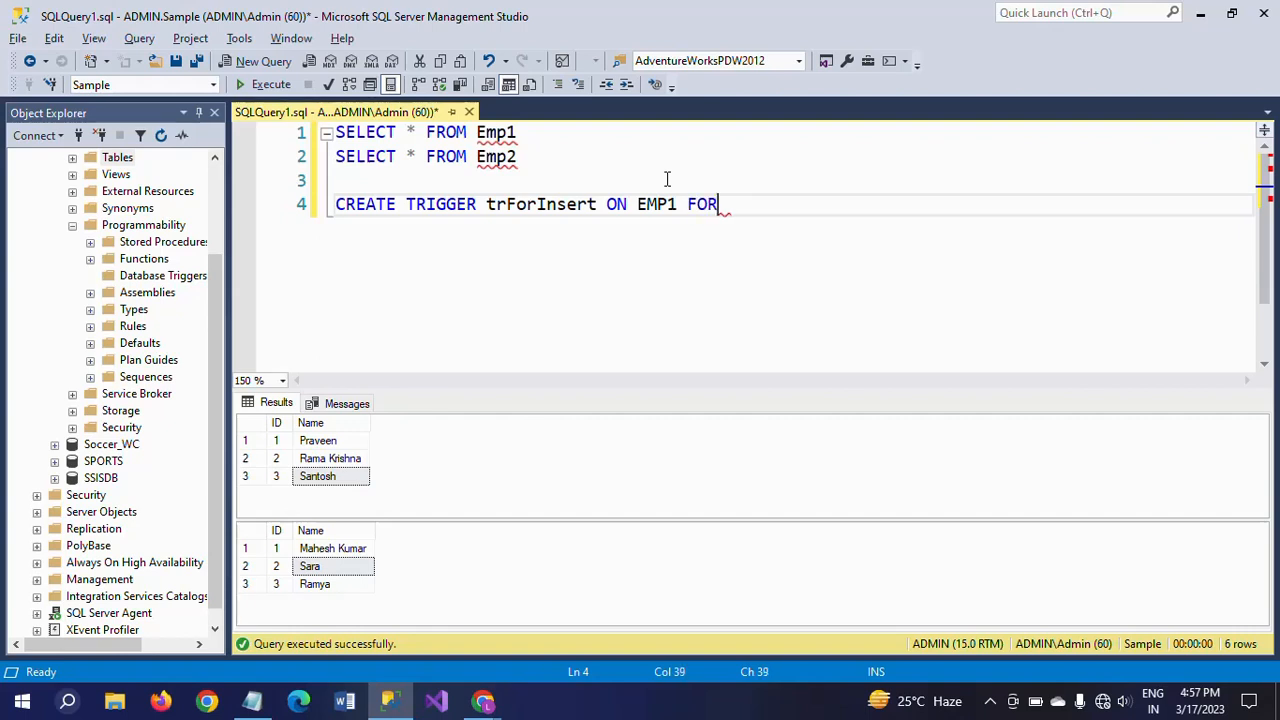
pyautogui.write('IN')
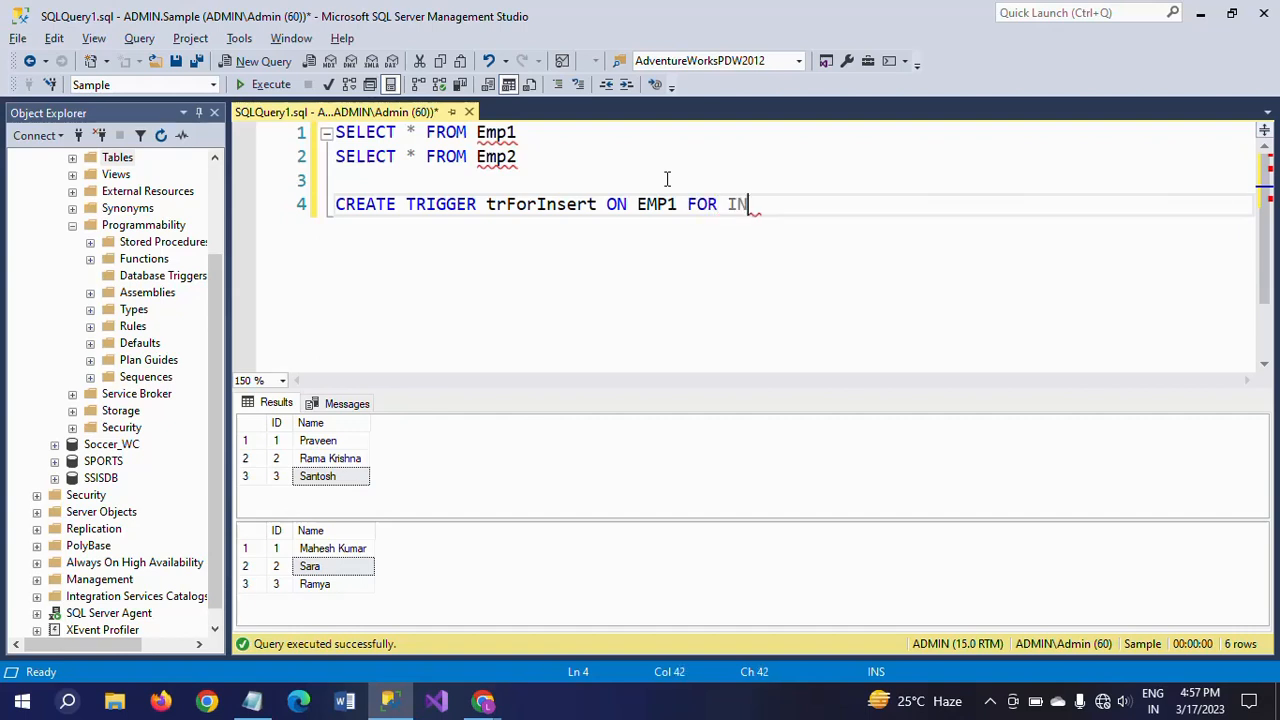
pyautogui.write('SERT')
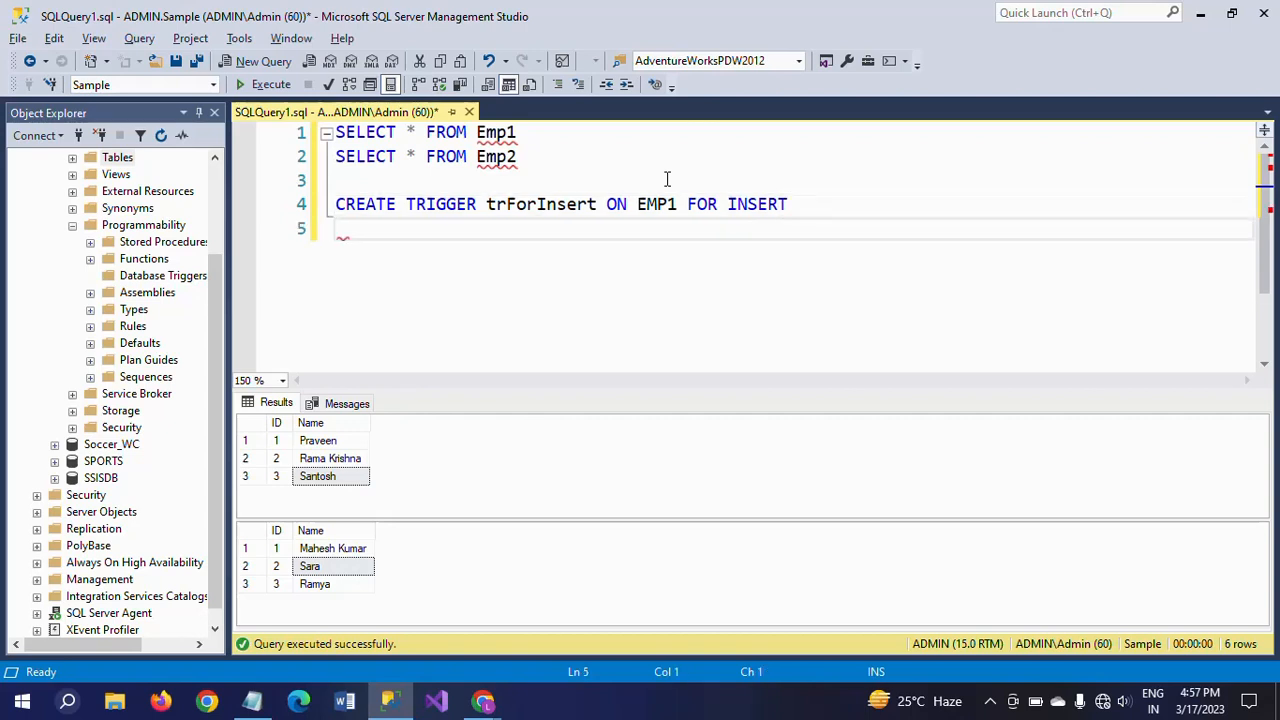
pyautogui.write('AS')
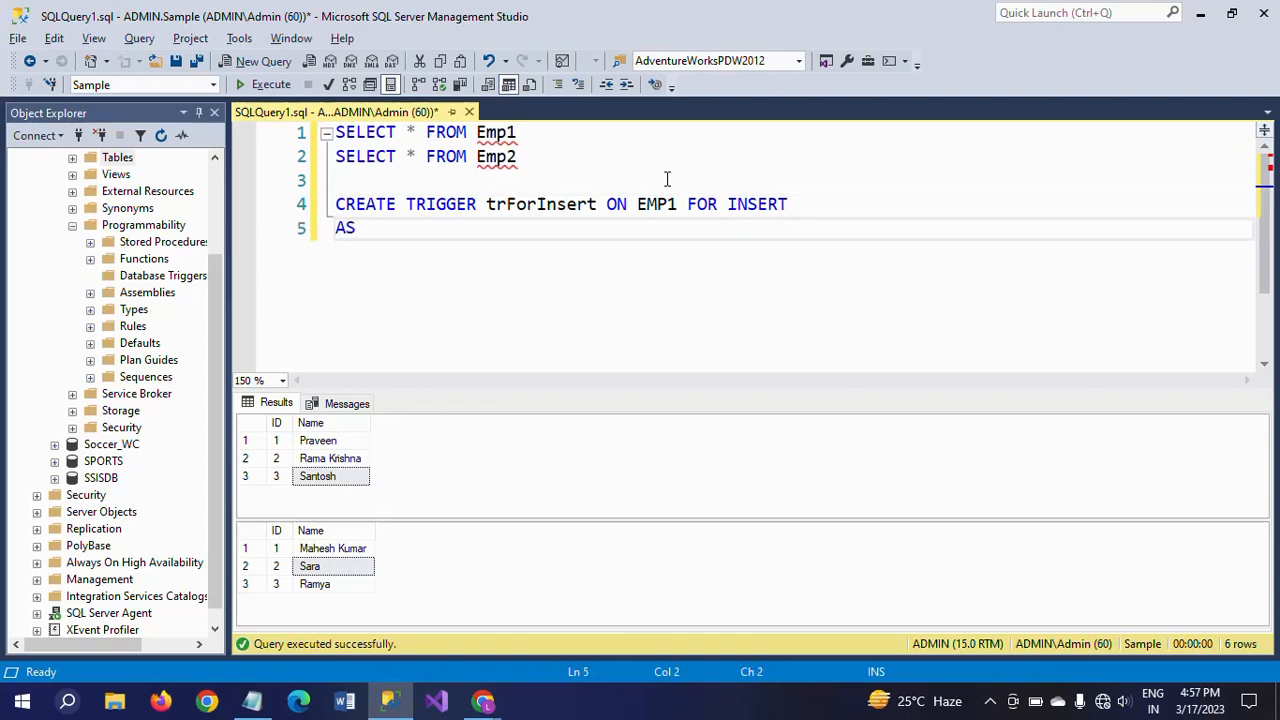
pyautogui.press('enter')
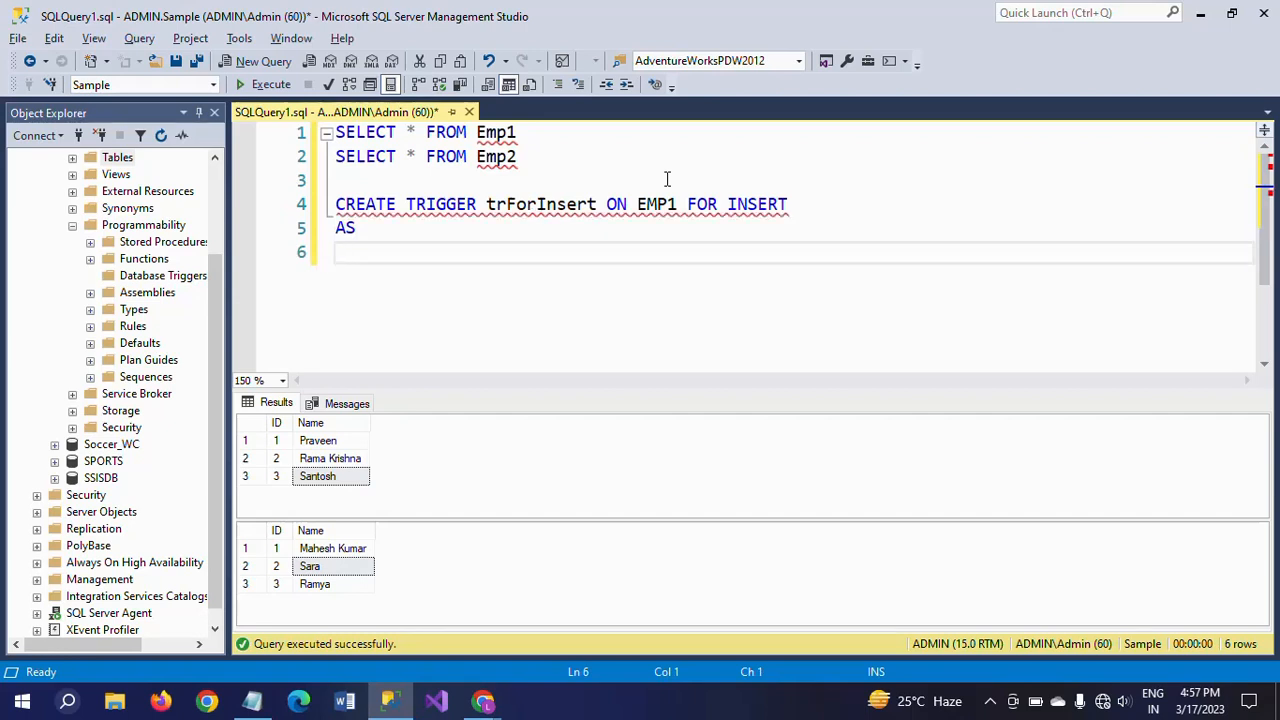
pyautogui.write('BEGIN')
pyautogui.write('EN')
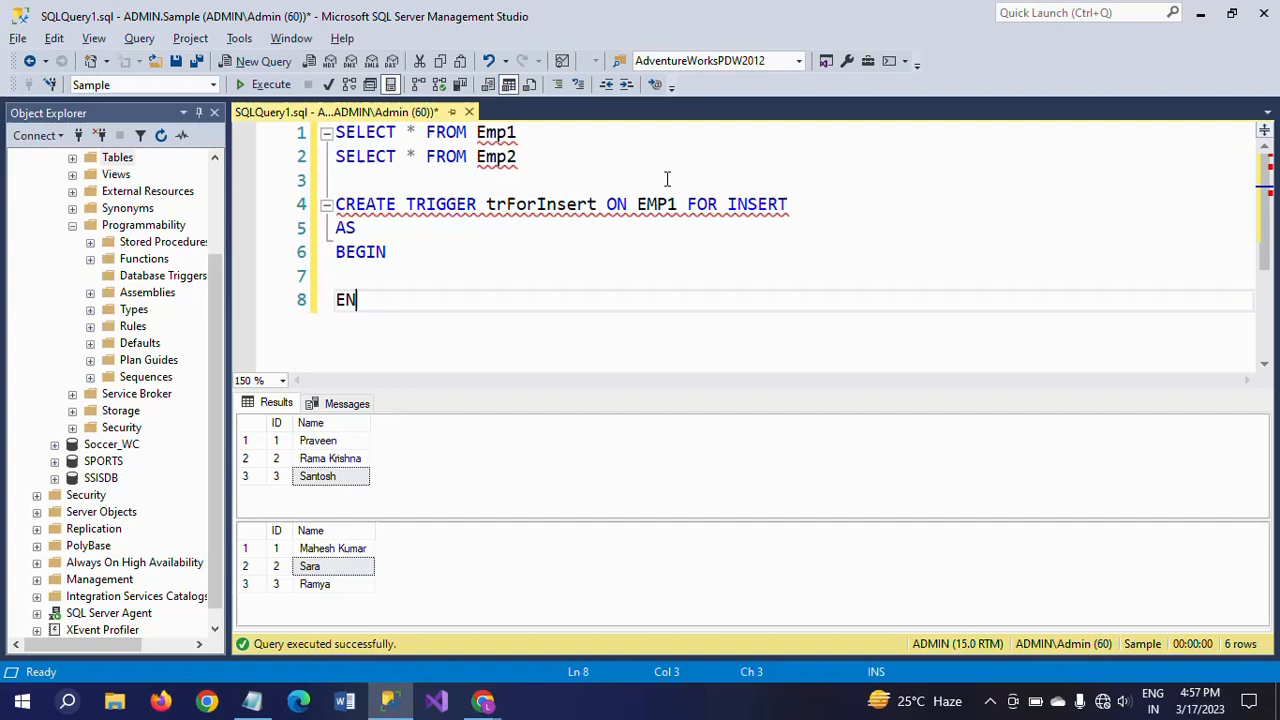
pyautogui.write('D')
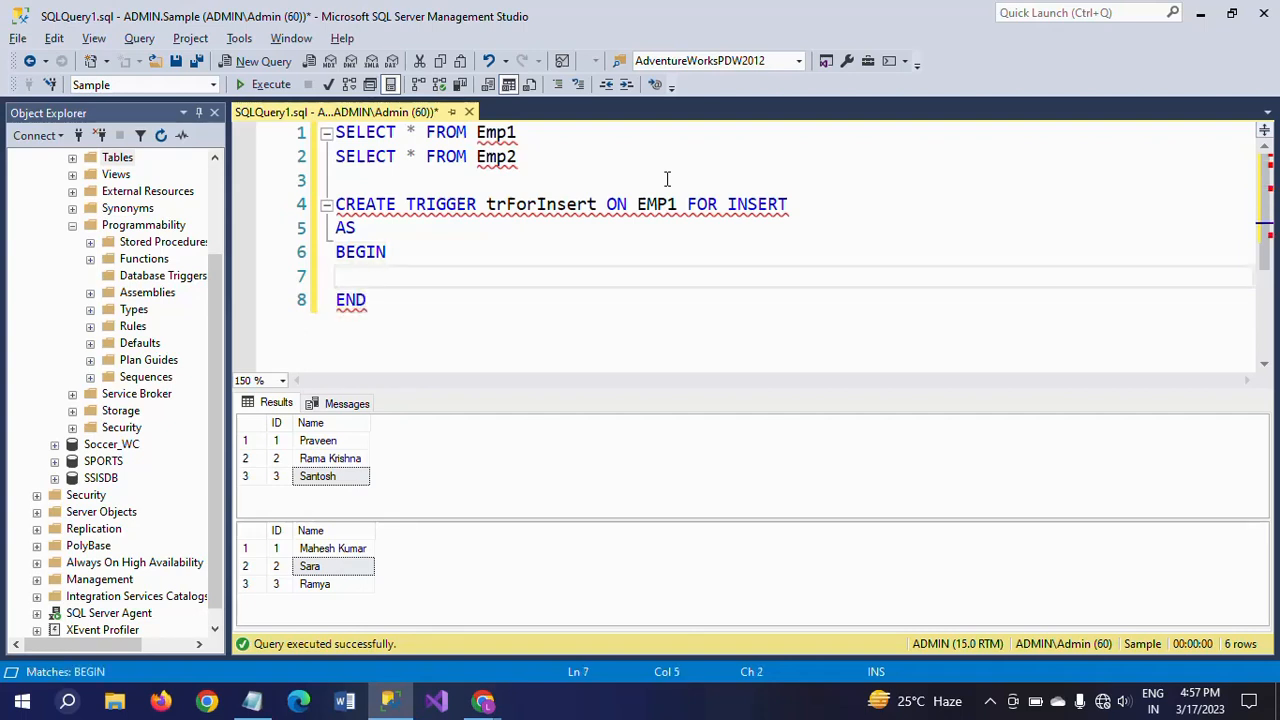
# - Type INSERT INTO EMP2 VALUES( on the empty line inside BEGIN…END, removing the extra space
pyautogui.click(377, 276)
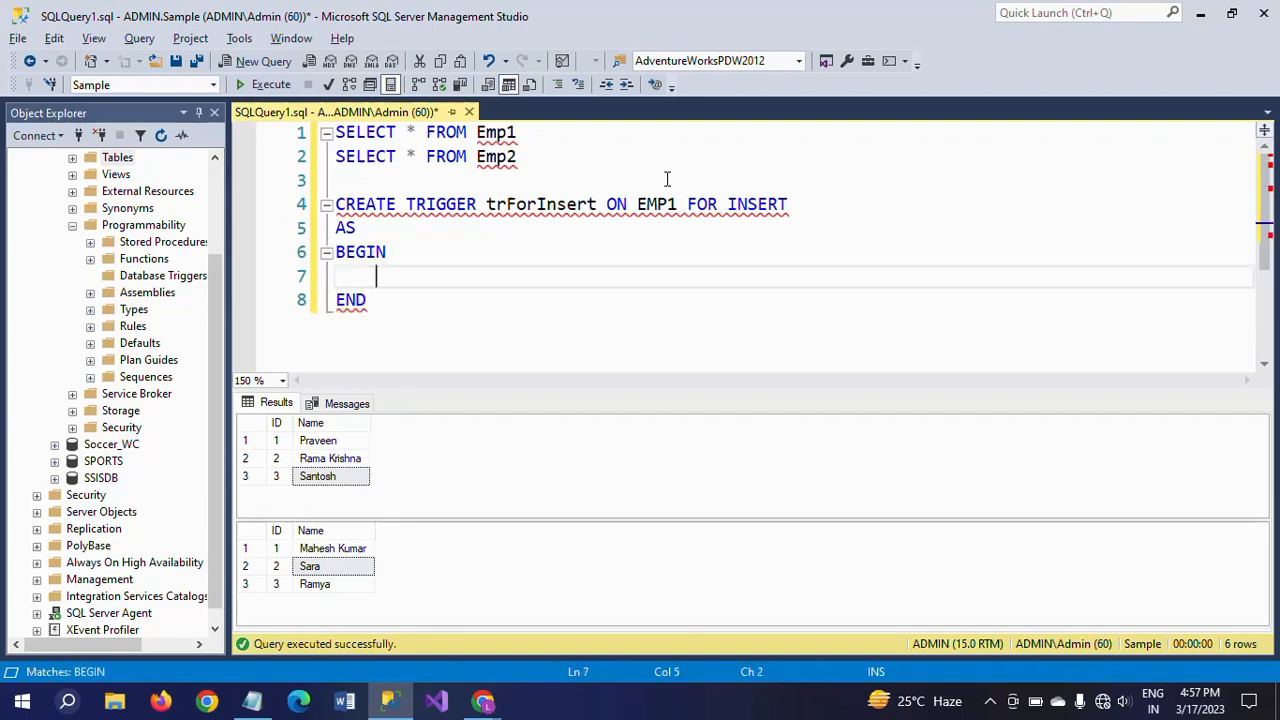
pyautogui.write('INSERT')
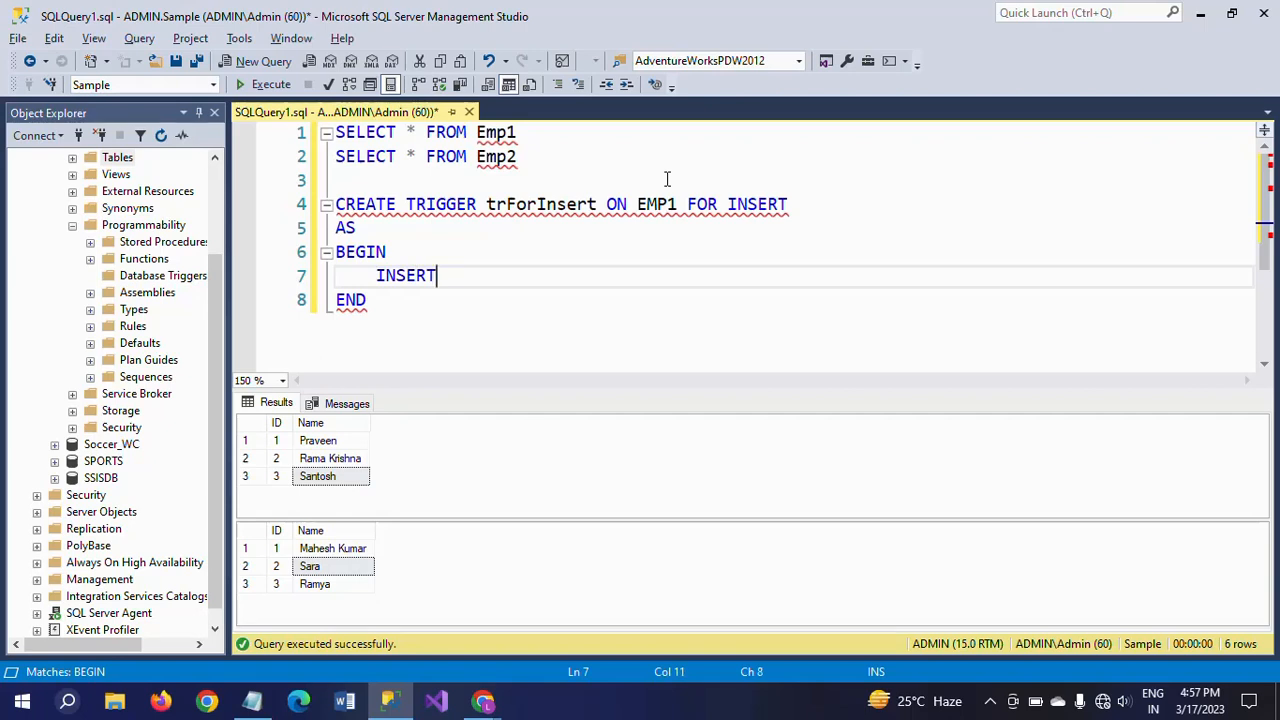
pyautogui.write('INT')
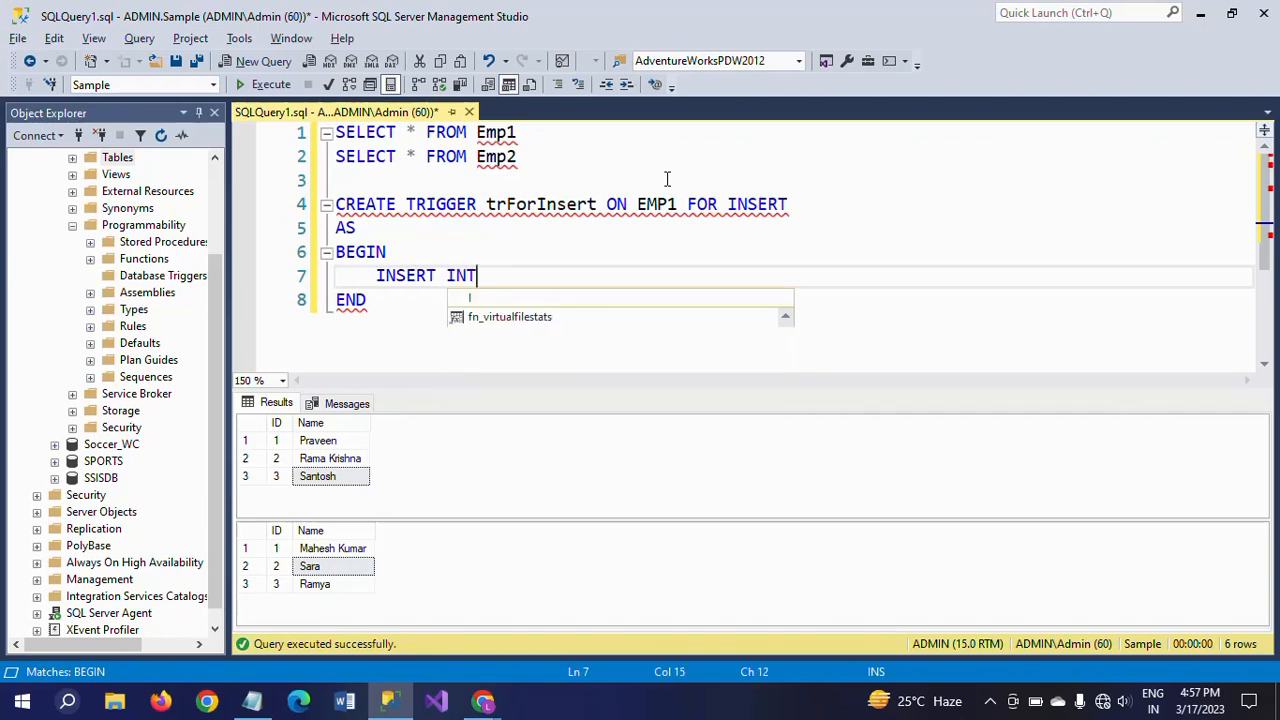
pyautogui.write('O V')
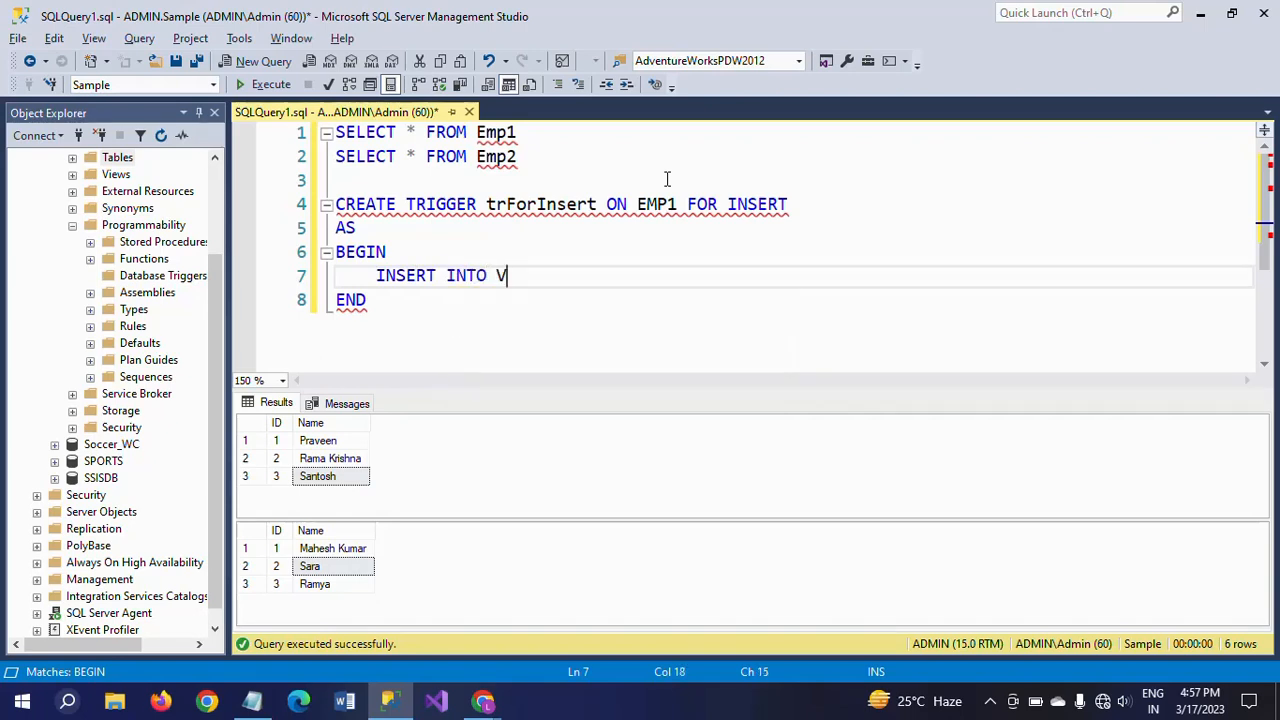
pyautogui.write('ALUES')
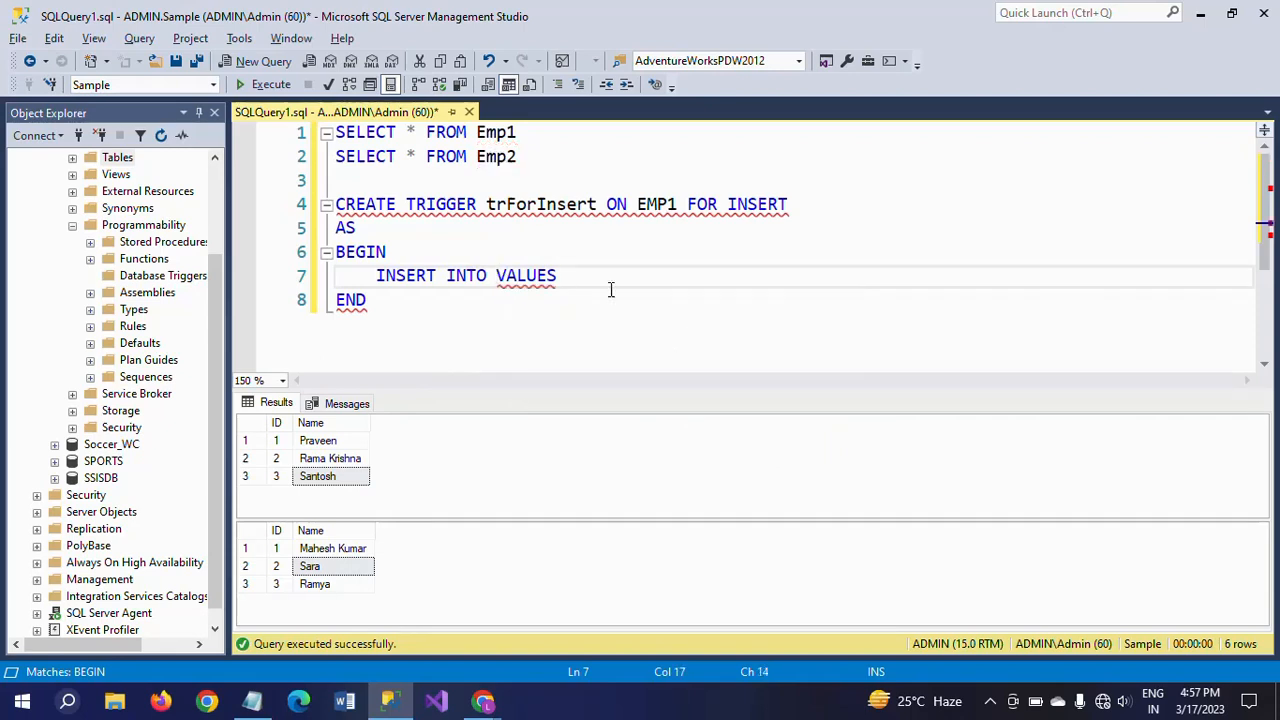
pyautogui.write('EMP2')
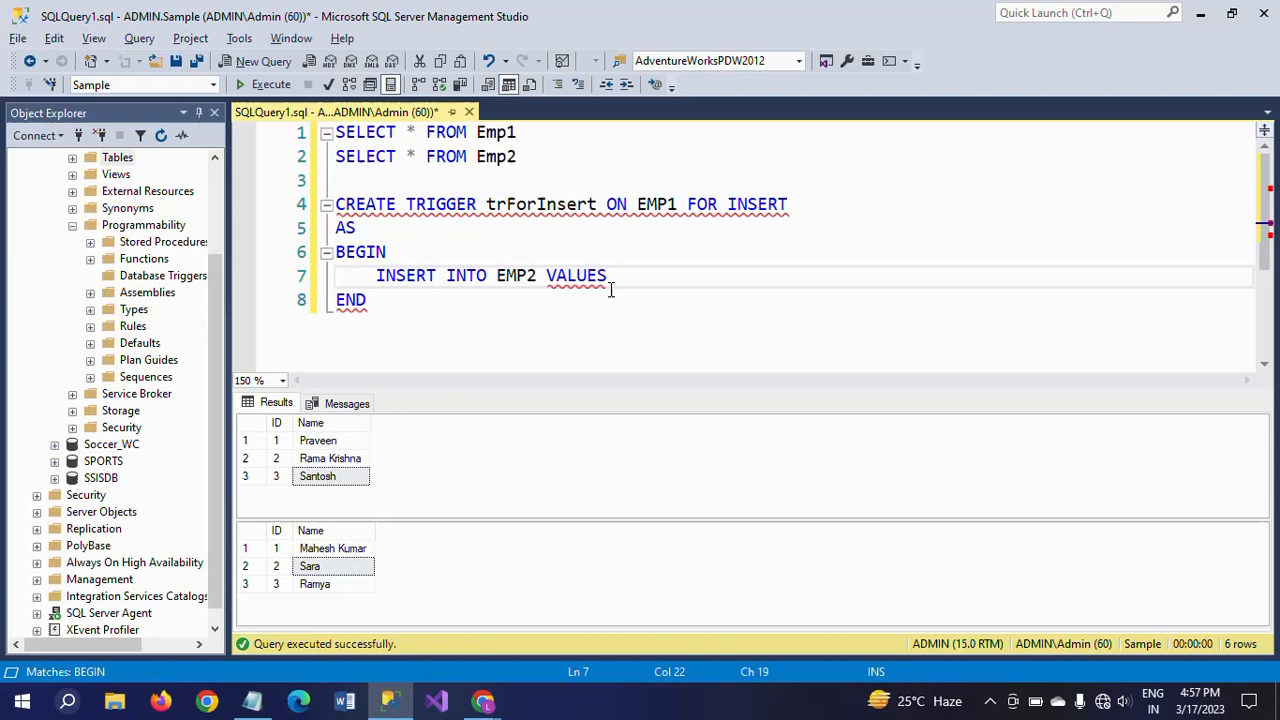
pyautogui.click(658, 276)
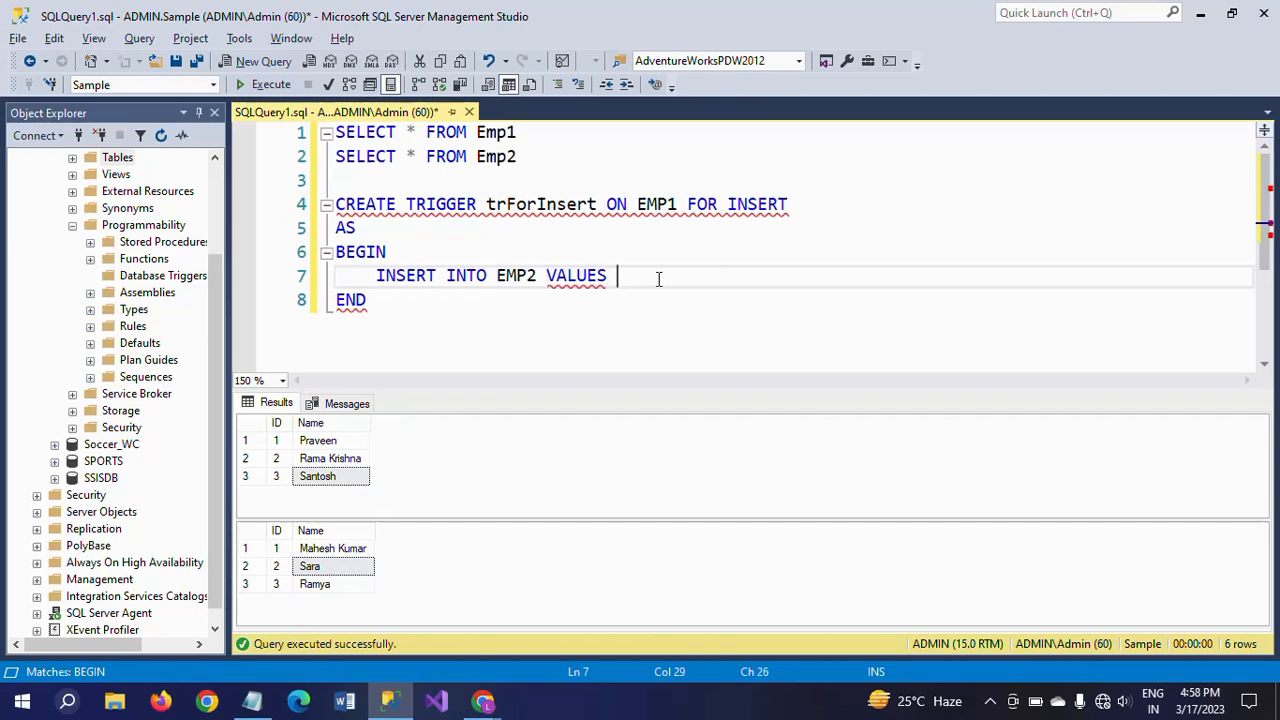
pyautogui.press('BackSpace')
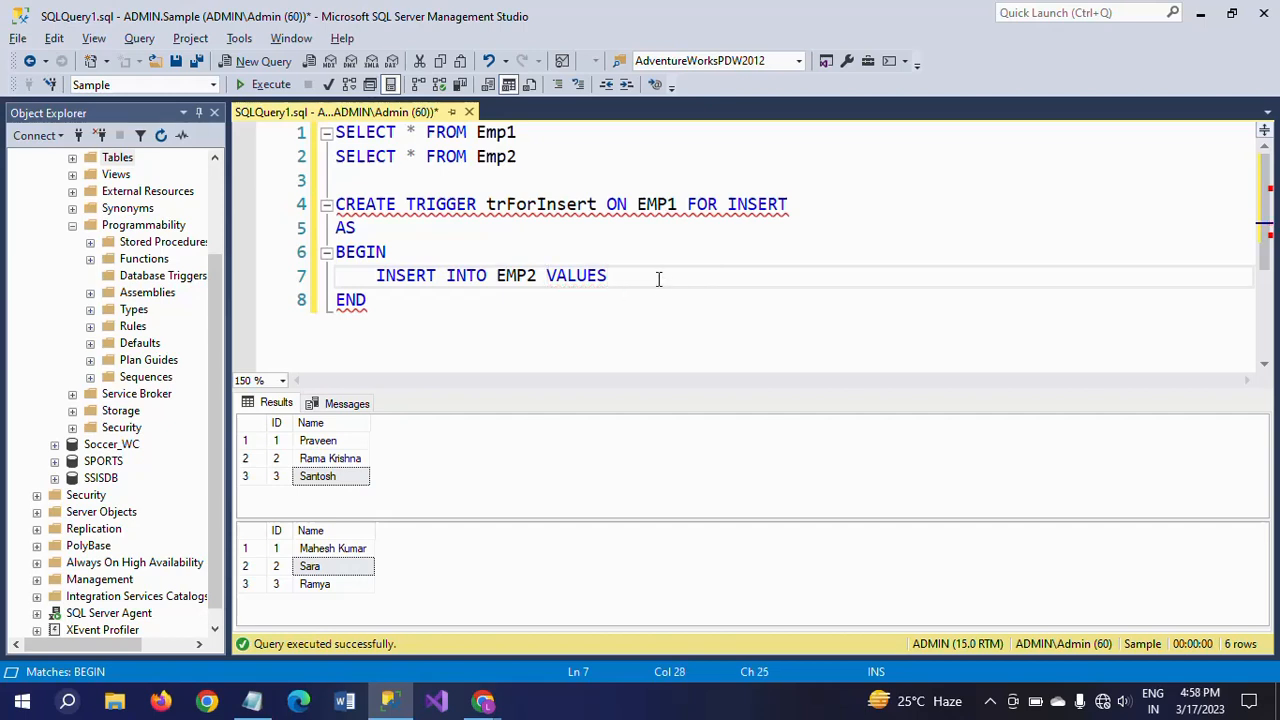
pyautogui.write('(')
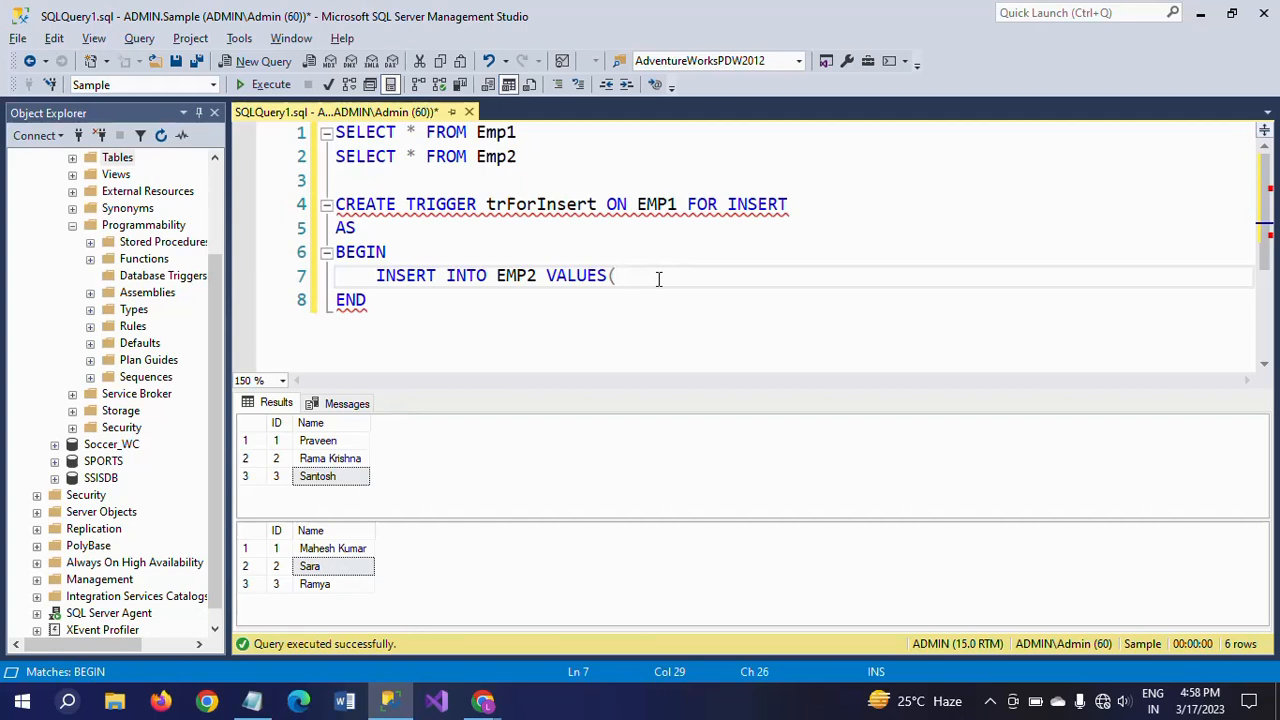
pyautogui.moveTo(497, 131)
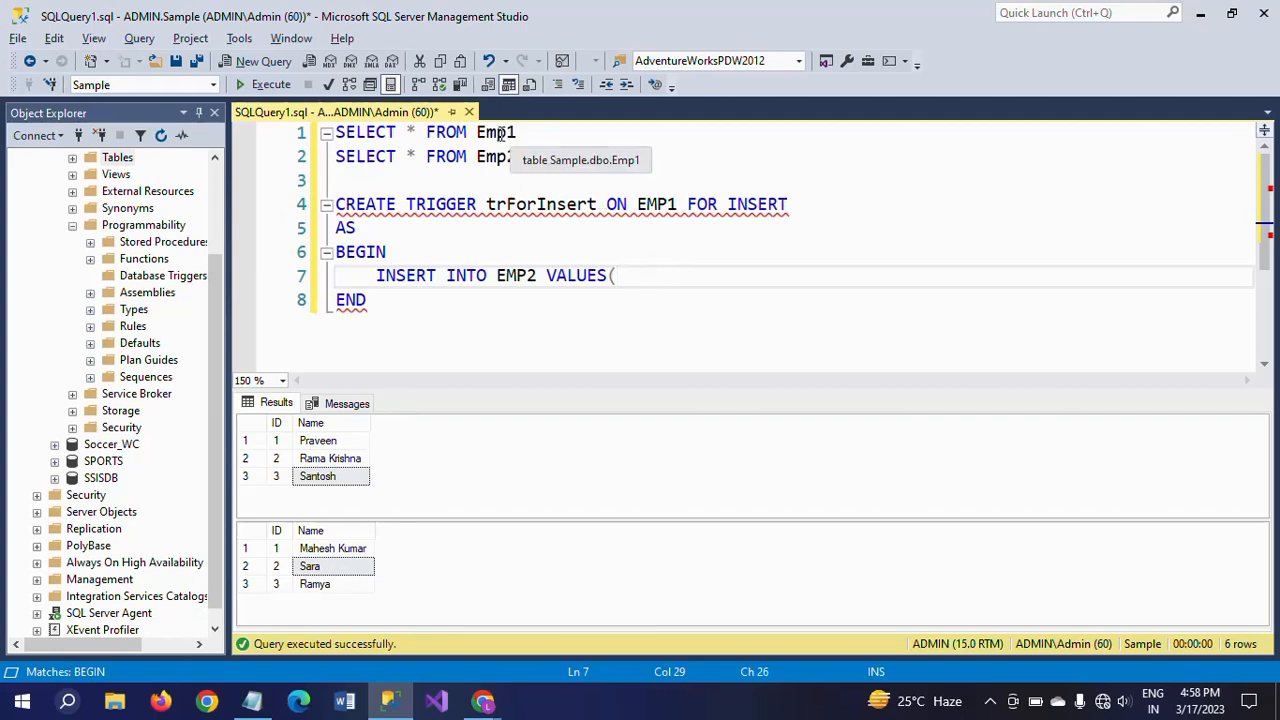
# - View Emp1 and Emp2 details with Alt+F1: identity int ID and varchar(20) Name
pyautogui.click(270, 84)
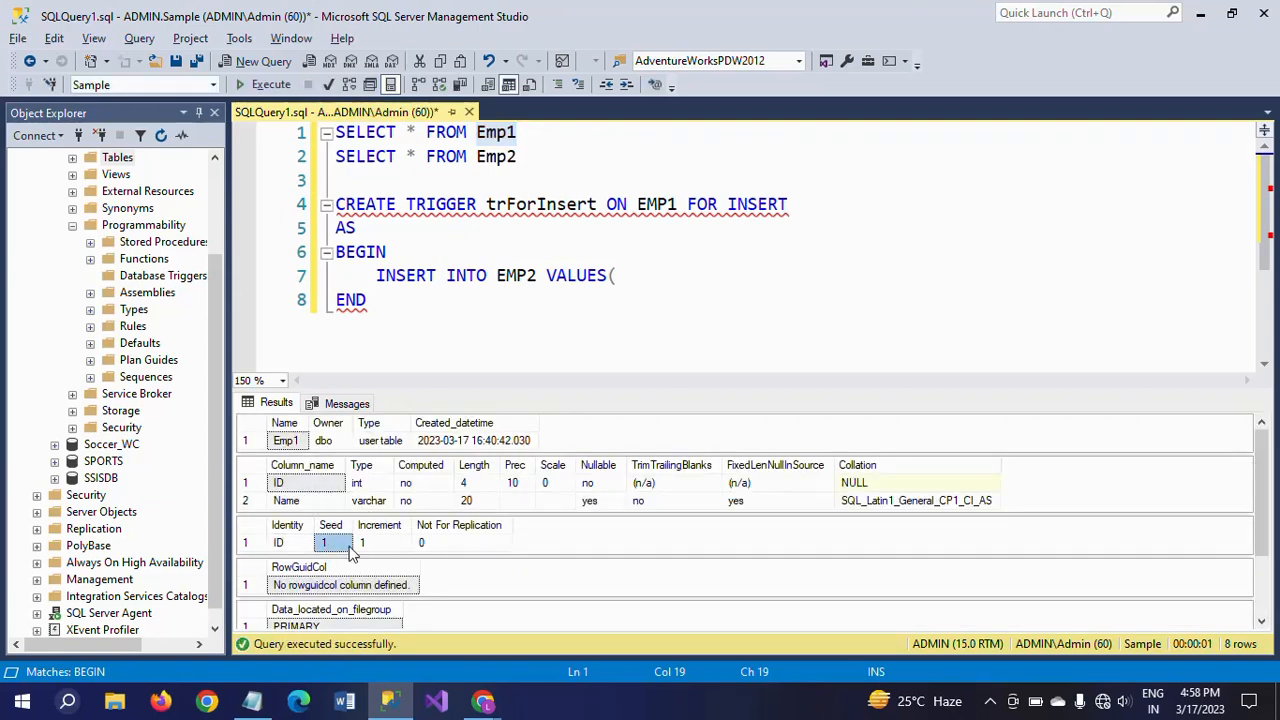
pyautogui.click(381, 542)
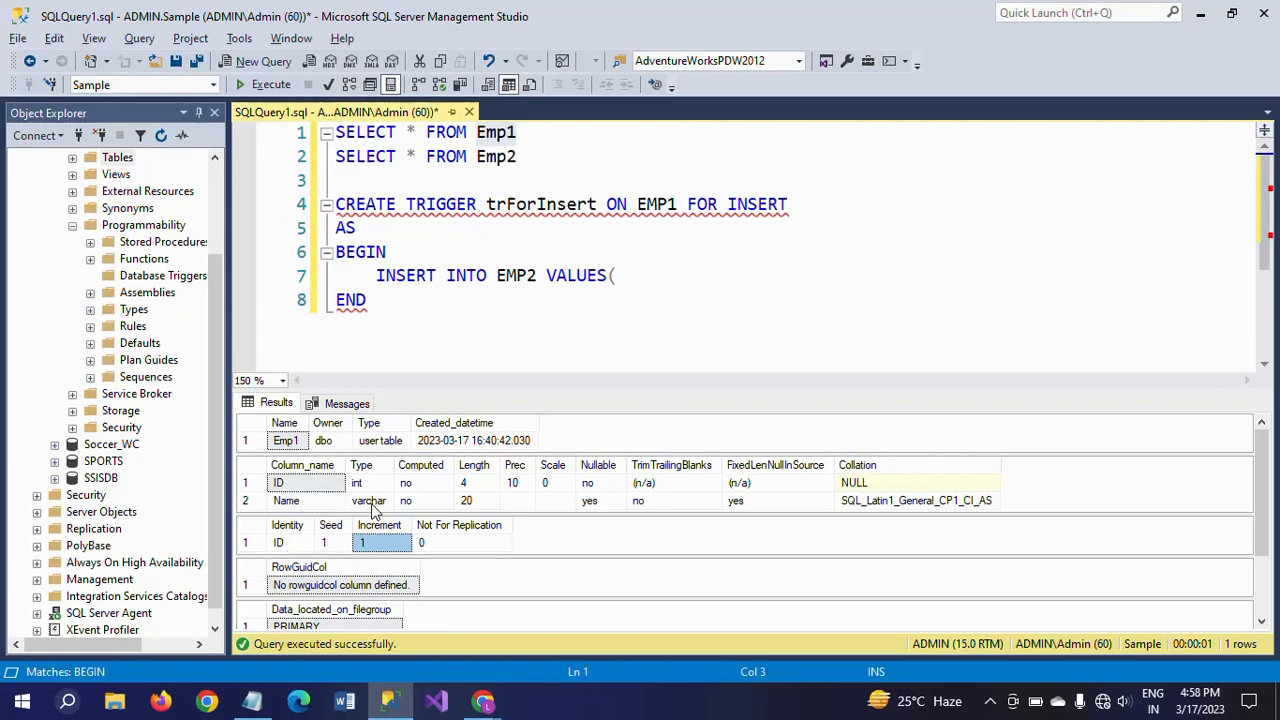
pyautogui.doubleClick(496, 156)
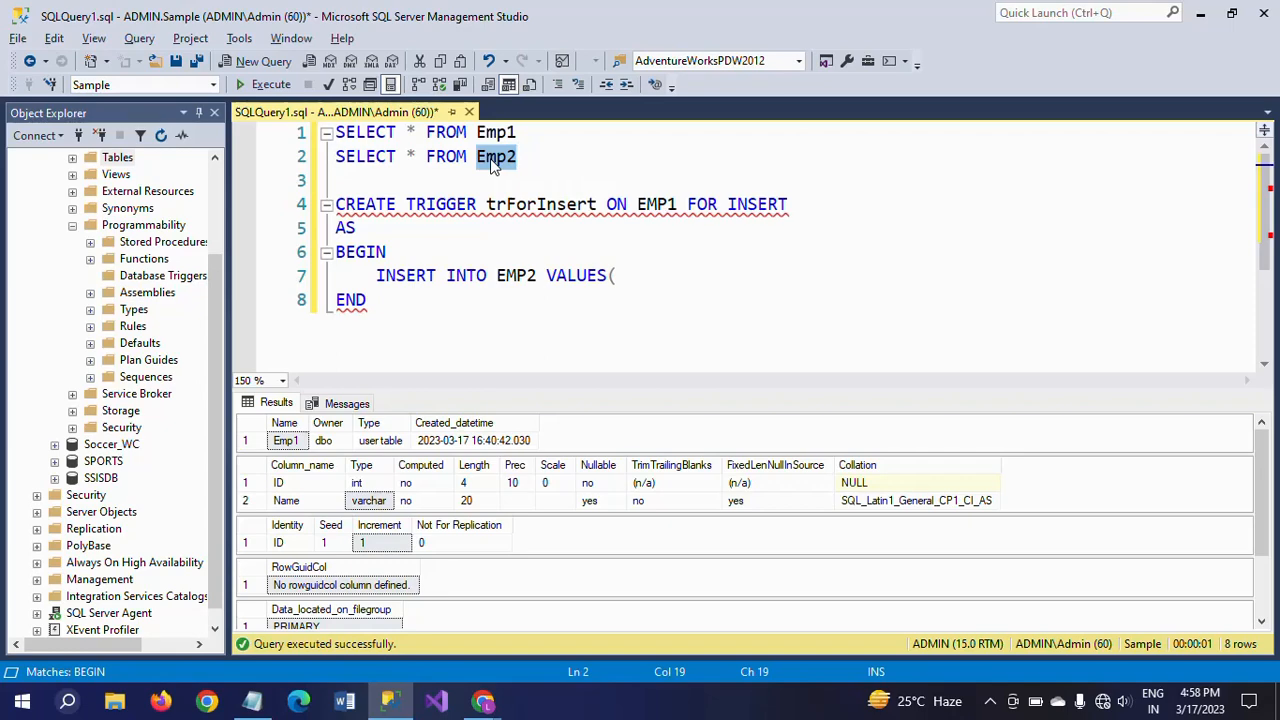
pyautogui.click(270, 84)
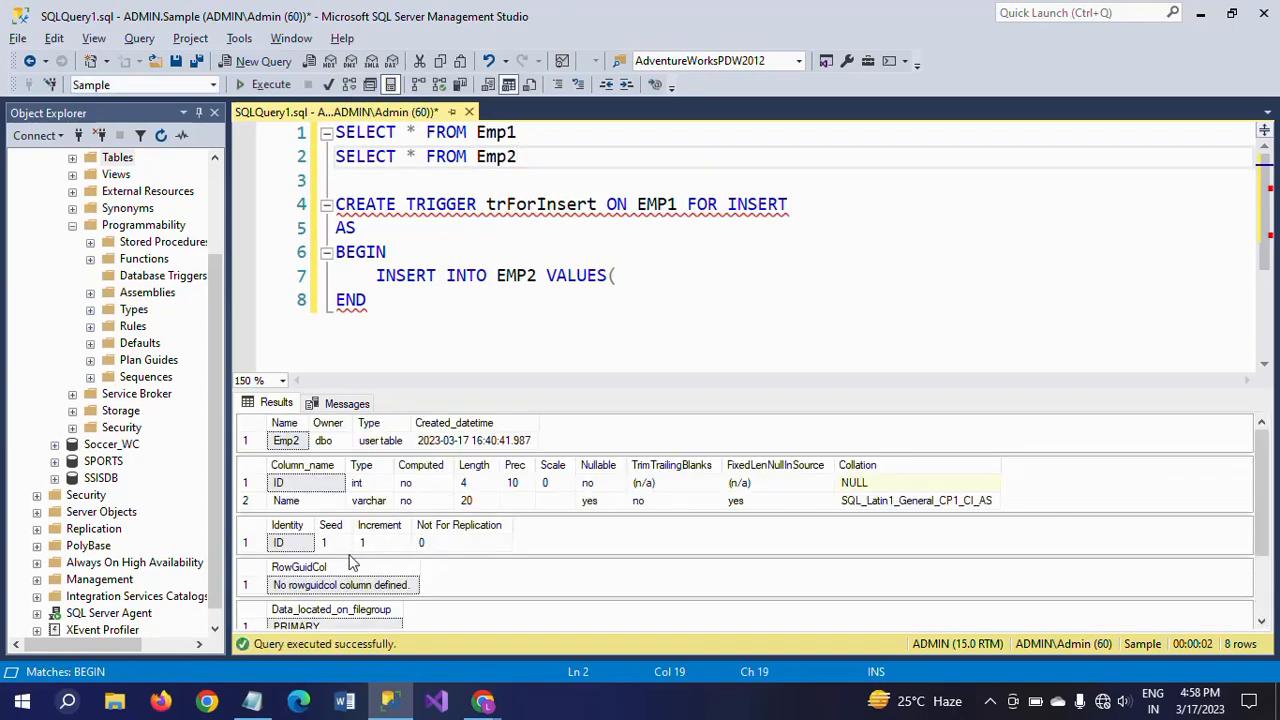
pyautogui.moveTo(370, 551)
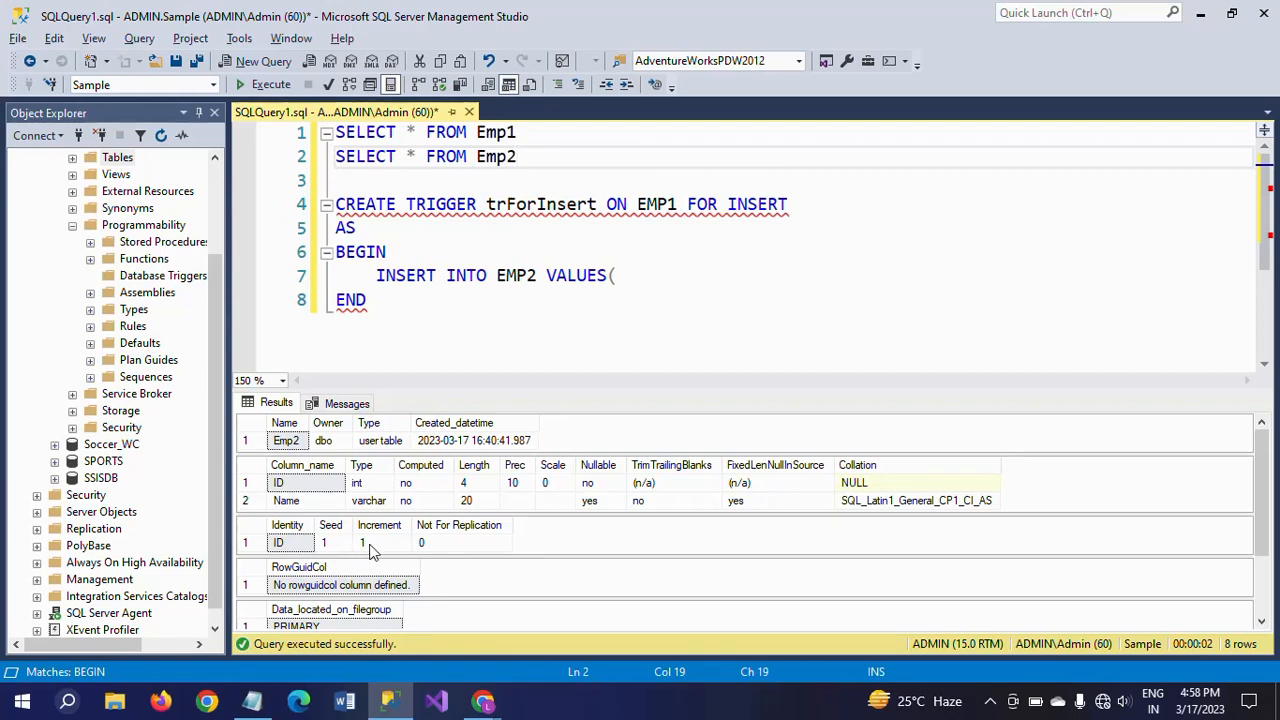
pyautogui.moveTo(373, 500)
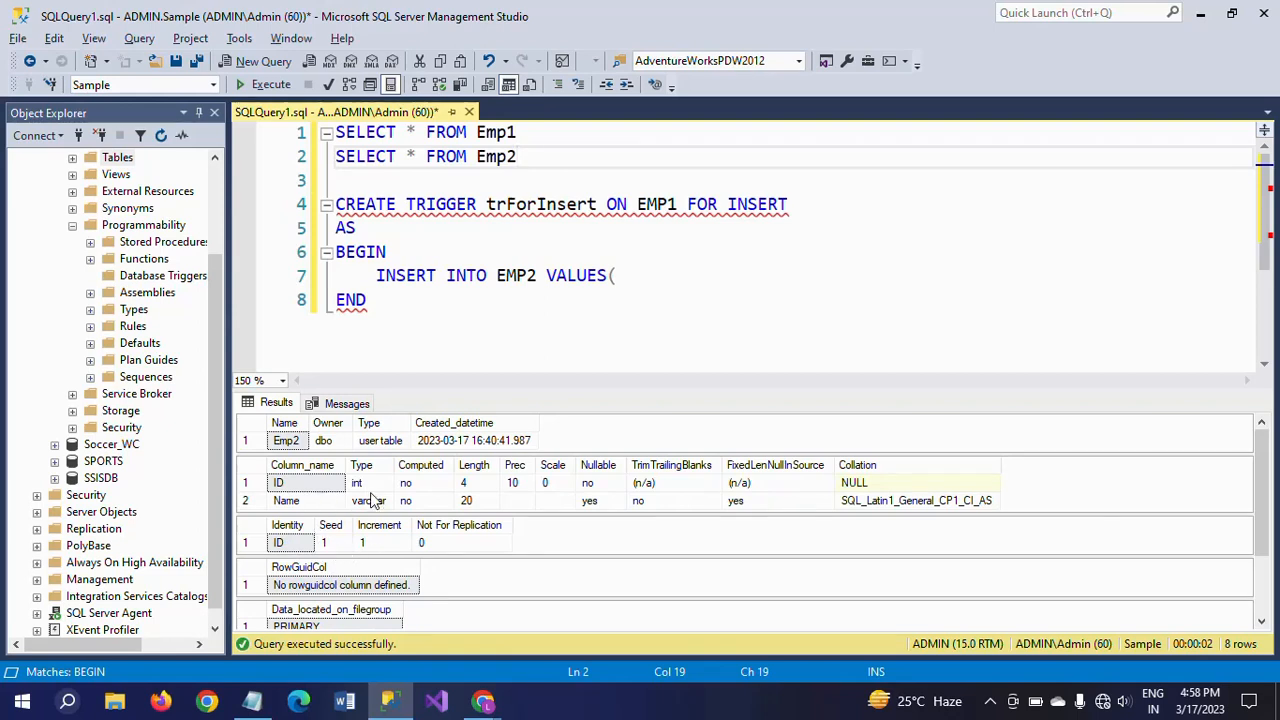
pyautogui.click(358, 483)
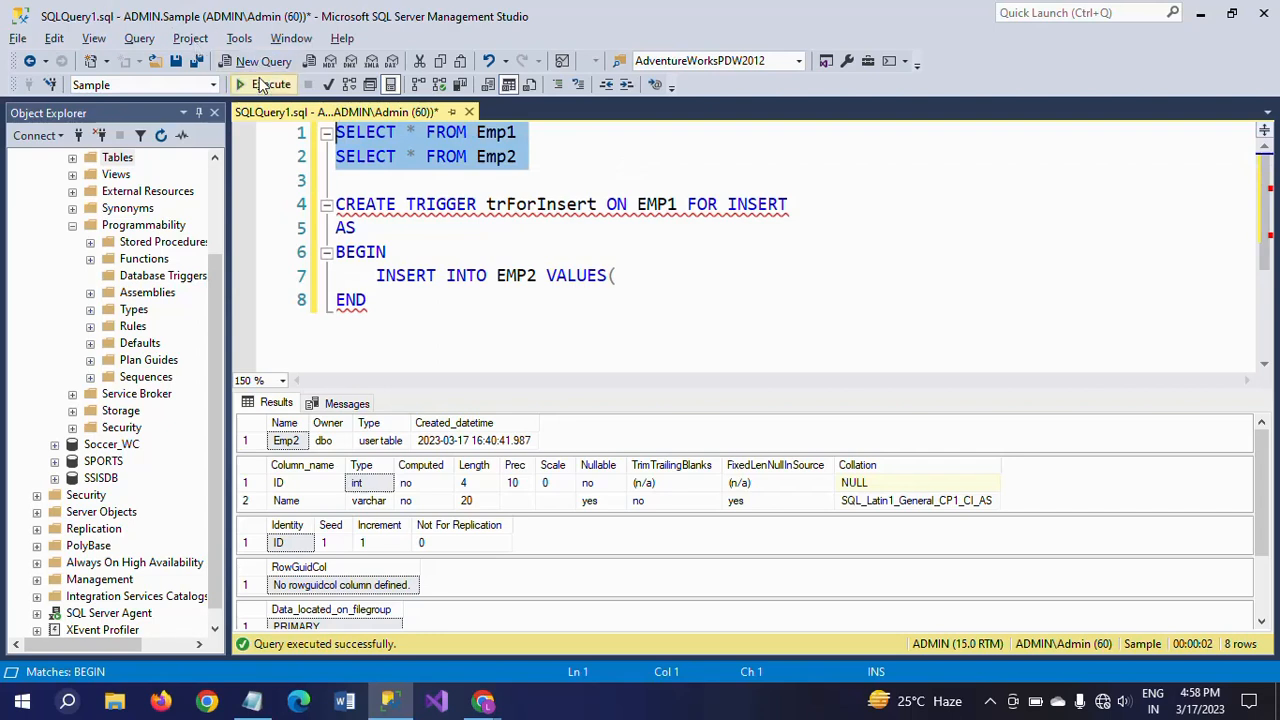
# - Rerun the Emp1 and Emp2 SELECTs and start entering 'David' in the VALUES list
pyautogui.click(263, 84)
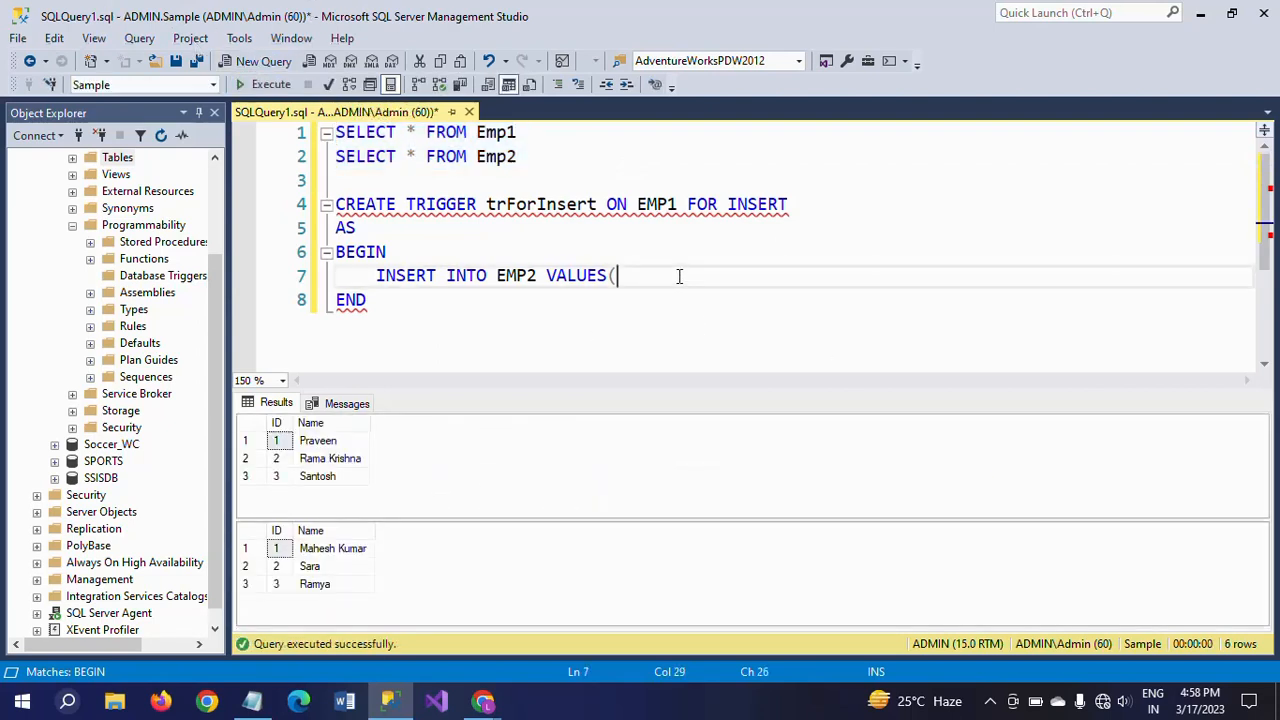
pyautogui.write('"')
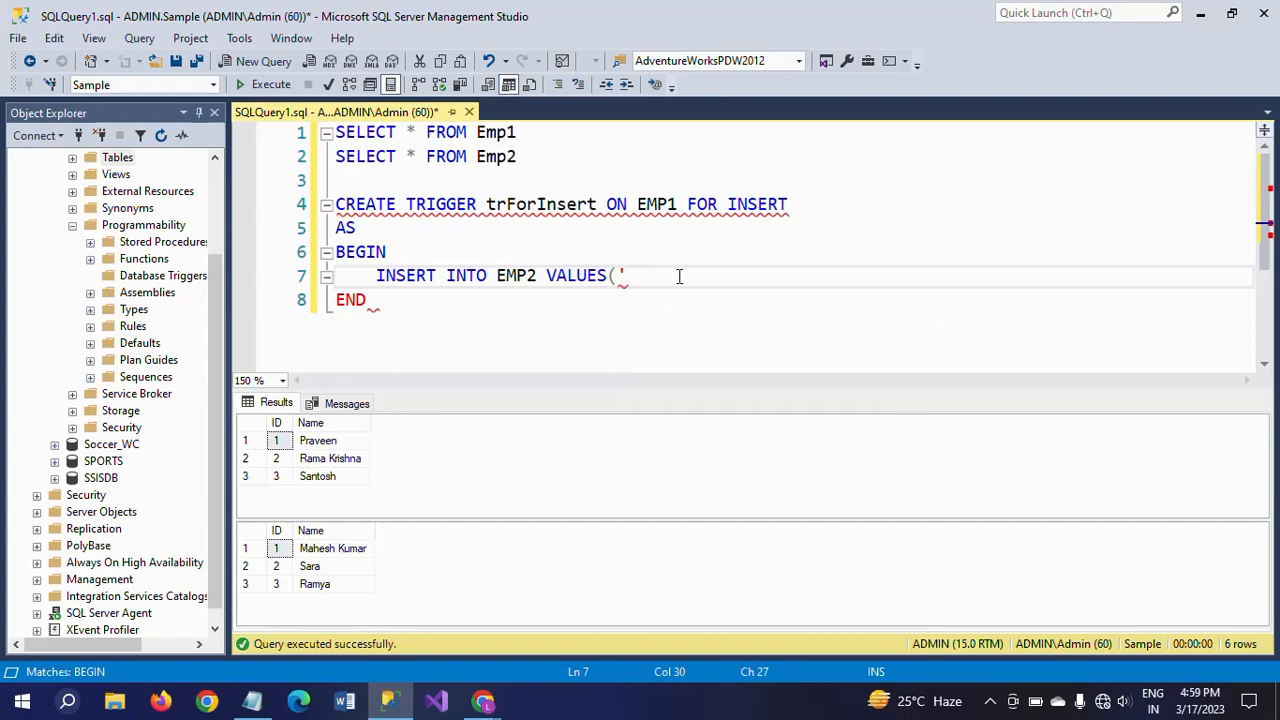
pyautogui.write("David')")
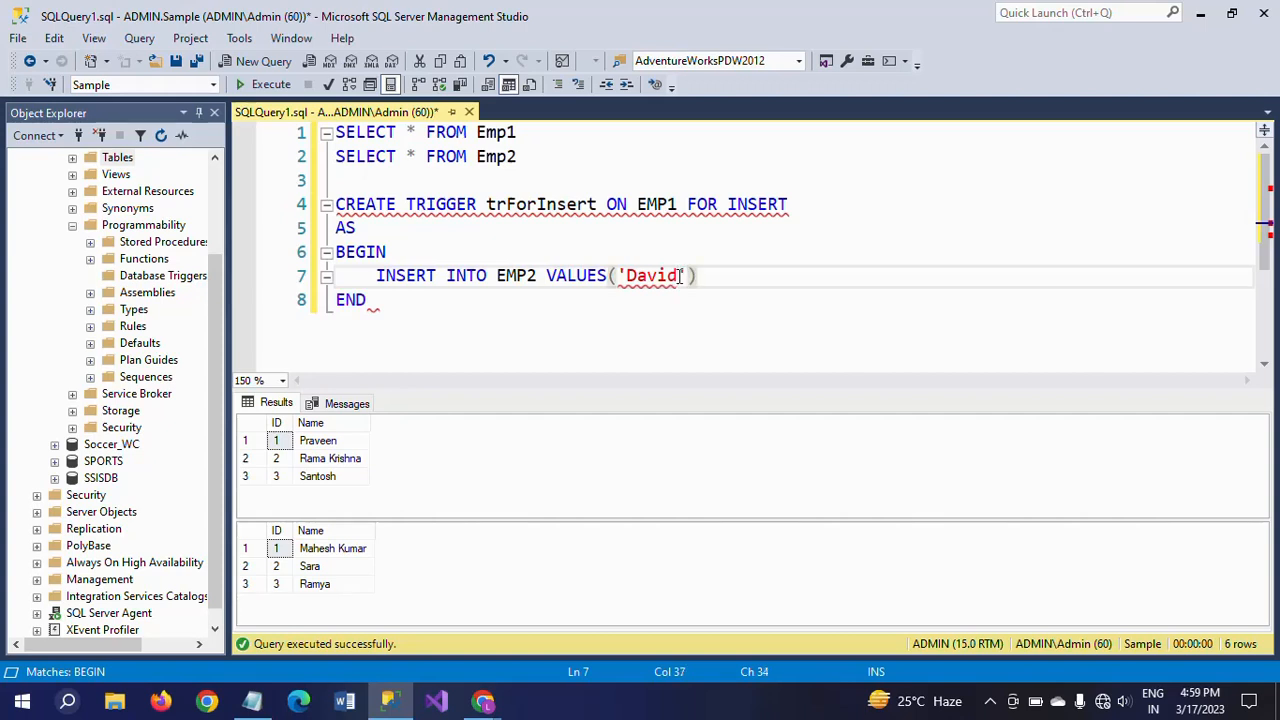
pyautogui.moveTo(390, 204)
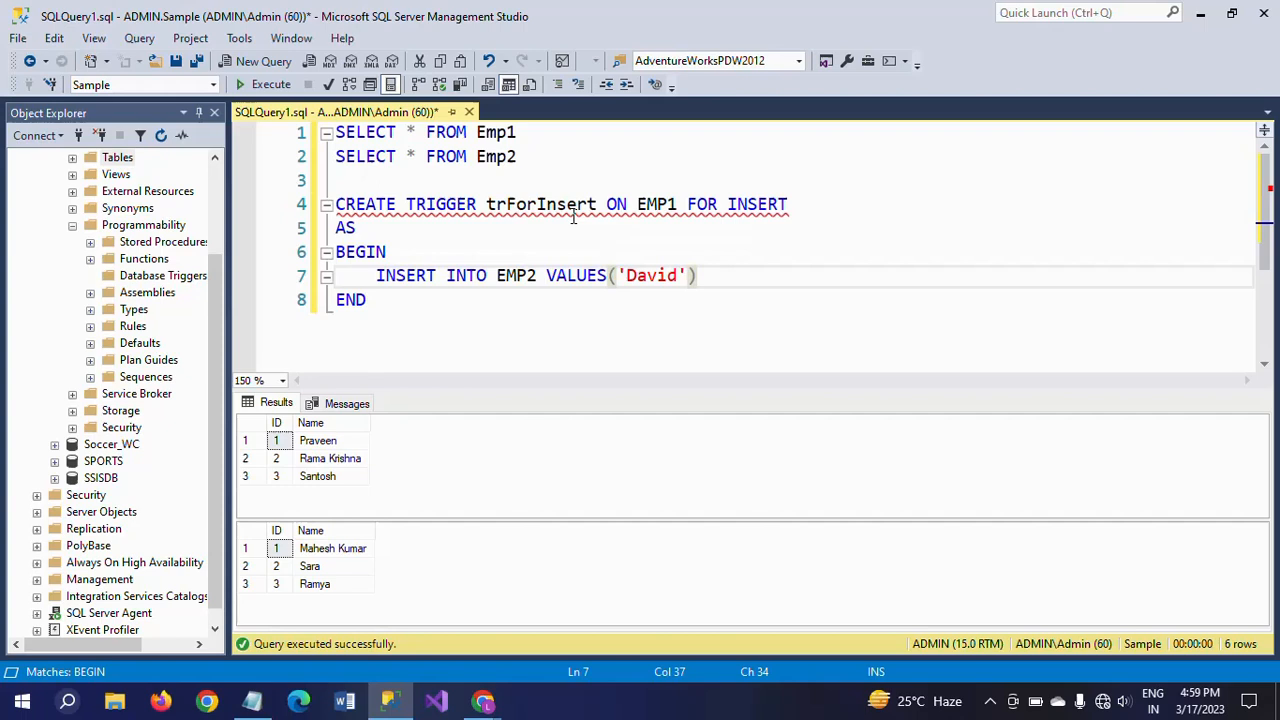
pyautogui.moveTo(651, 204)
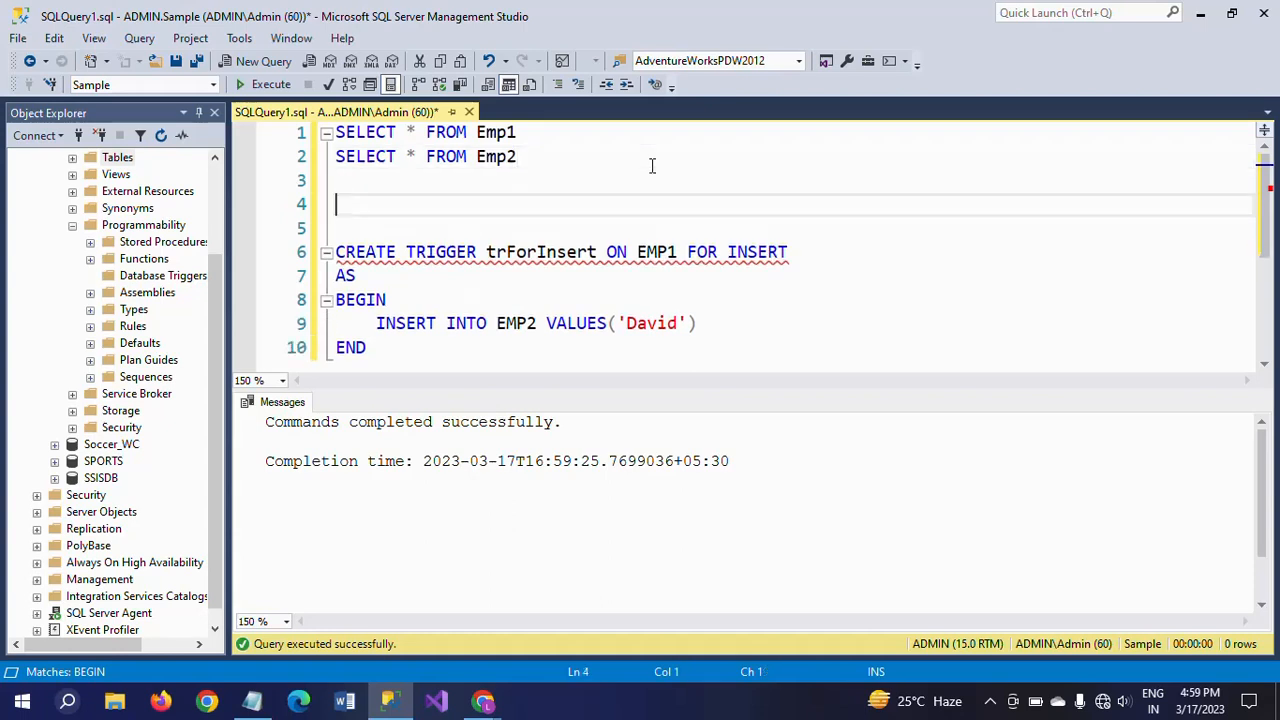
# - Write INSERT INTO Emp1 VALUES('Siddhu') on a new line above the trigger
pyautogui.write('INSERT')
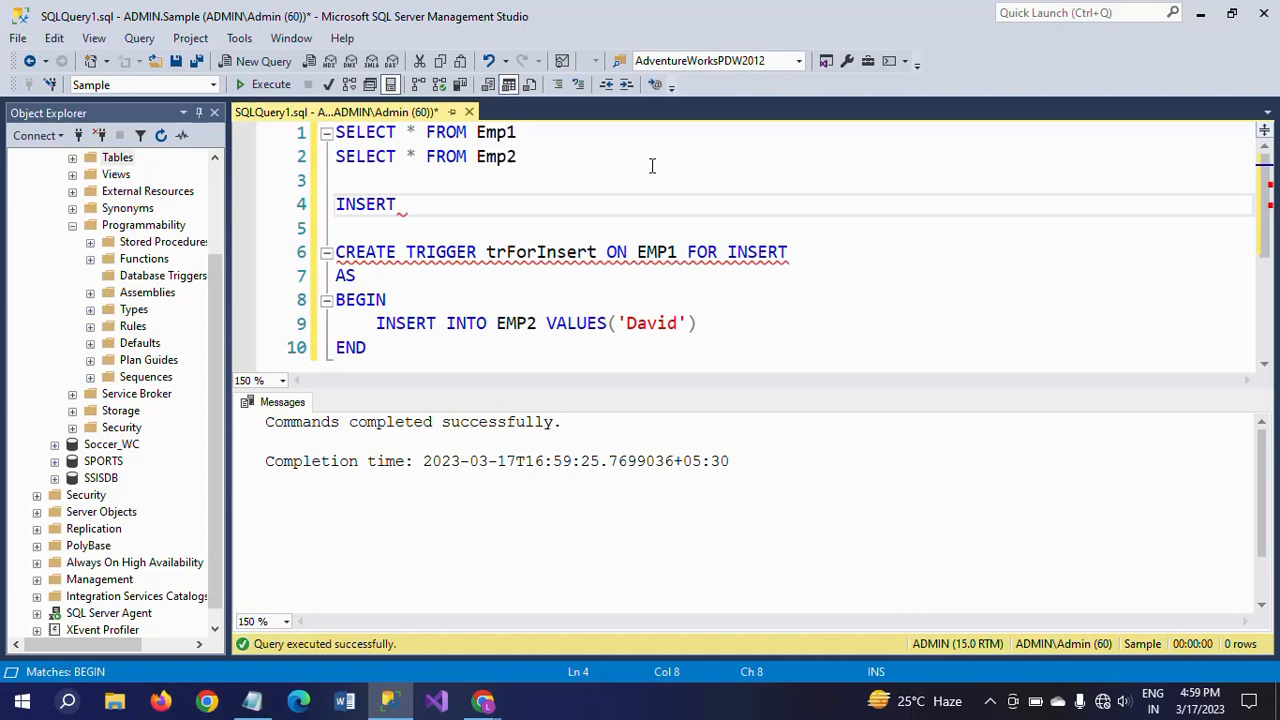
pyautogui.write('INTO')
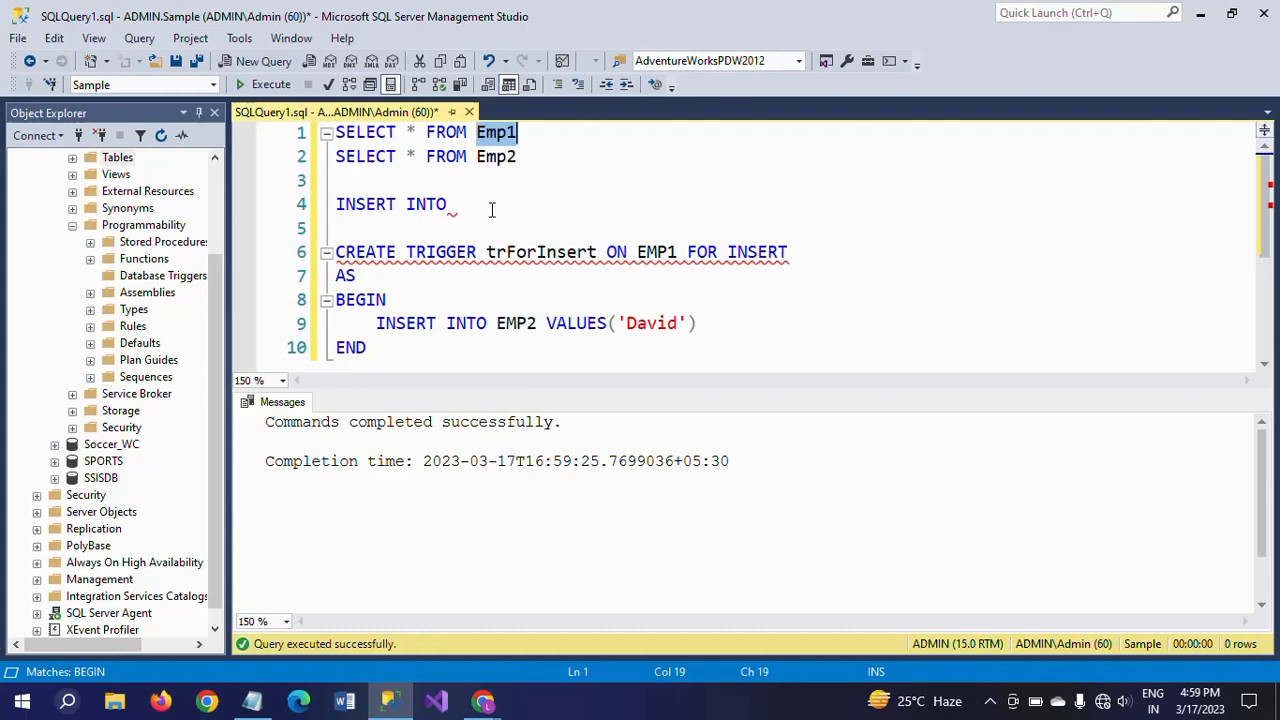
pyautogui.write('Emp1')
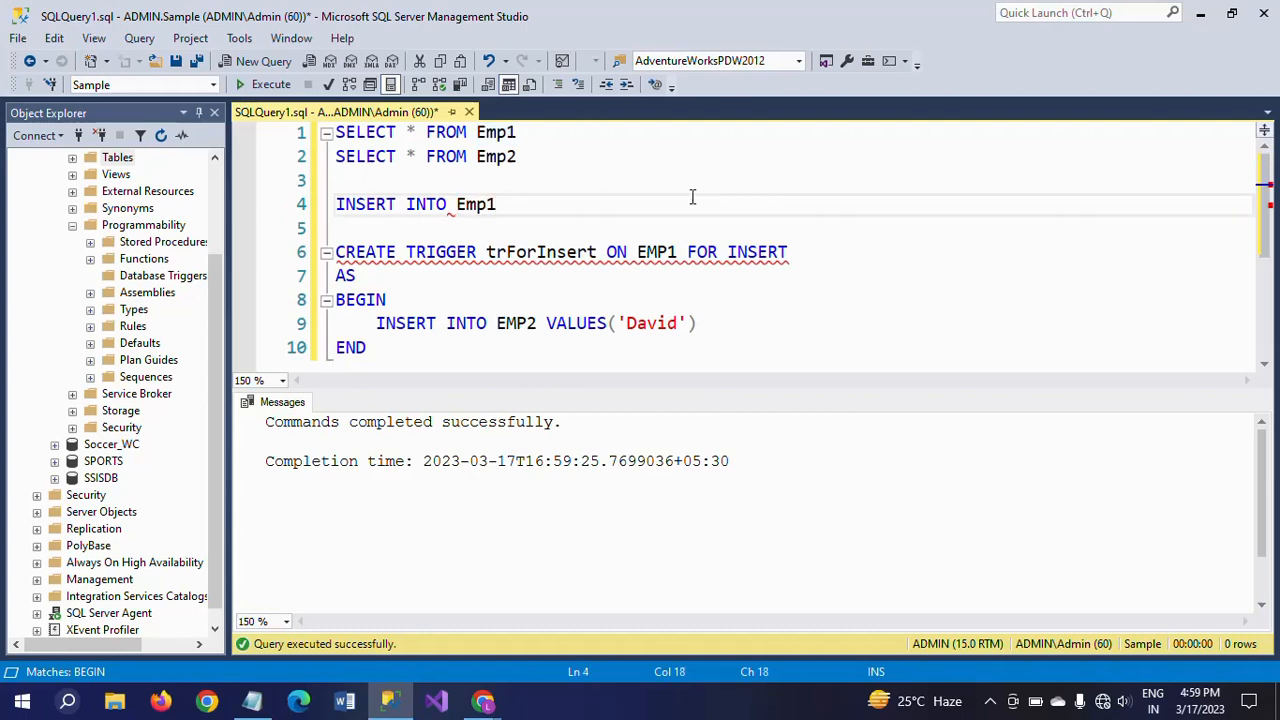
pyautogui.write('VALUES')
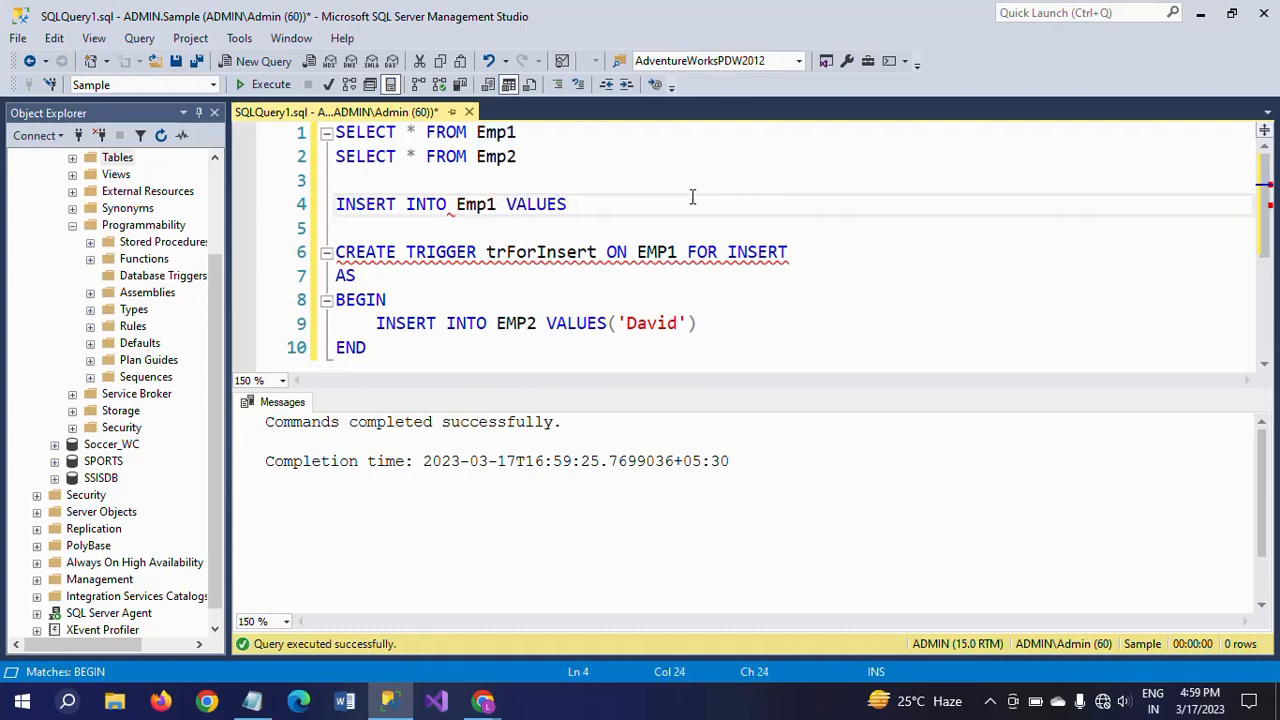
pyautogui.write("('")
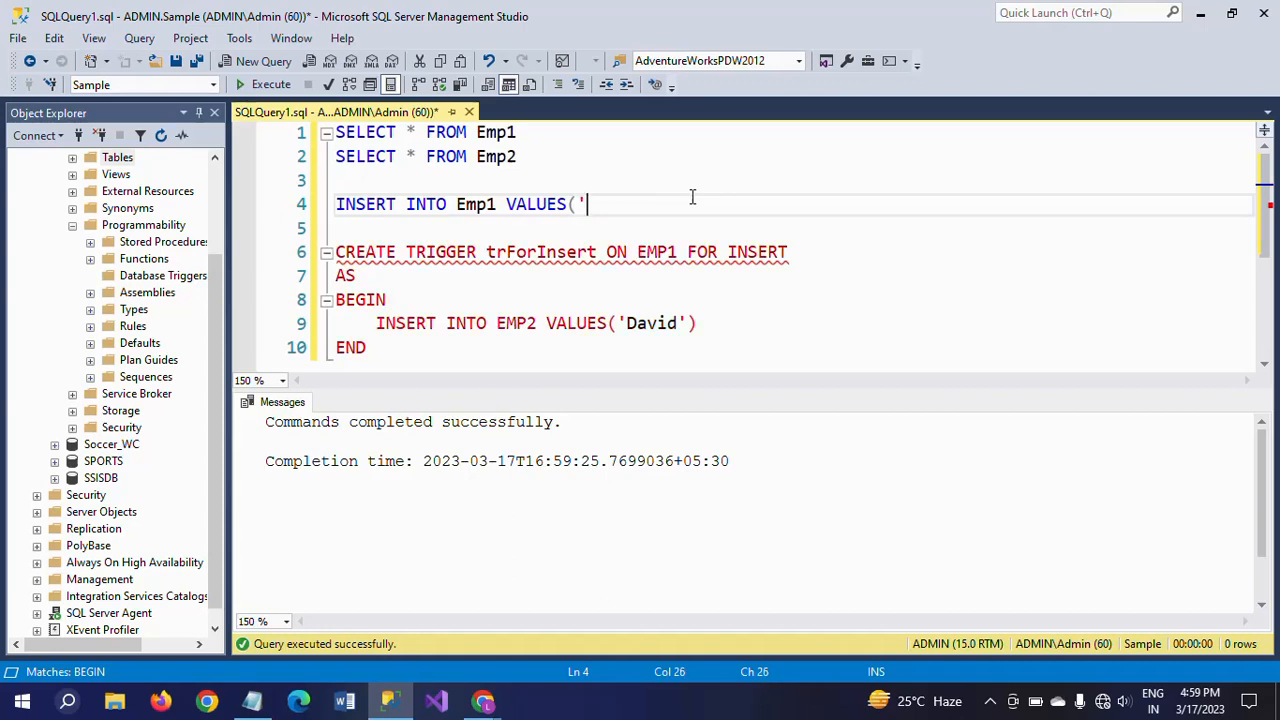
pyautogui.write('Si')
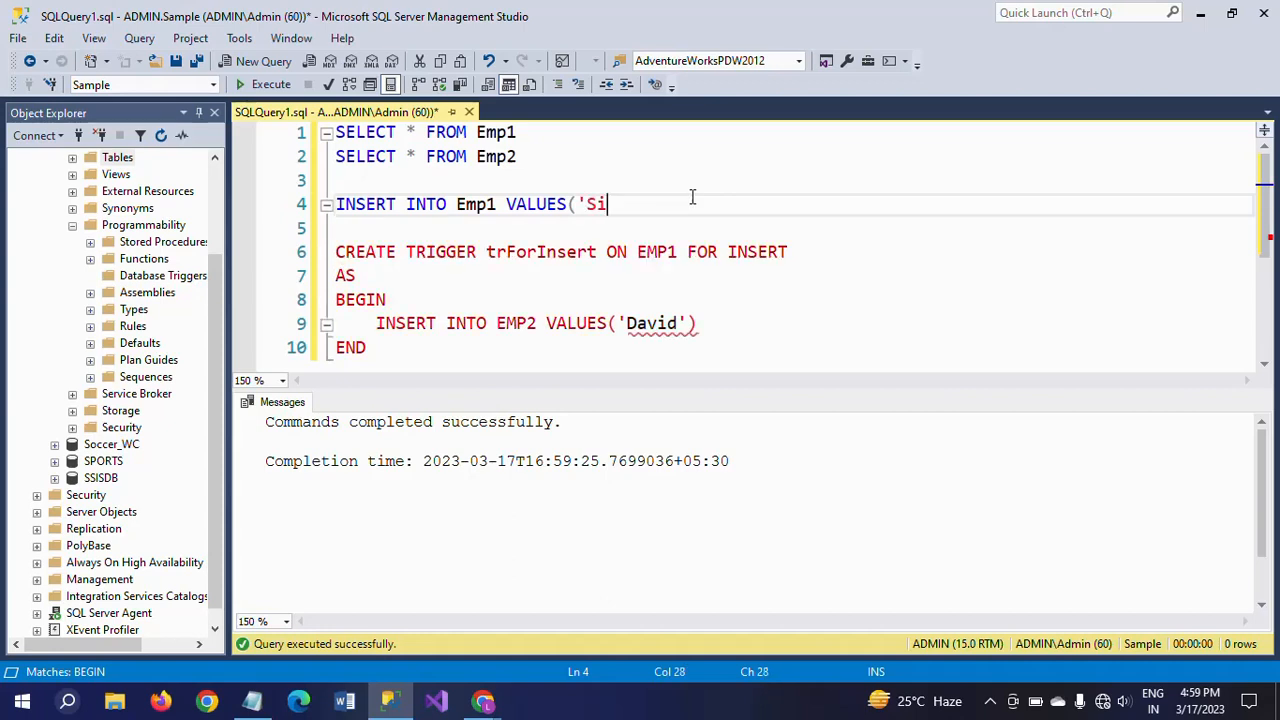
pyautogui.write('ddhu')
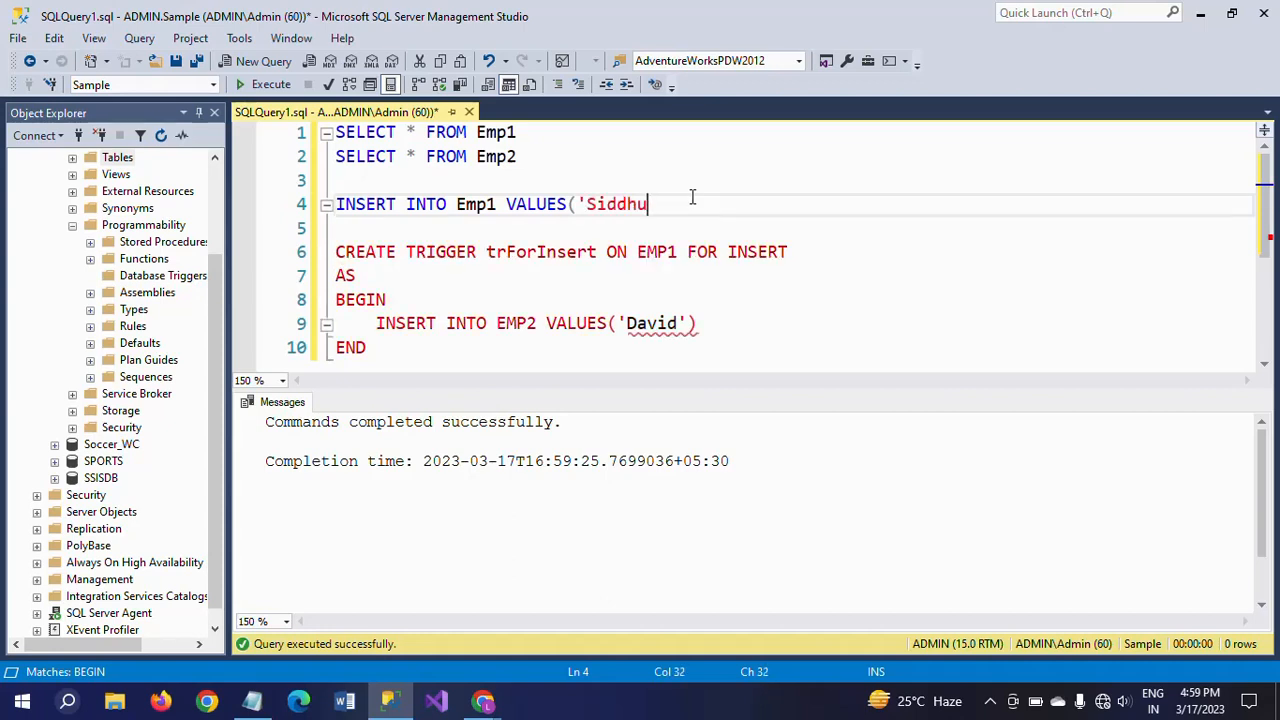
pyautogui.write("')")
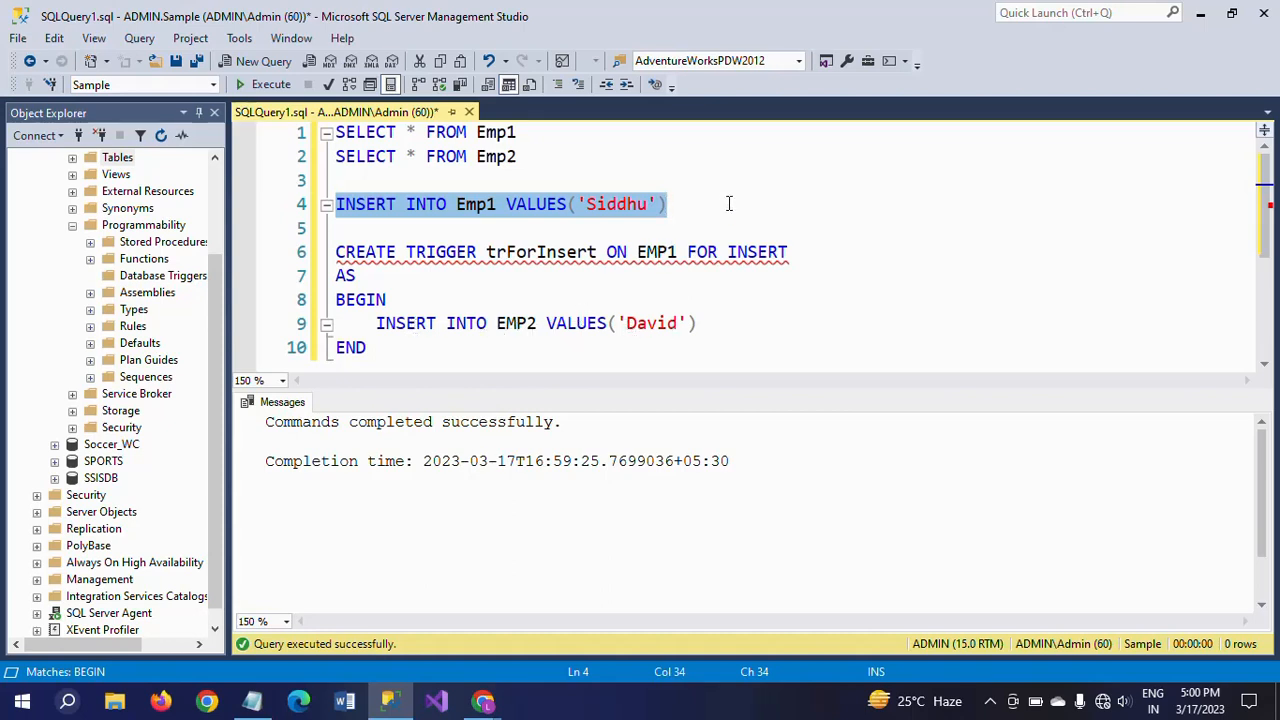
pyautogui.moveTo(256, 133)
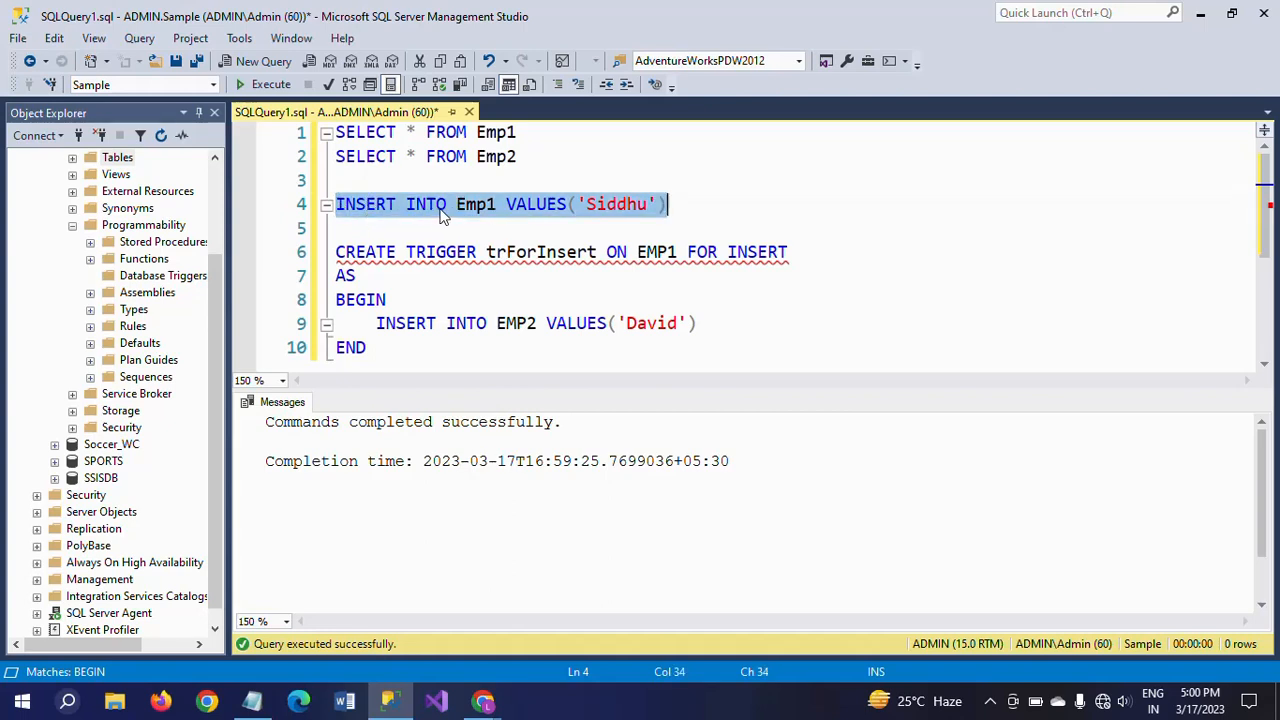
pyautogui.moveTo(593, 332)
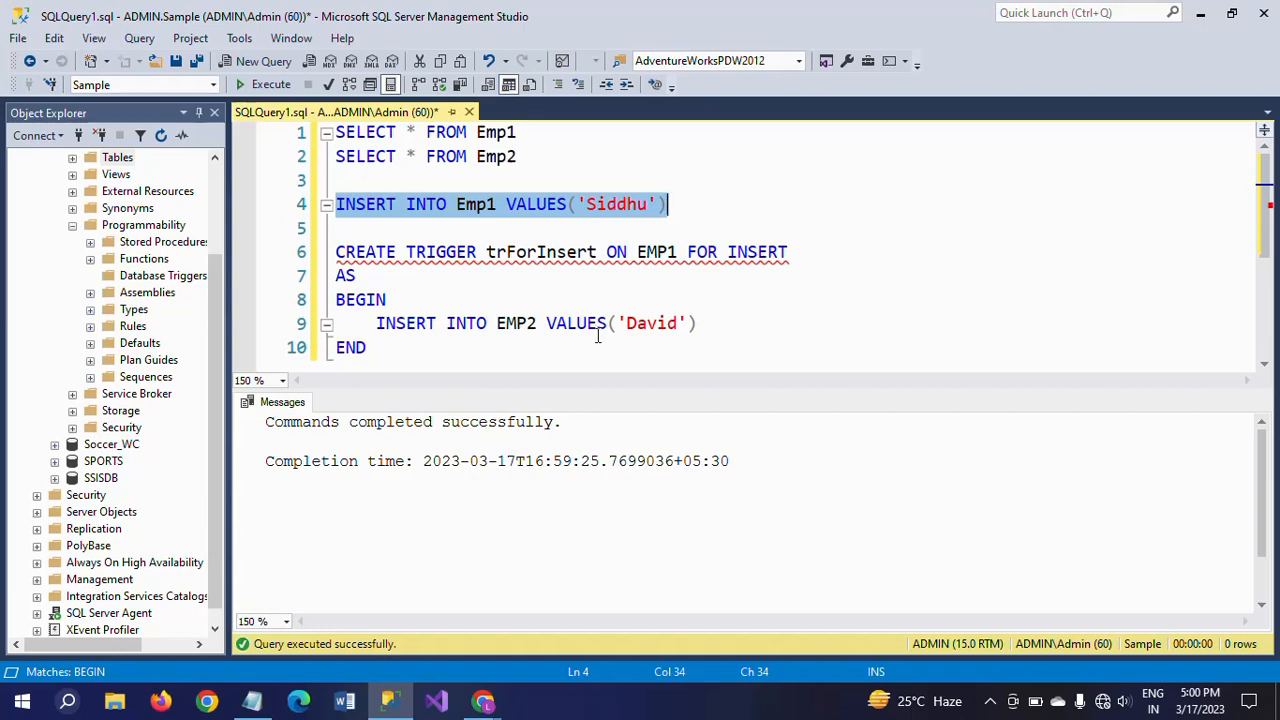
# - Run both SELECTs showing three rows each, then execute the Siddhu insert into Emp1
pyautogui.click(603, 156)
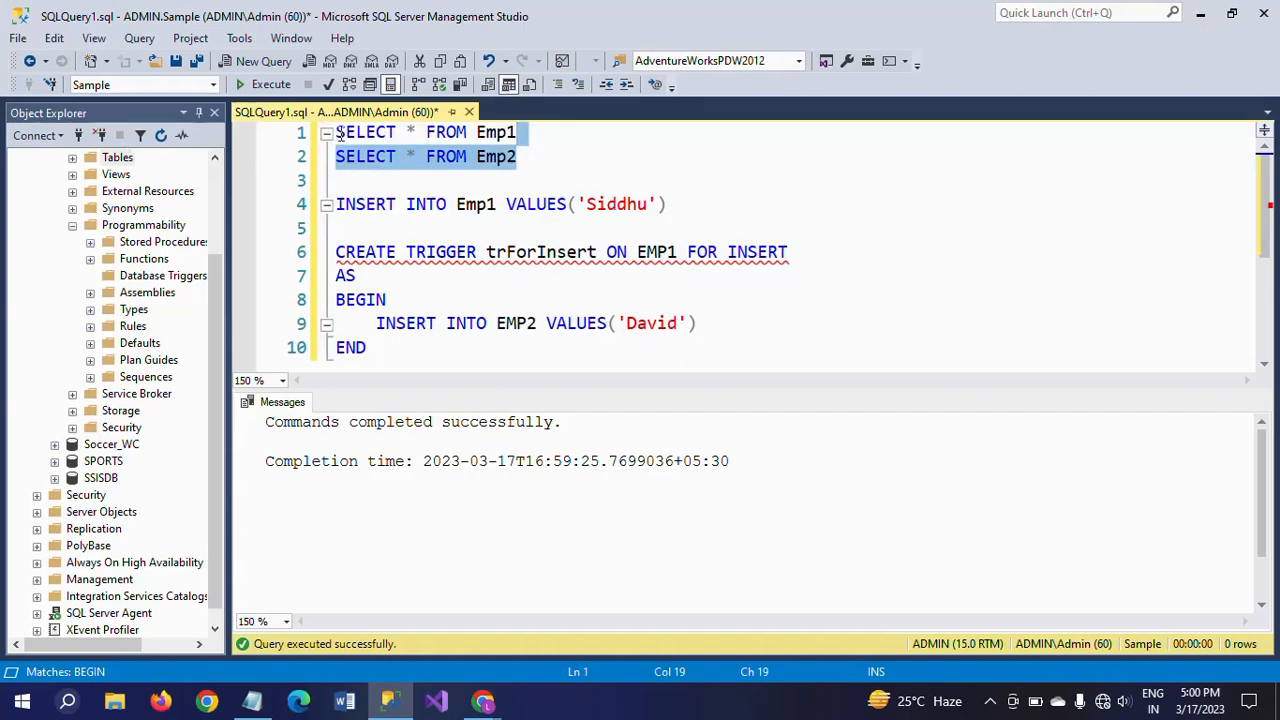
pyautogui.click(271, 84)
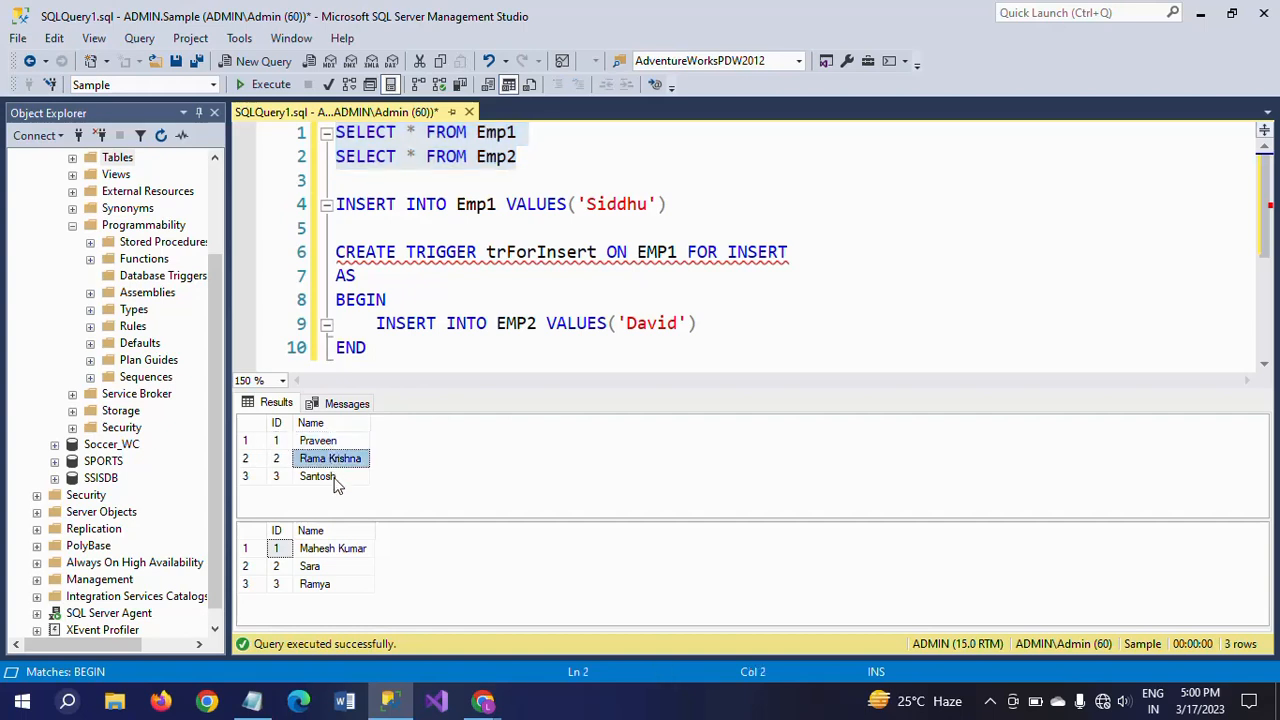
pyautogui.click(333, 548)
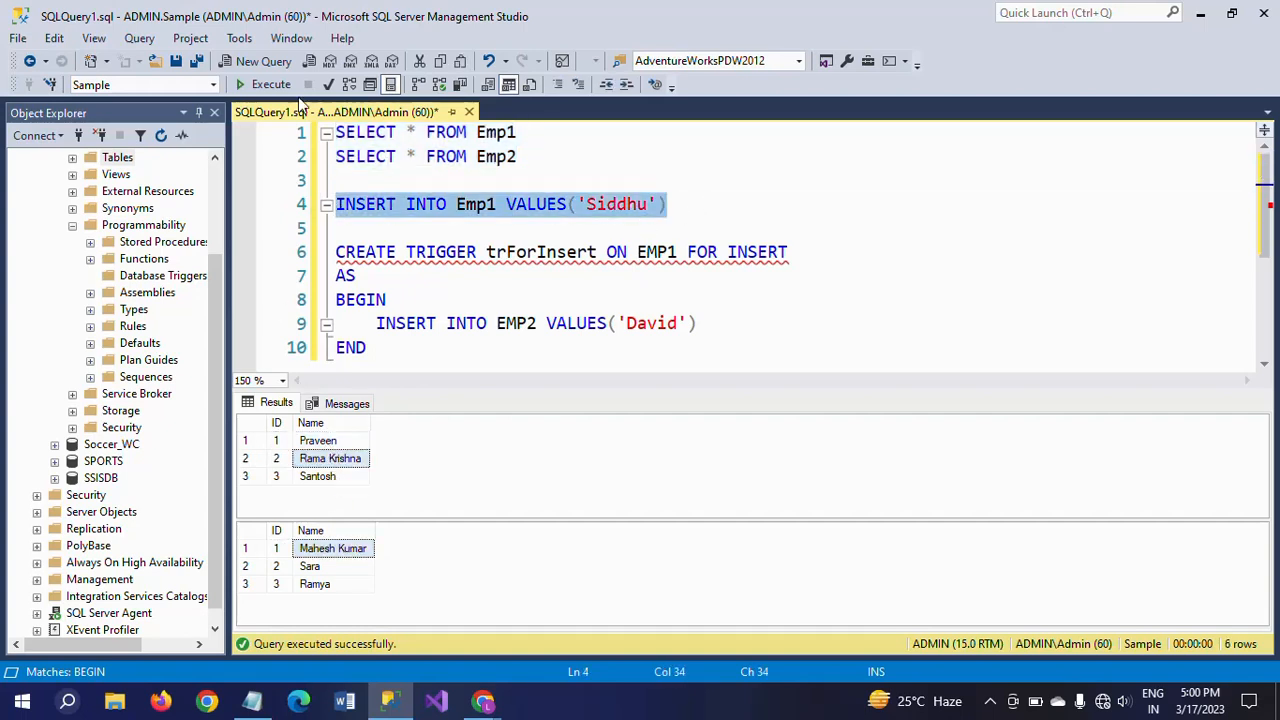
pyautogui.click(270, 84)
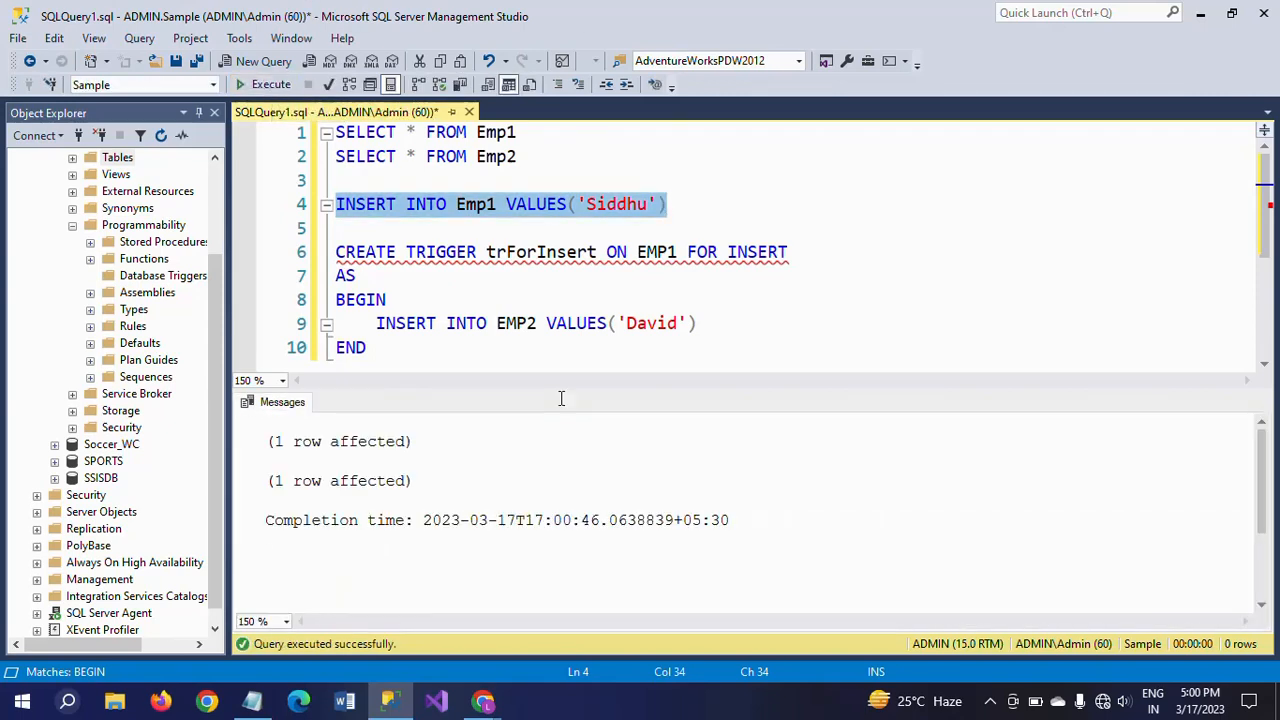
pyautogui.moveTo(307, 424)
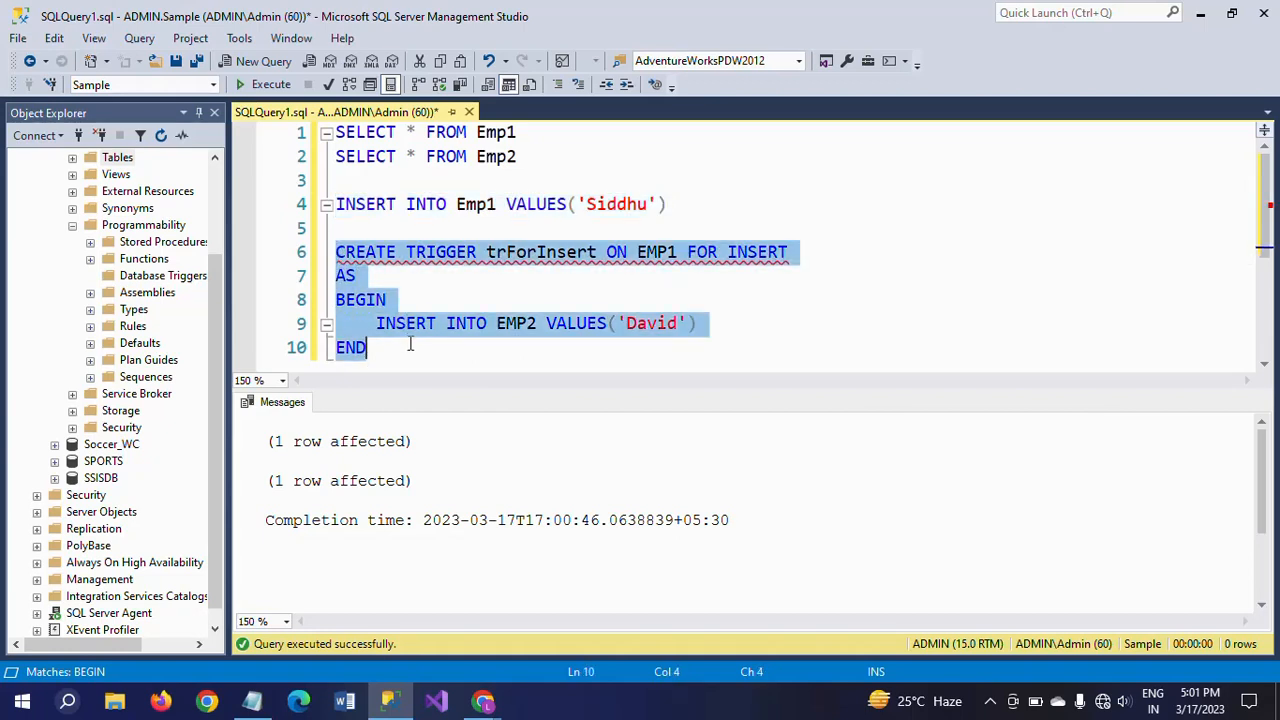
# - Rerun the Emp1 and Emp2 SELECTs to show Siddhu and David added
pyautogui.click(345, 180)
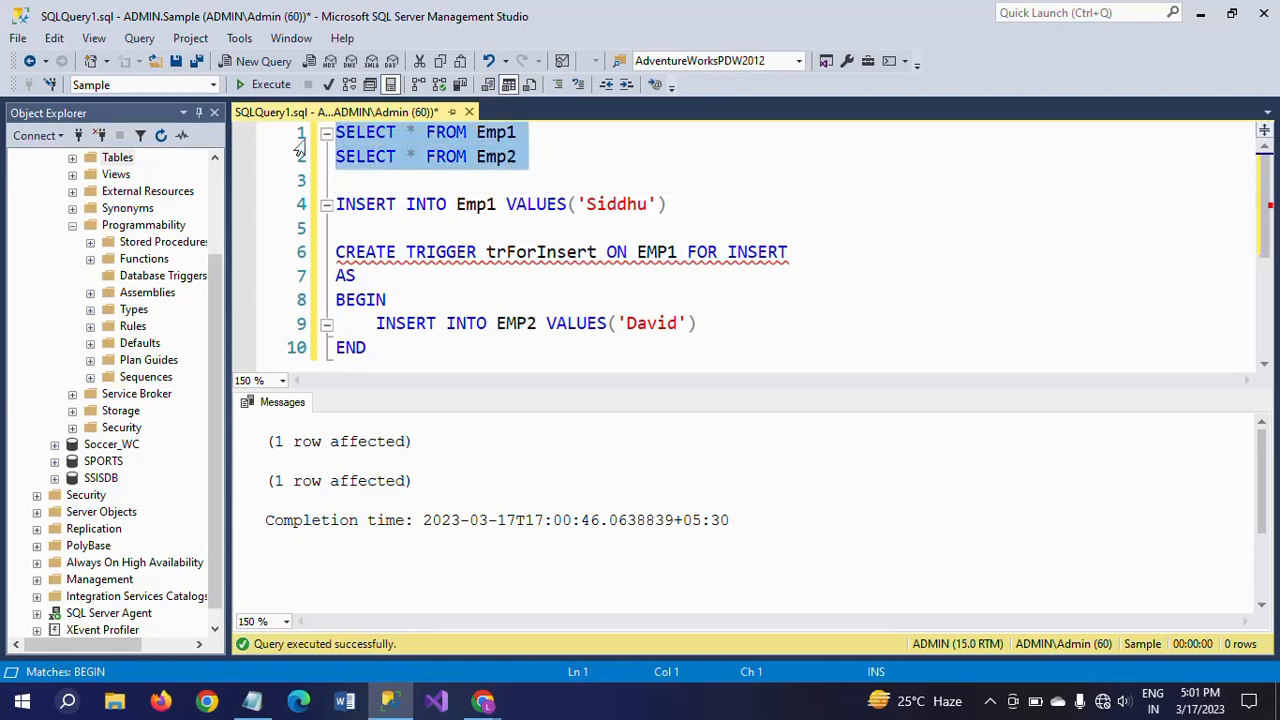
pyautogui.click(276, 402)
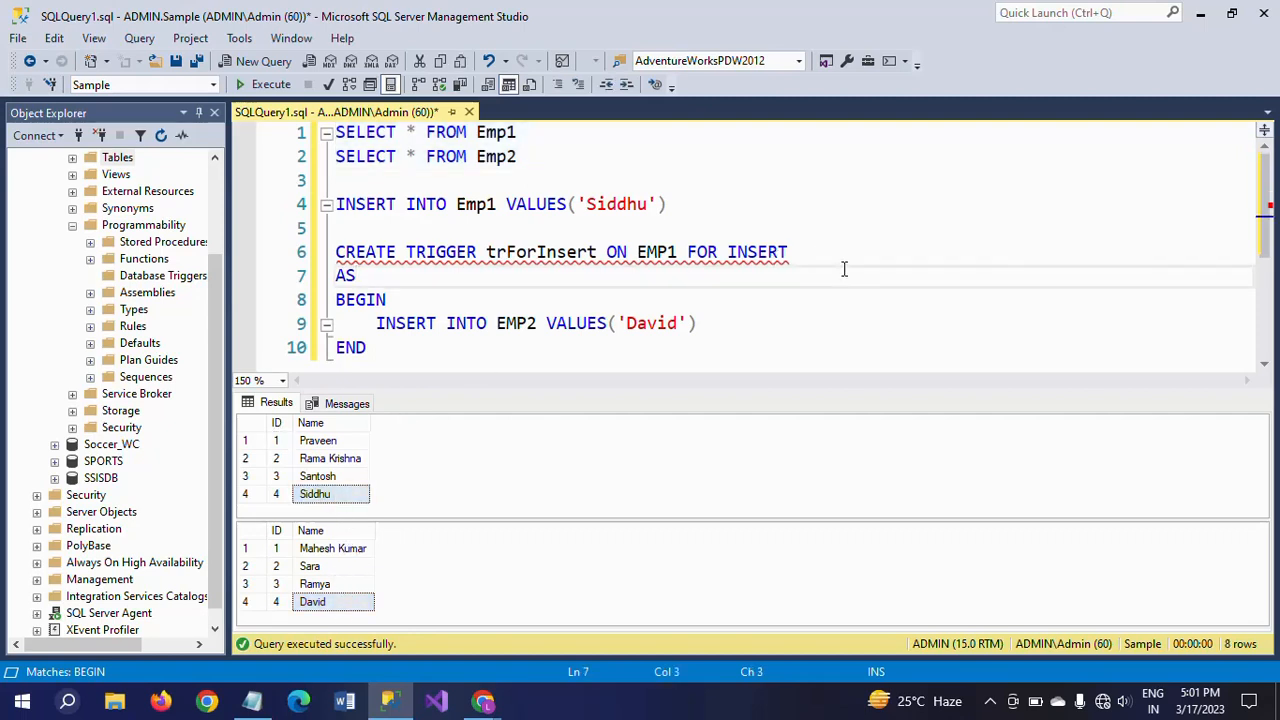
pyautogui.click(354, 275)
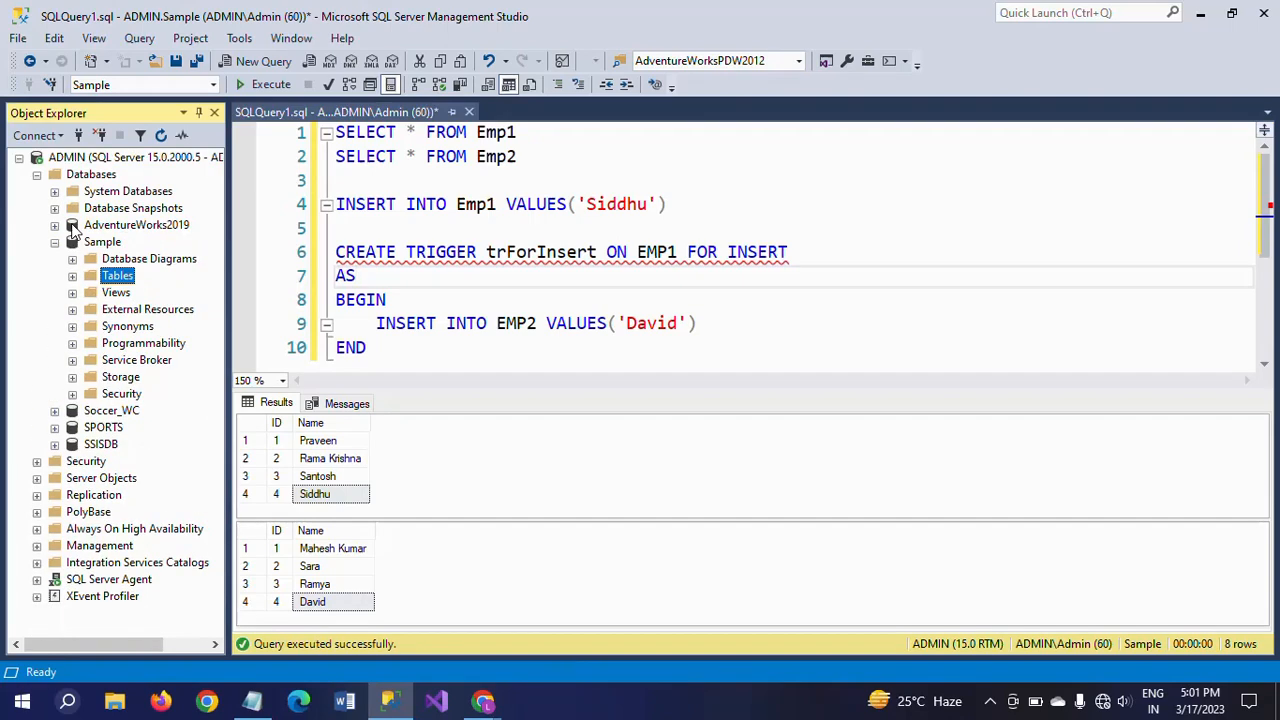
# - Expand Tables, dbo.Emp1 and its Triggers folder in Object Explorer to select trForInsert
pyautogui.click(72, 275)
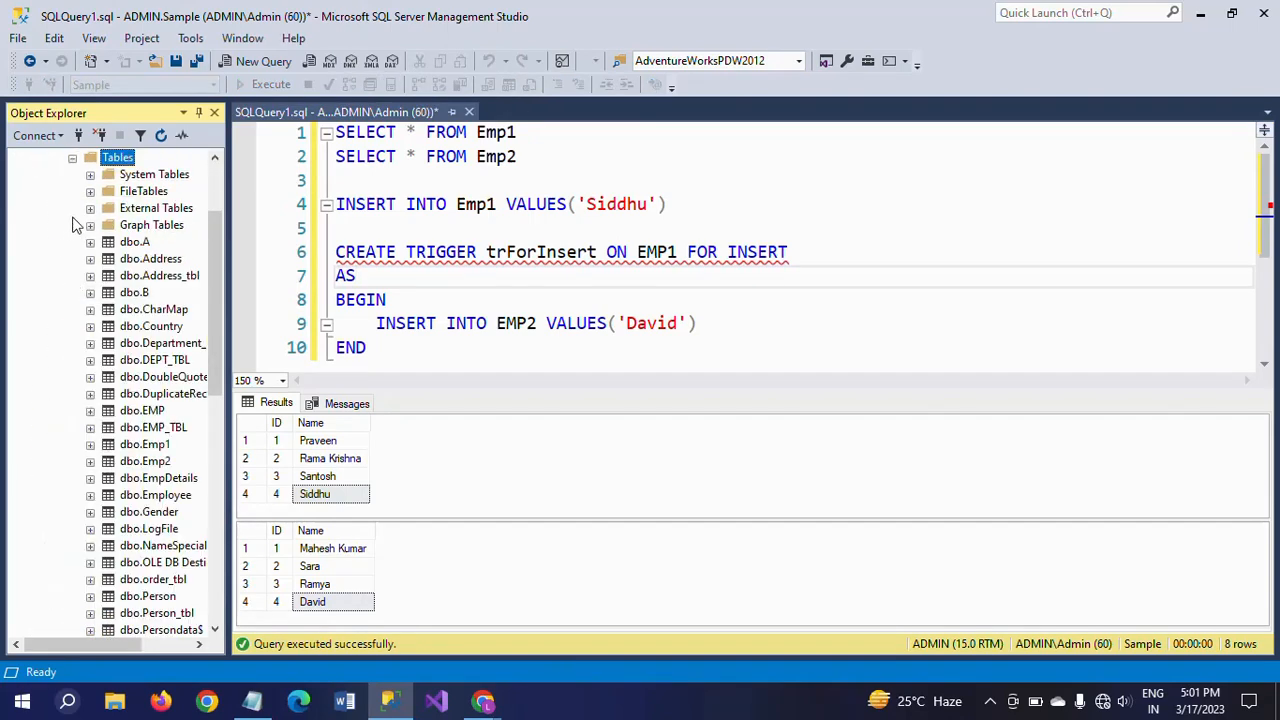
pyautogui.moveTo(388, 162)
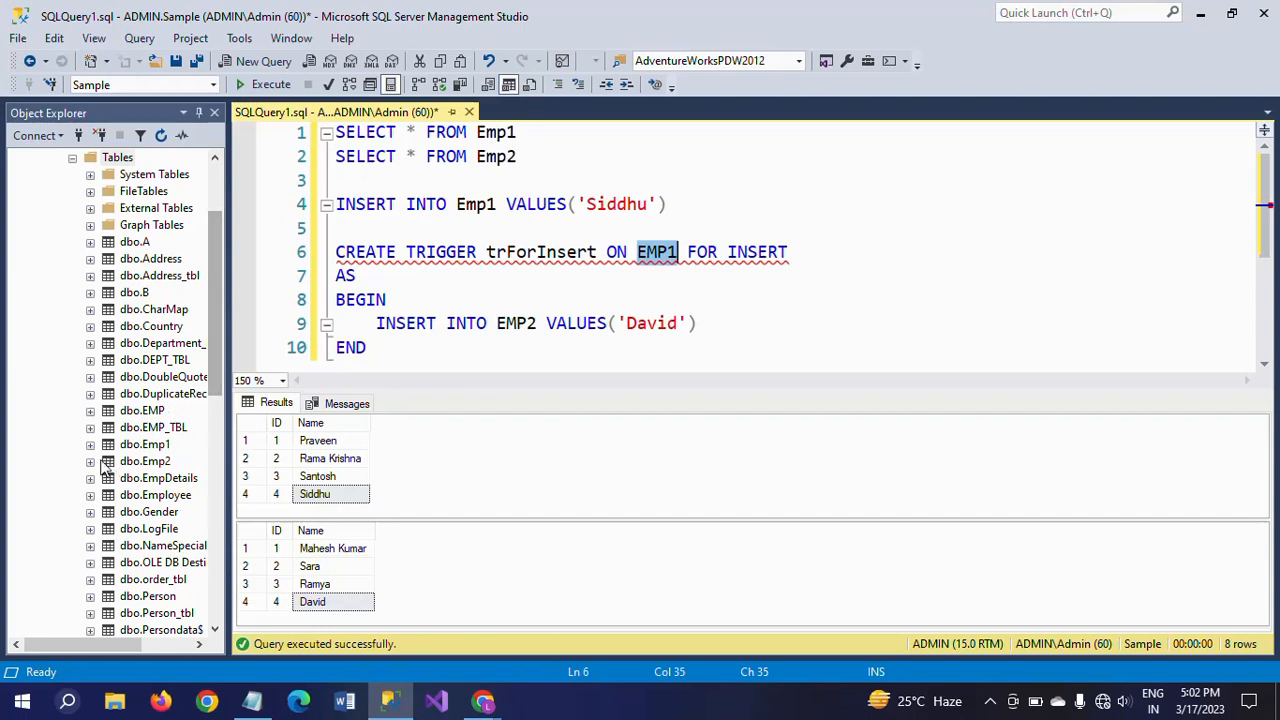
pyautogui.scroll(-3)
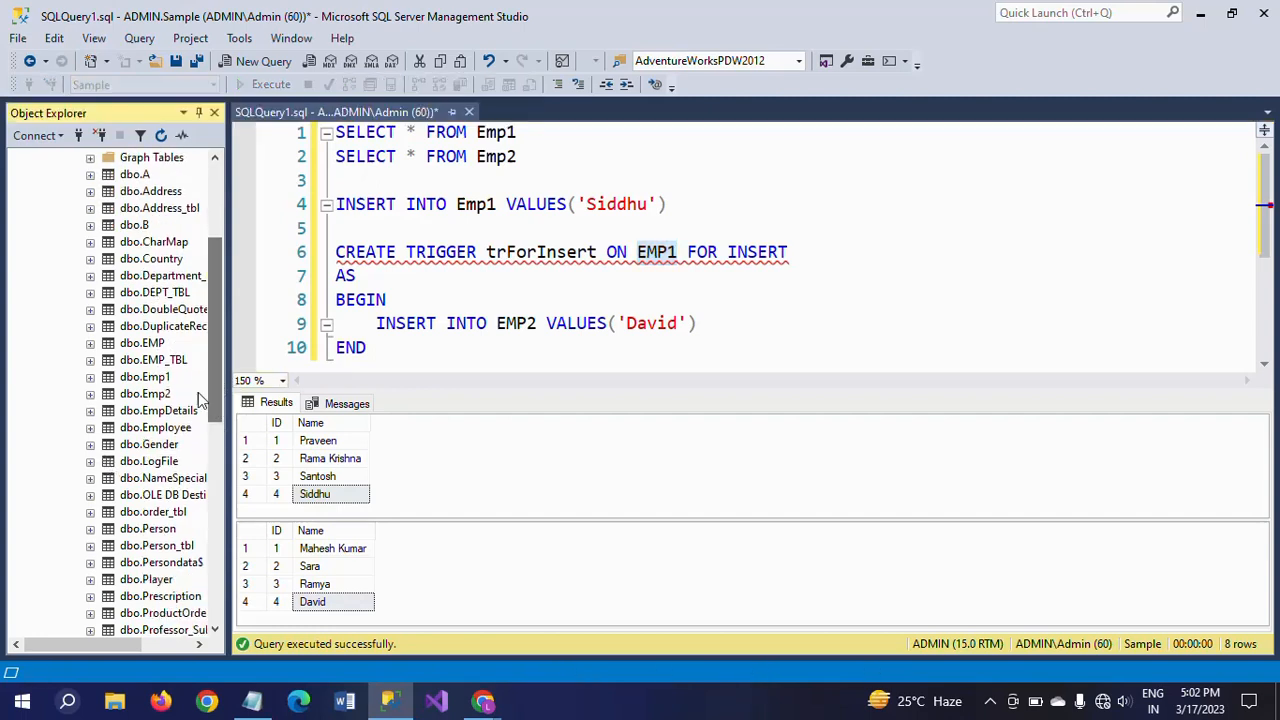
pyautogui.click(90, 376)
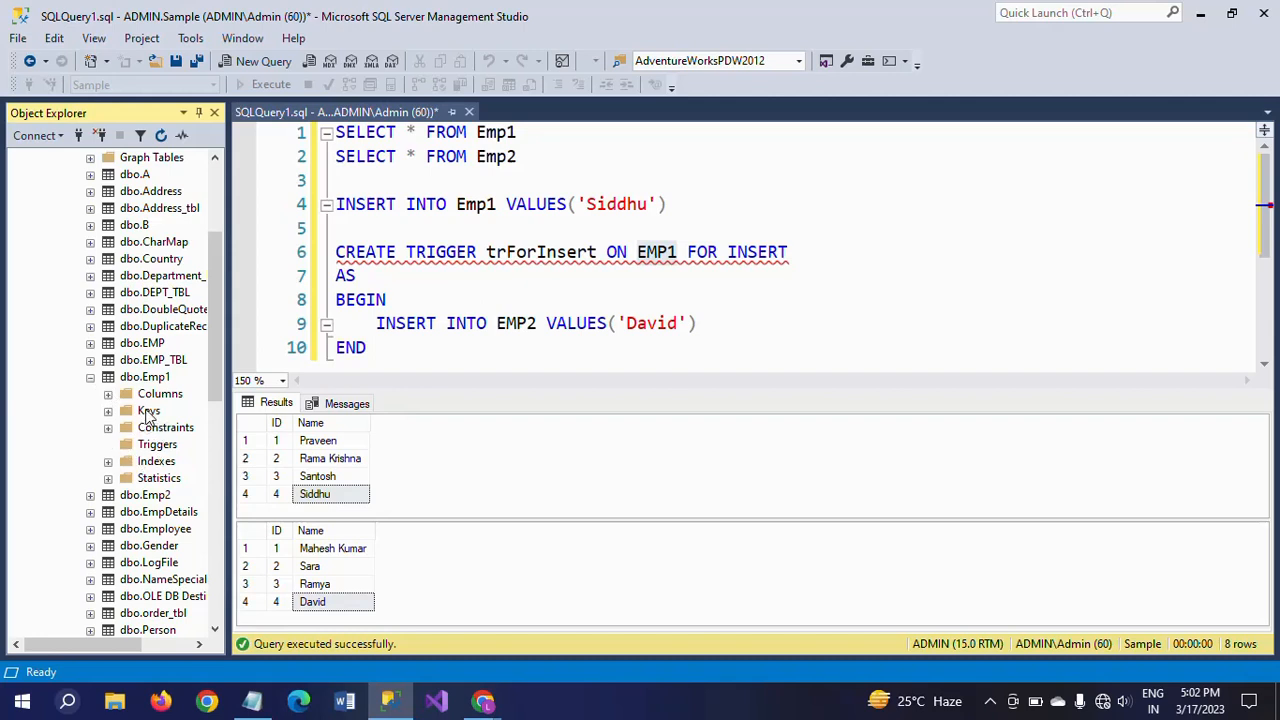
pyautogui.click(145, 376)
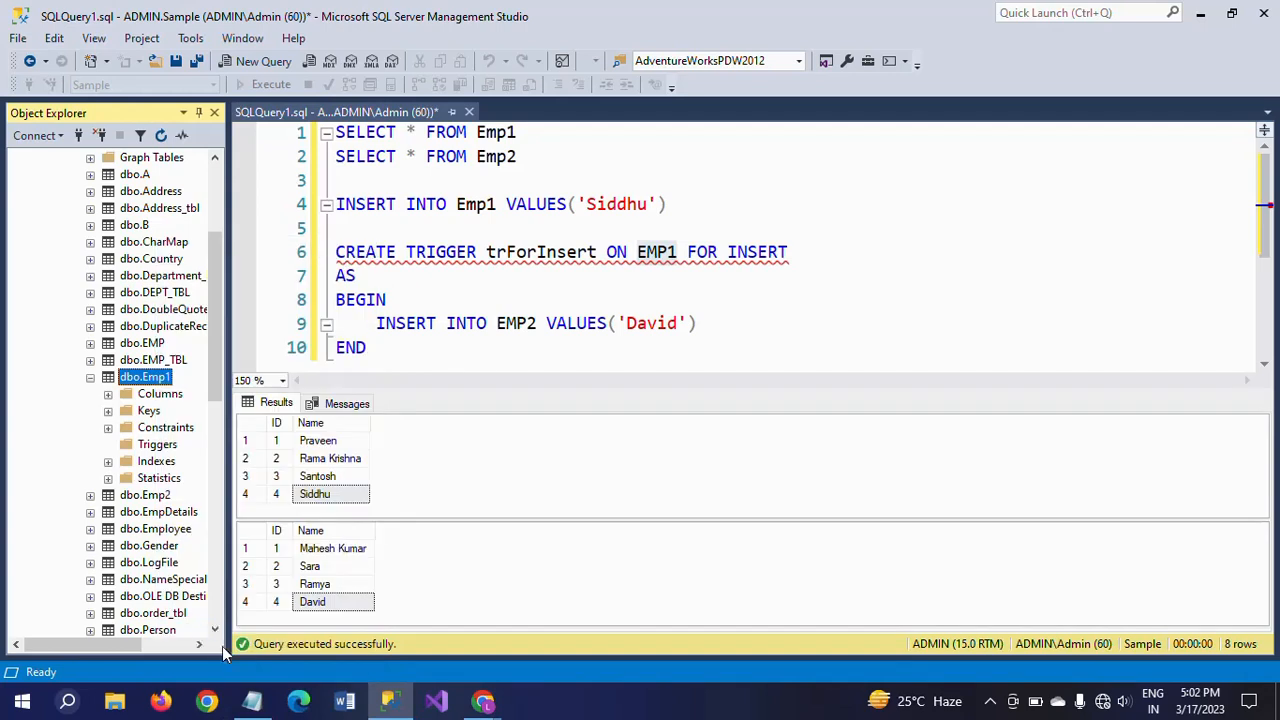
pyautogui.moveTo(115, 460)
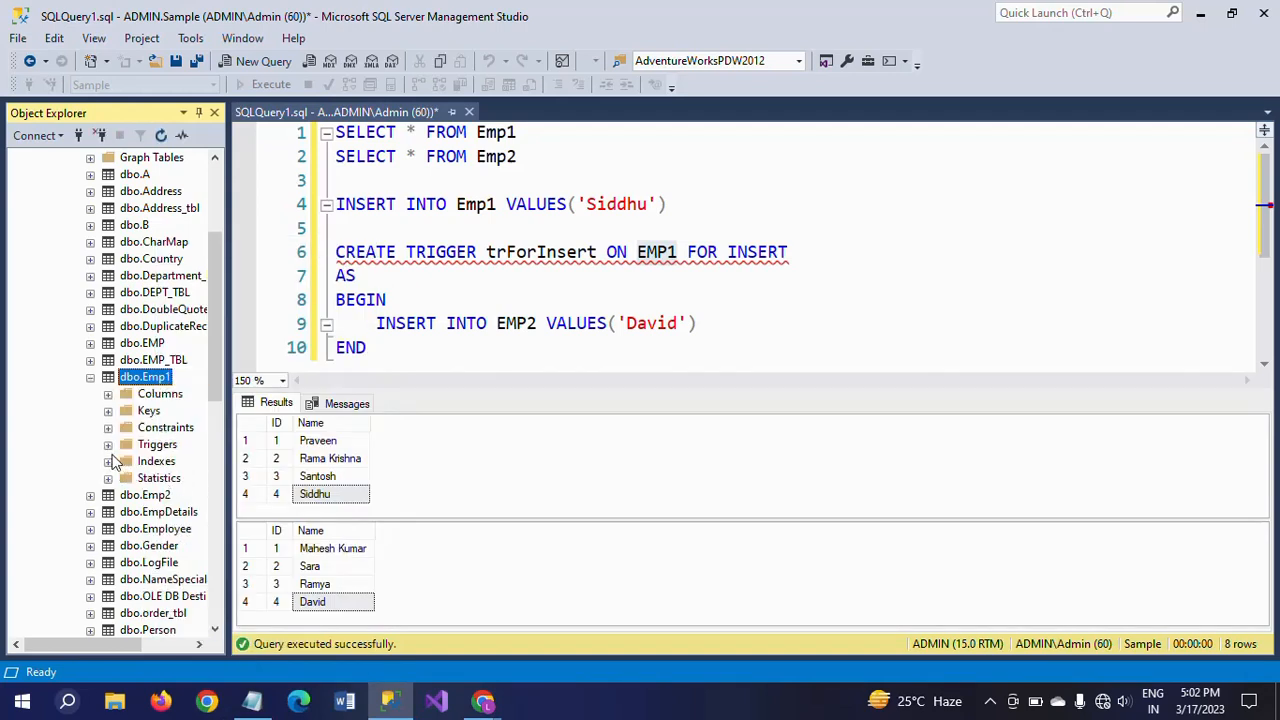
pyautogui.click(108, 444)
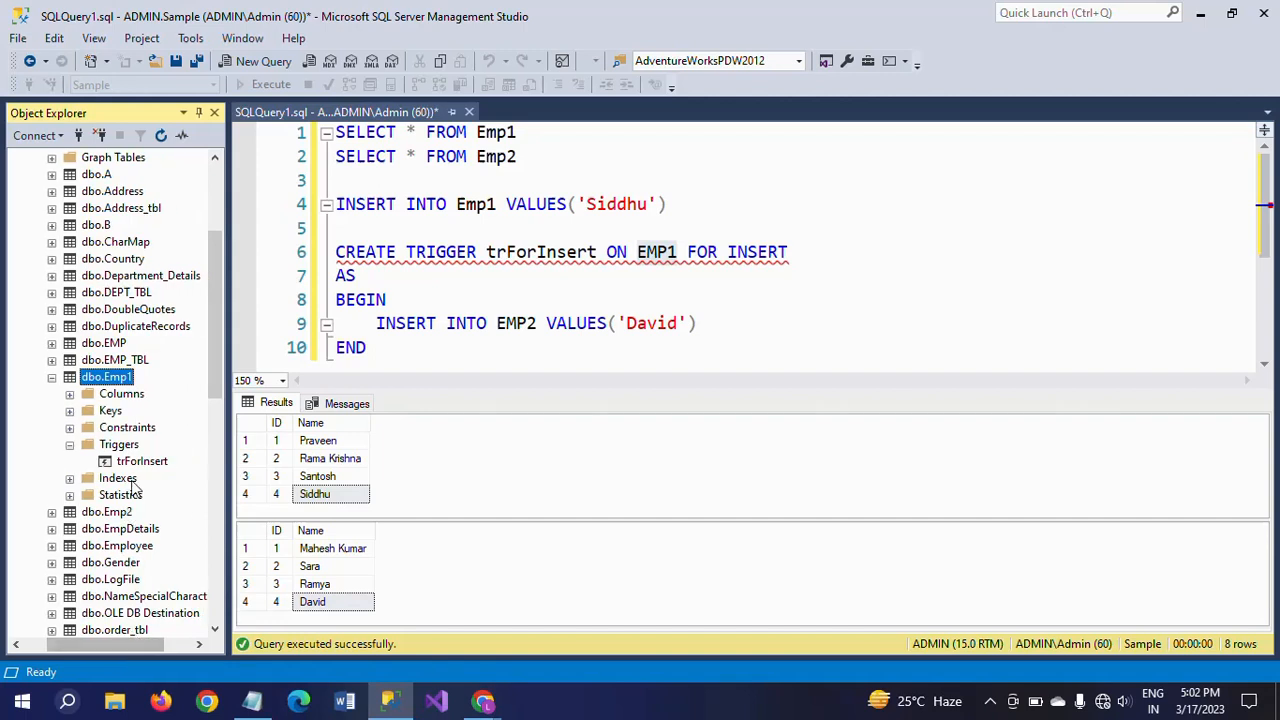
pyautogui.click(142, 461)
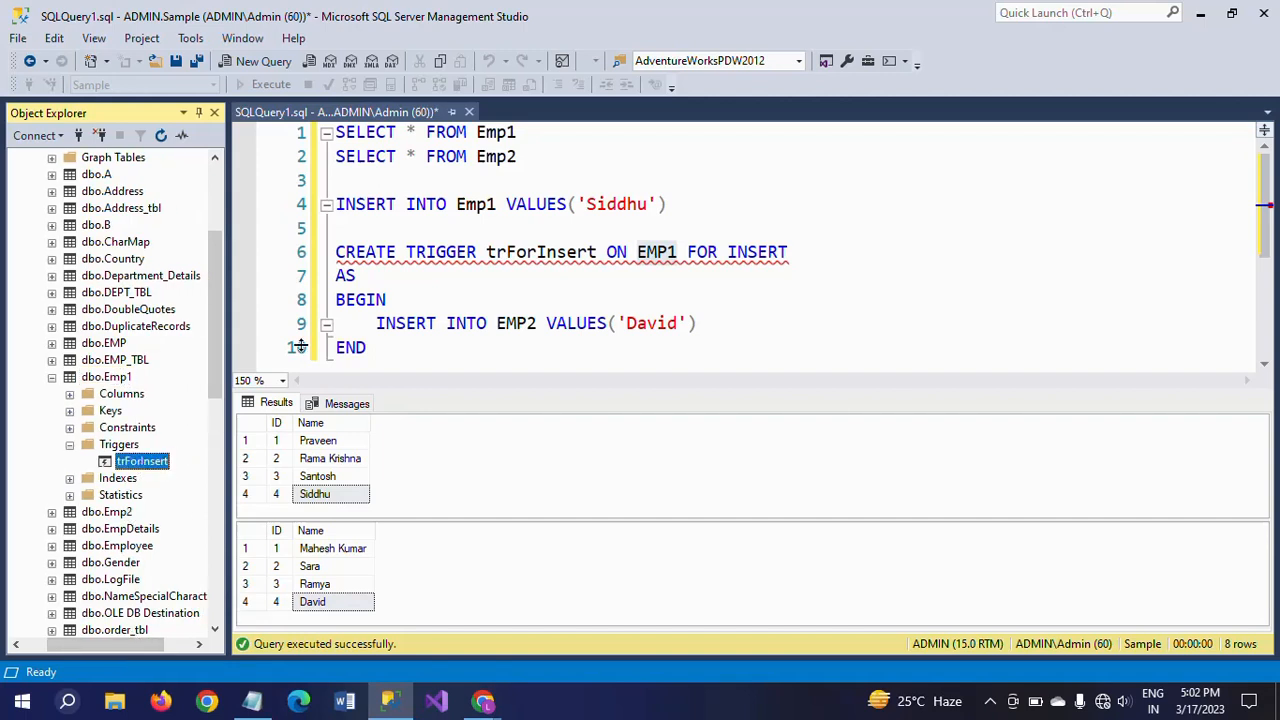
pyautogui.moveTo(535, 252)
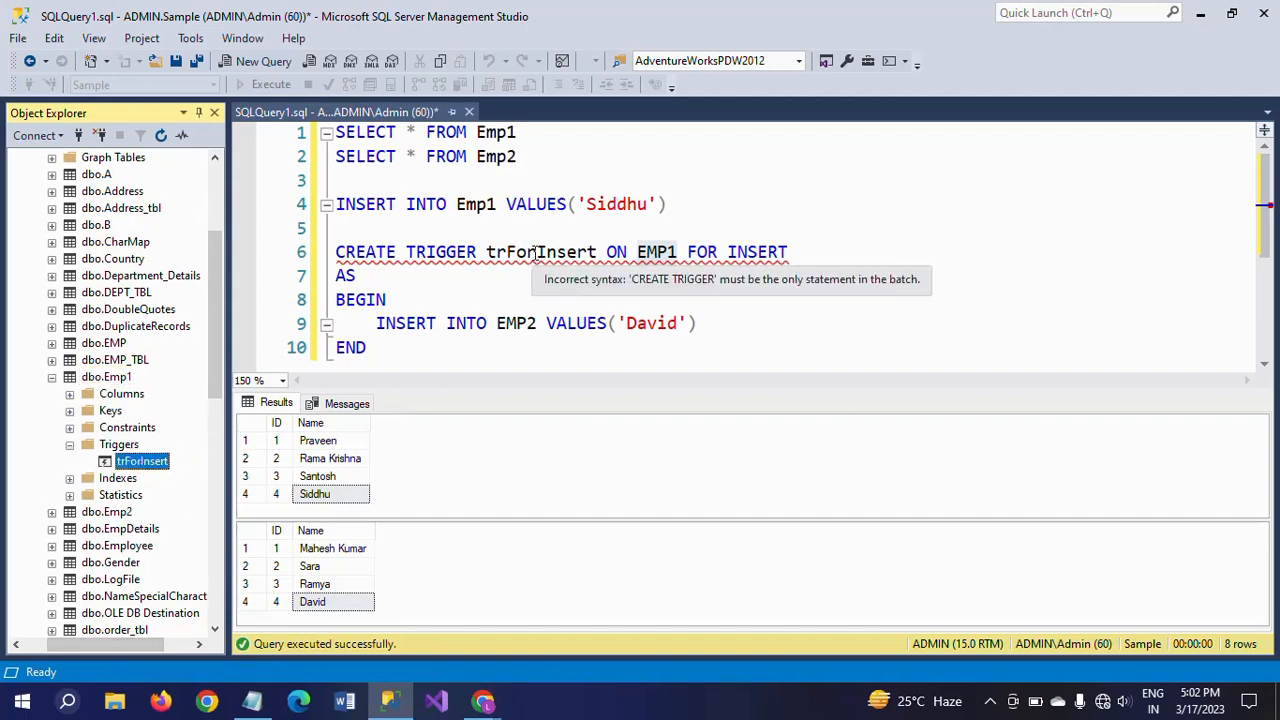
pyautogui.moveTo(887, 327)
pyautogui.write('D')
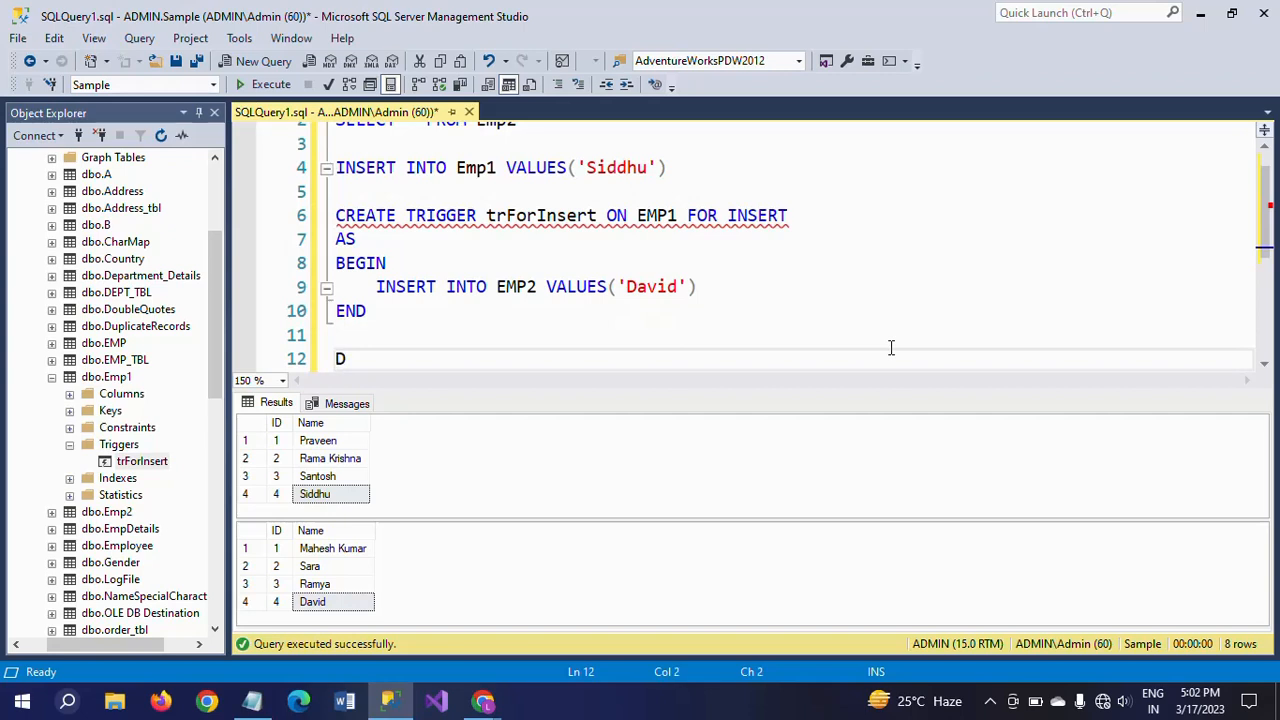
# - Execute DROP TRIGGER trForInsert and refresh Emp1 to show an empty Triggers folder
pyautogui.write('ROP TRIGGER trForInsert')
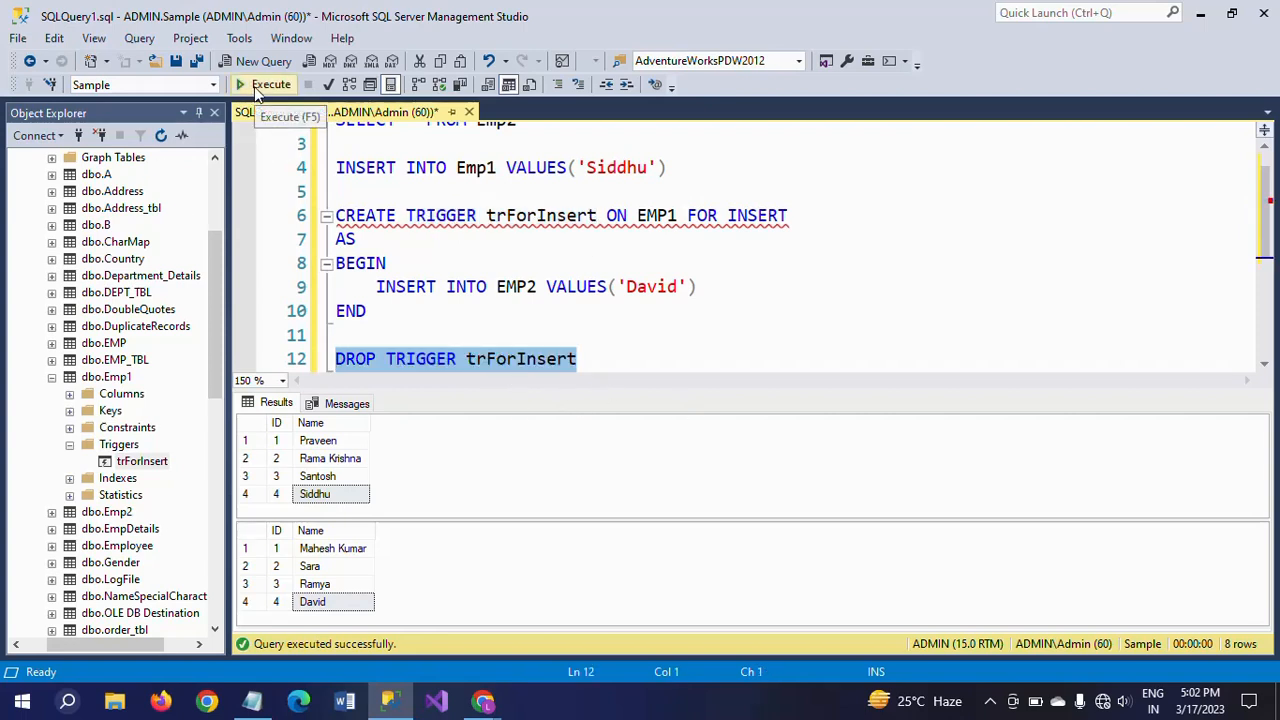
pyautogui.click(270, 84)
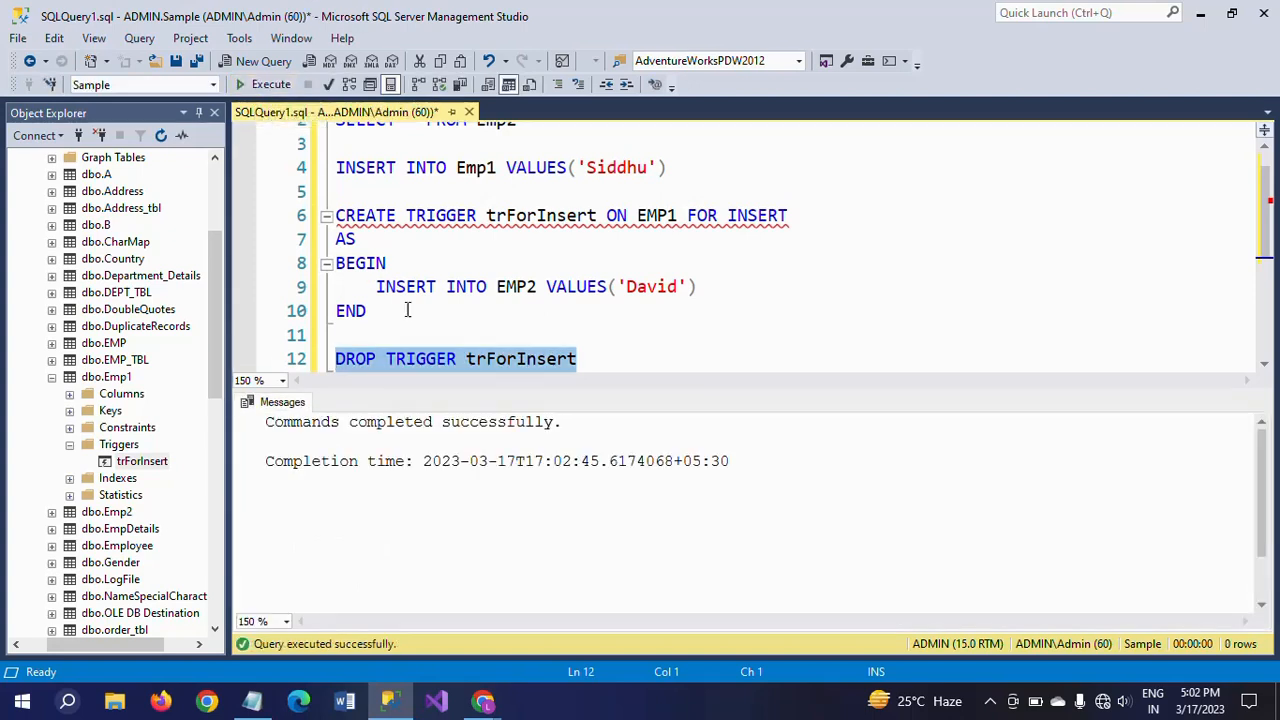
pyautogui.click(106, 376)
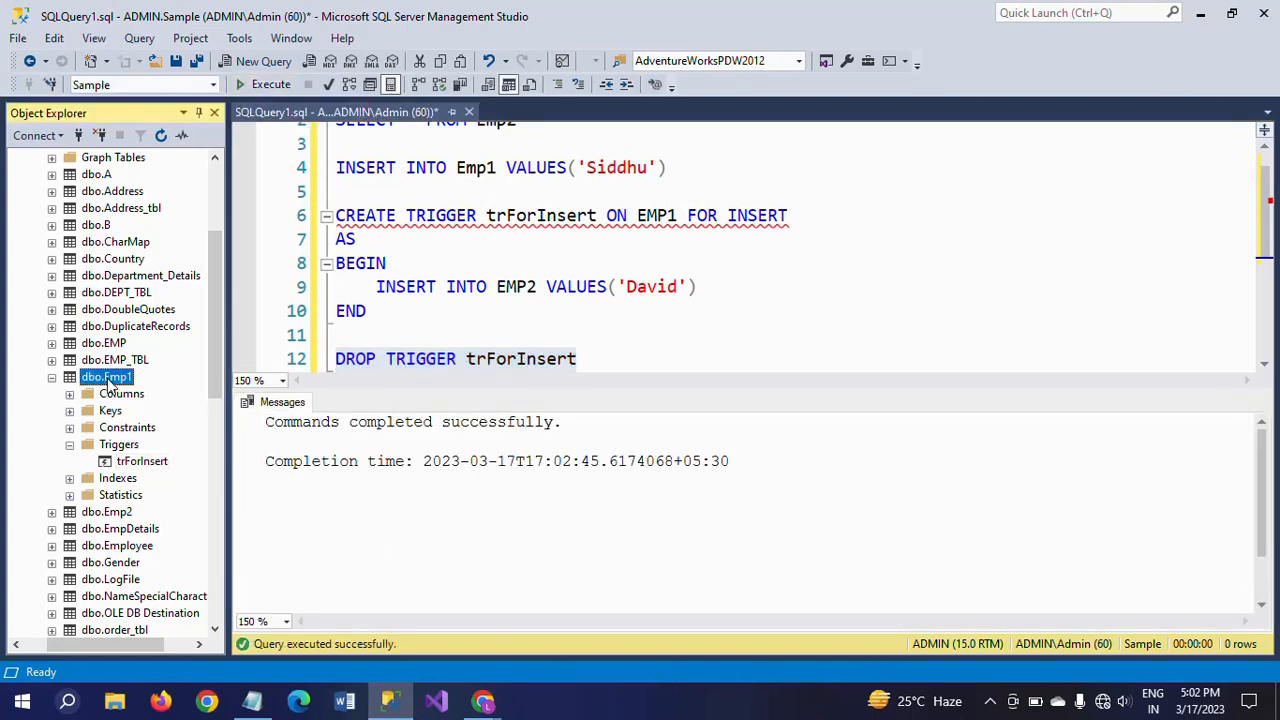
pyautogui.rightClick(105, 376)
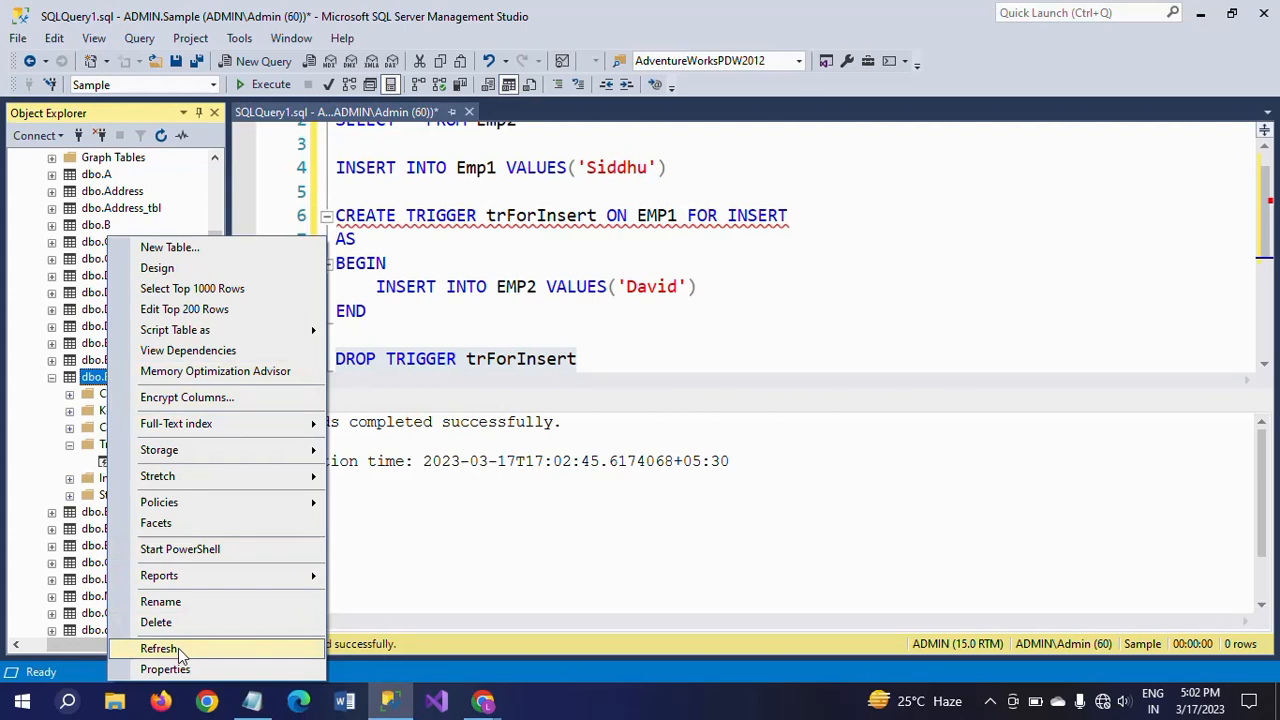
pyautogui.click(159, 648)
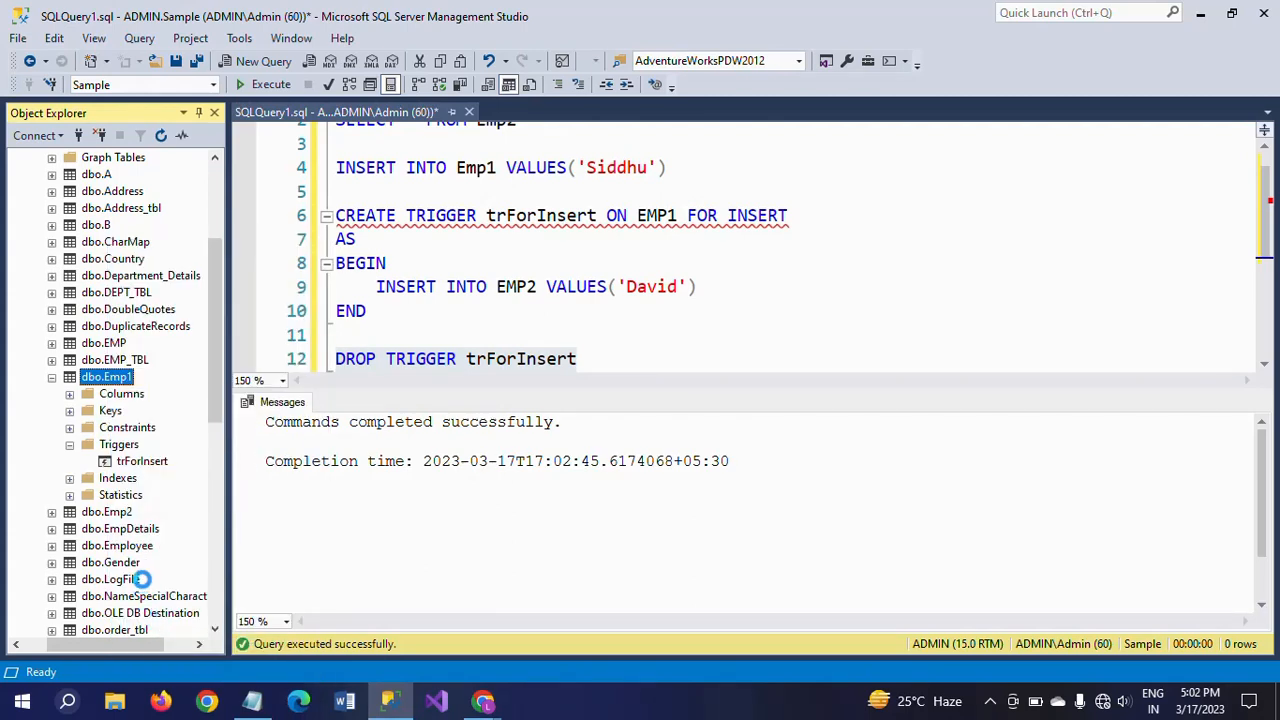
pyautogui.click(69, 444)
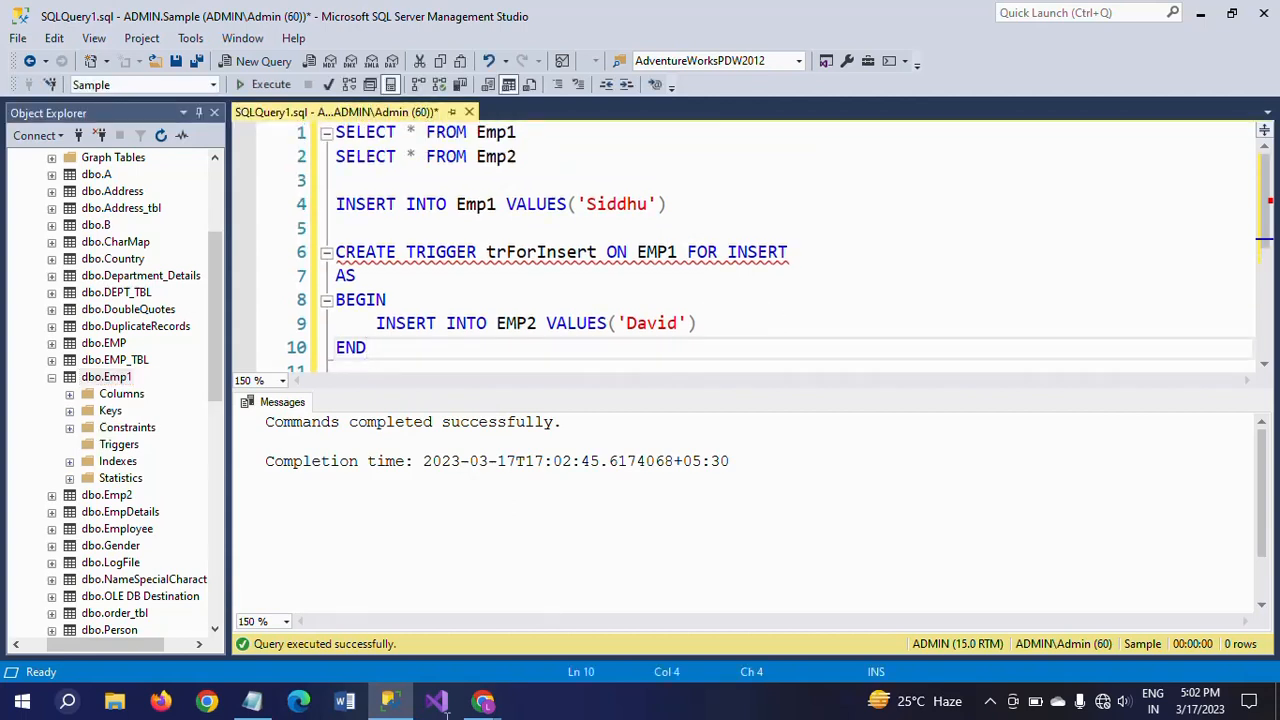
# - Switch to the Notepad note about creating a trigger that inserts into another table
pyautogui.click(252, 700)
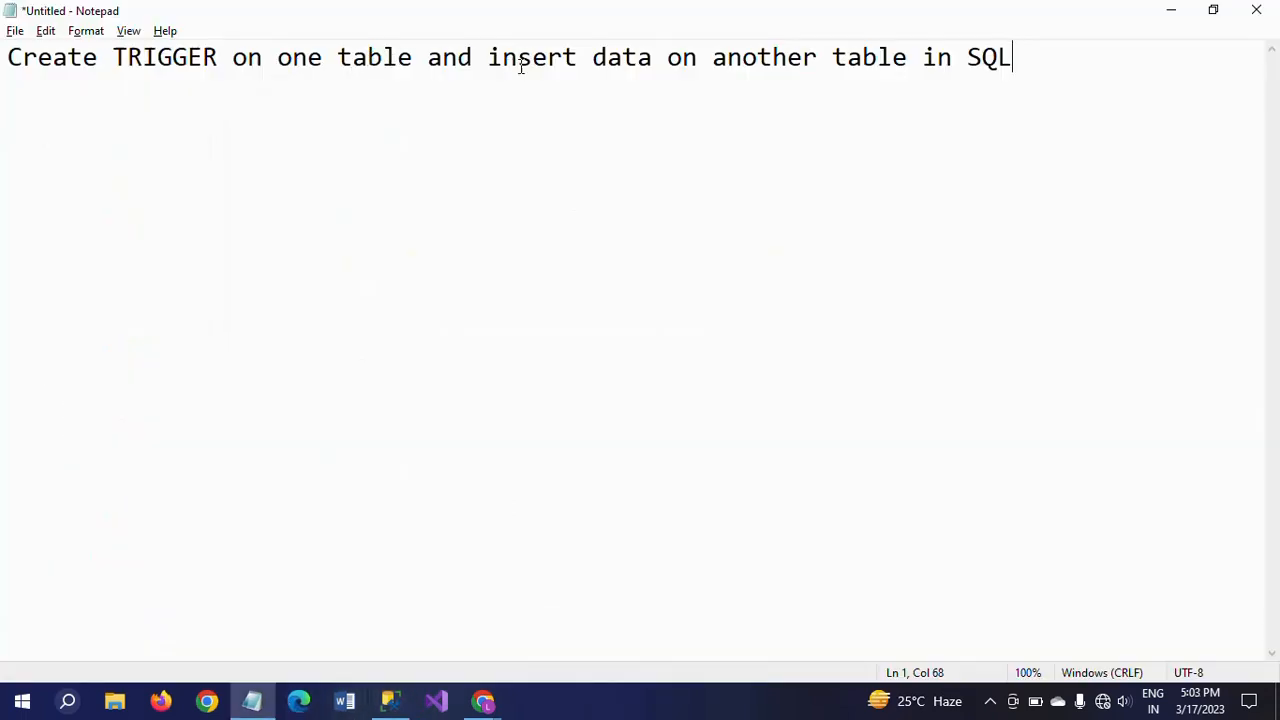
pyautogui.moveTo(966, 121)
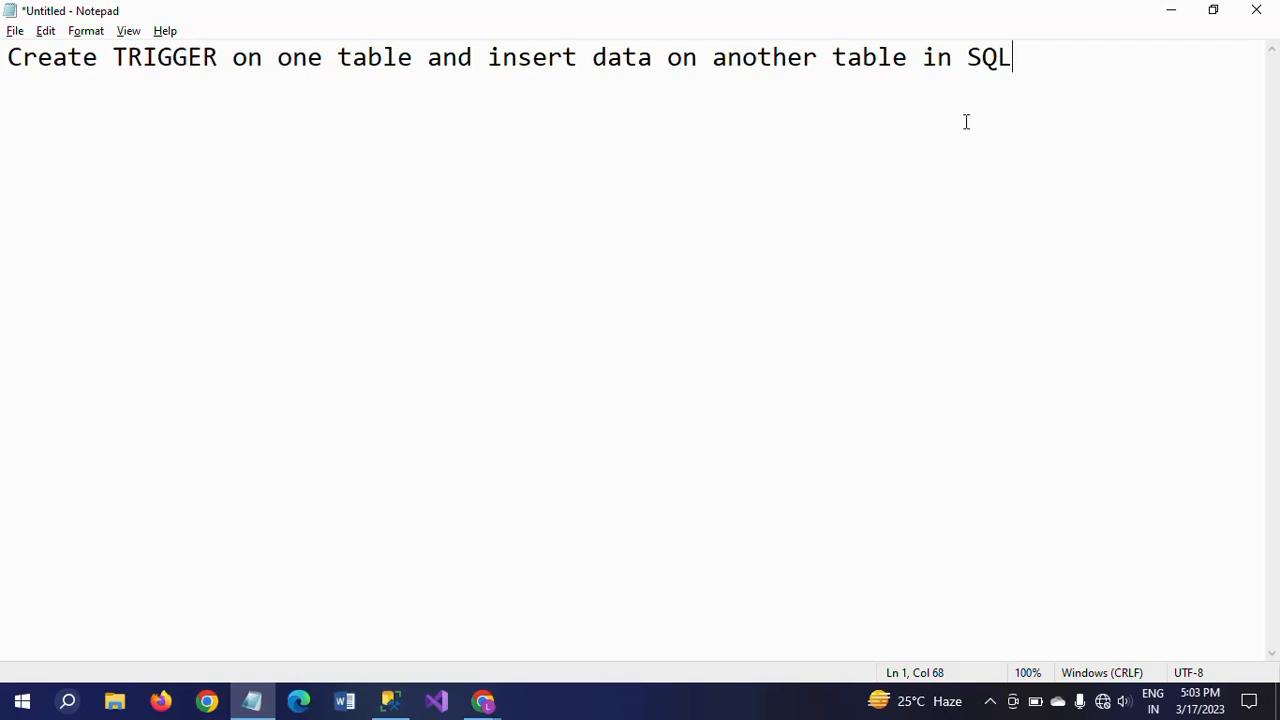
pyautogui.moveTo(911, 175)
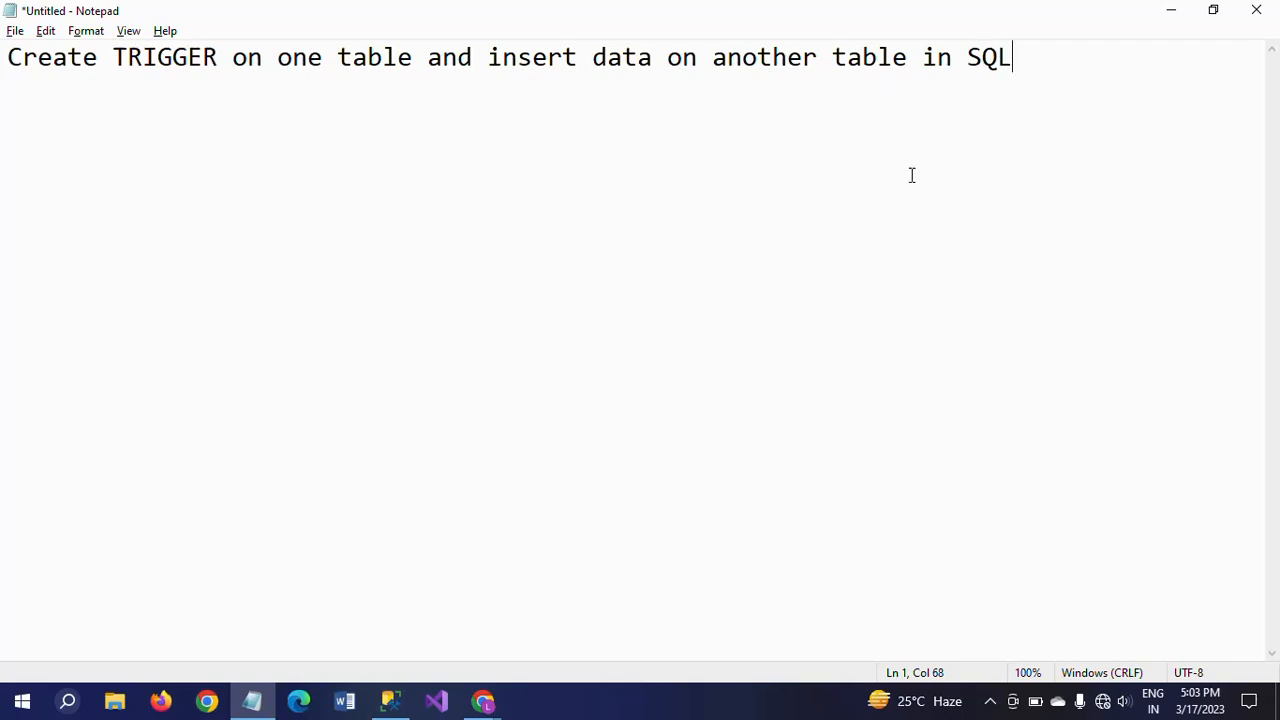